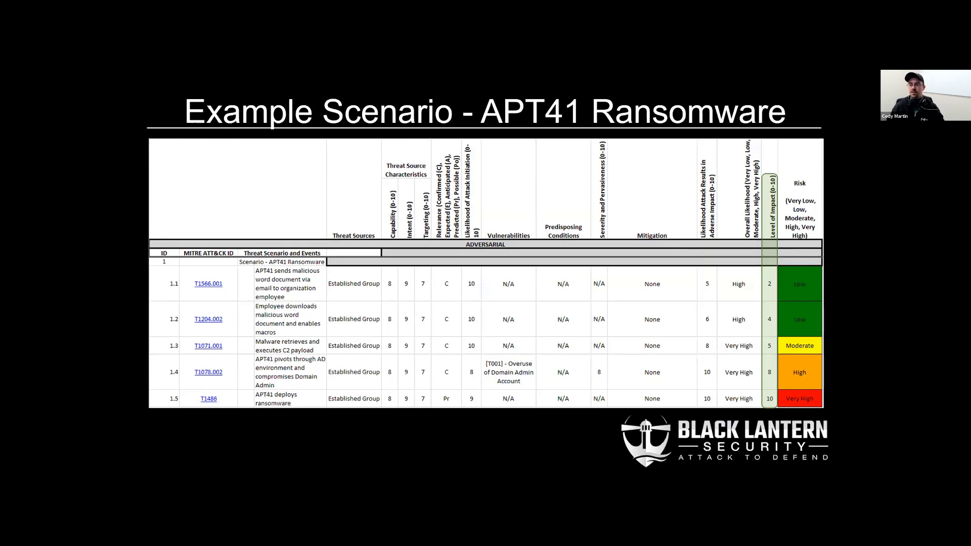
# - Advance past the APT41 Ransomware example slide to the admin login screenshot slide
pyautogui.press('Right')
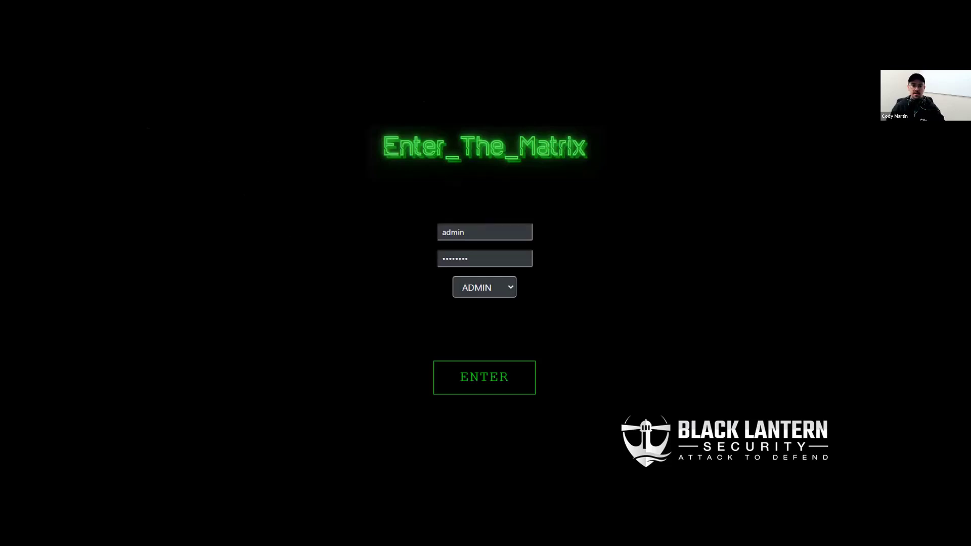
# - Advance to the Helper Dialogs slide with its adversary capability table
pyautogui.click(484, 377)
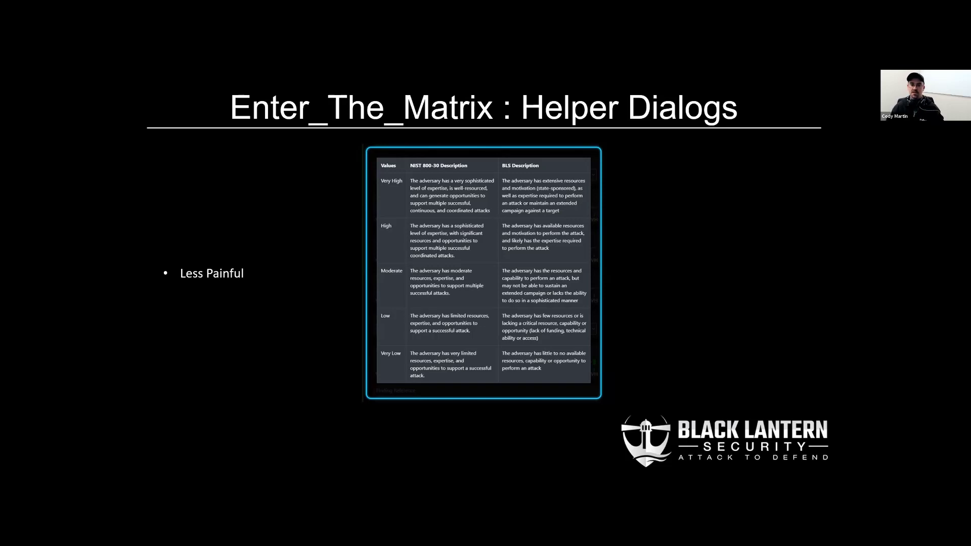
# - Advance to the Exports slide showing the exported APT41 risk-assessment table
pyautogui.press('right')
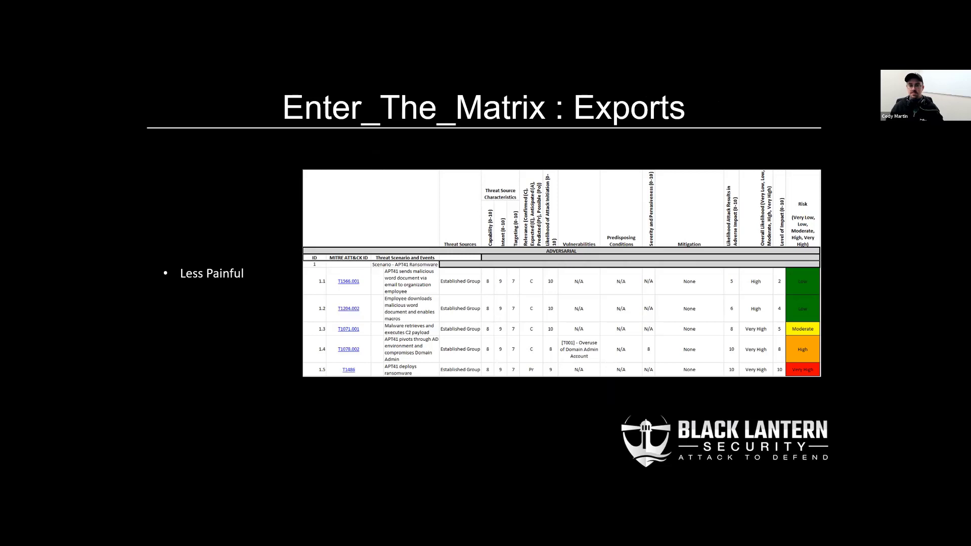
pyautogui.press('Right')
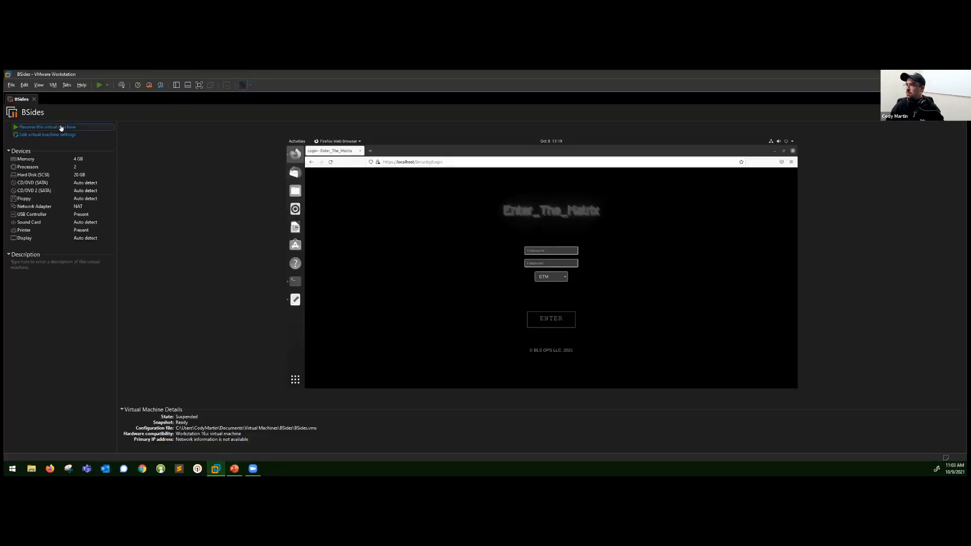
# - Resume the suspended BSides VM to reveal the Enter_The_Matrix login page in Firefox
pyautogui.click(47, 127)
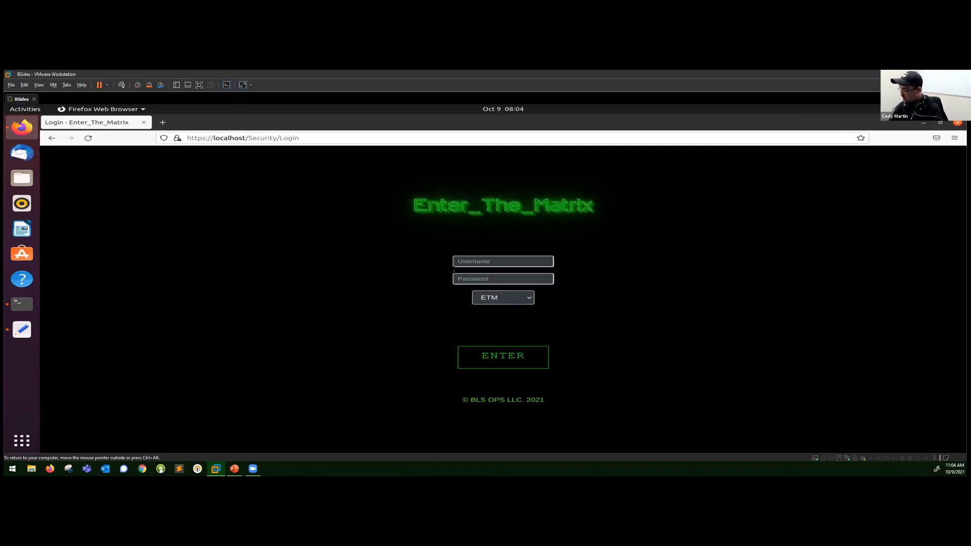
# - Enter admin and the password, submit, and decline Firefox's save-login prompt
pyautogui.click(503, 261)
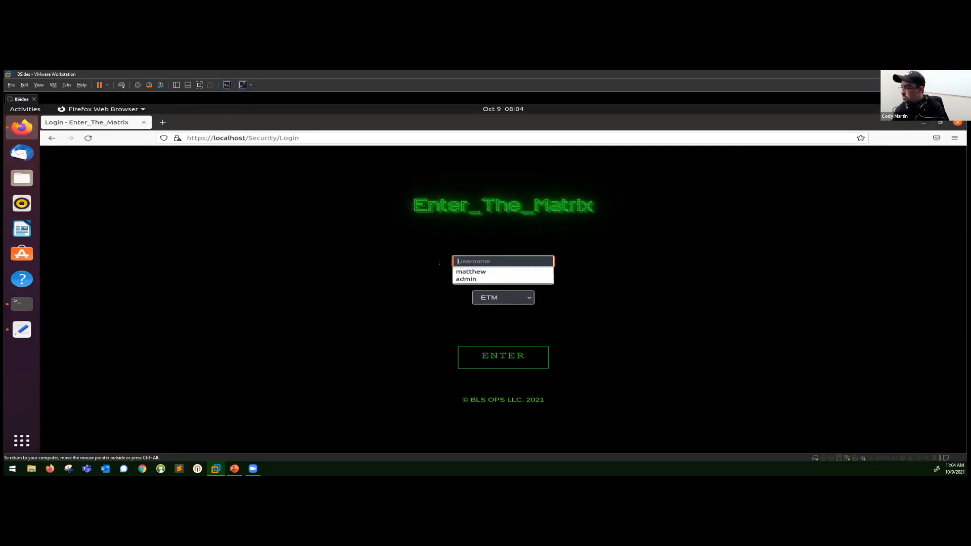
pyautogui.click(465, 279)
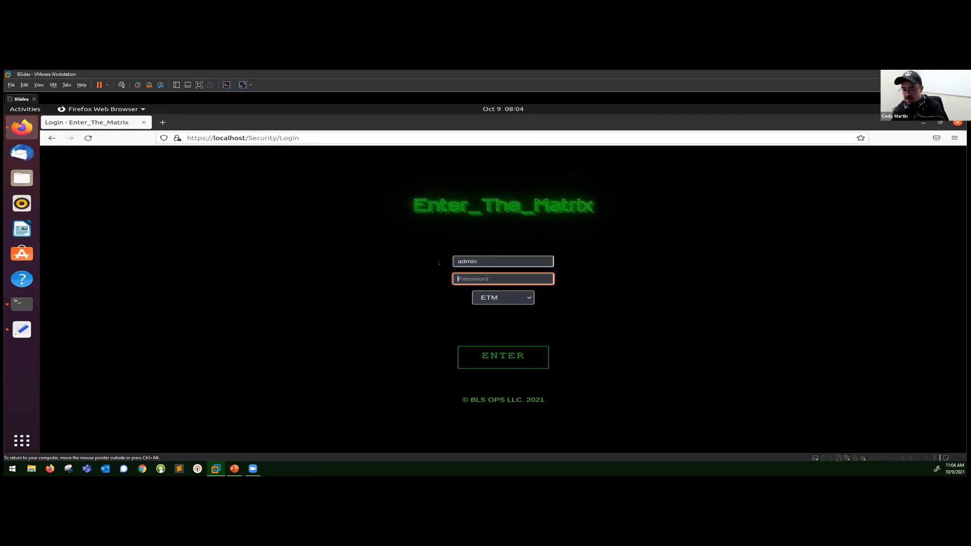
pyautogui.write('password')
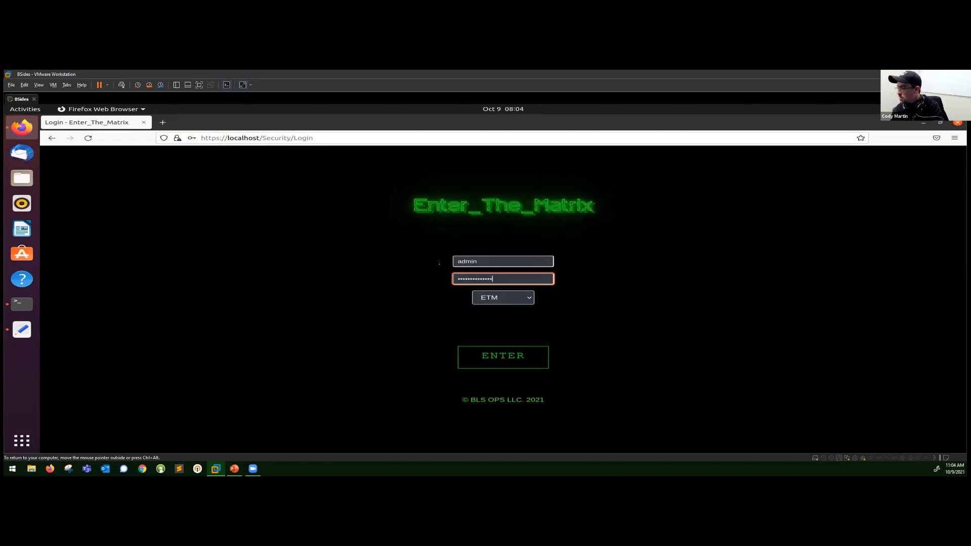
pyautogui.click(502, 356)
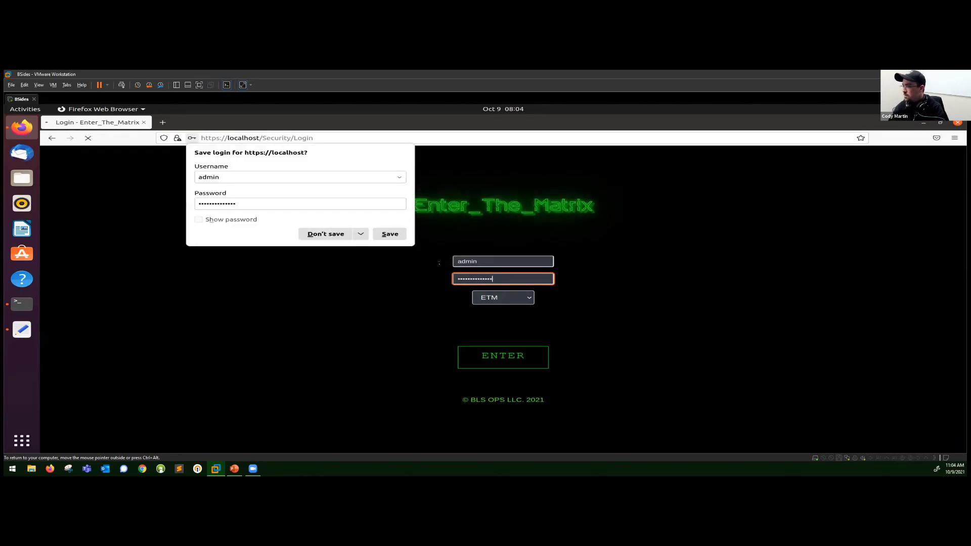
pyautogui.click(325, 233)
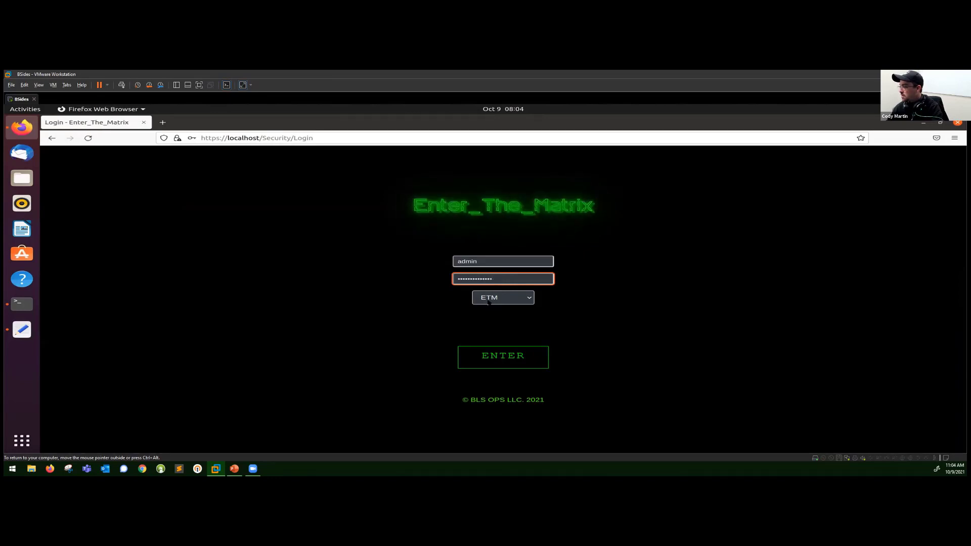
# - Resubmit the sign-in with the ADMIN role selected, then switch to Terminal
pyautogui.click(503, 297)
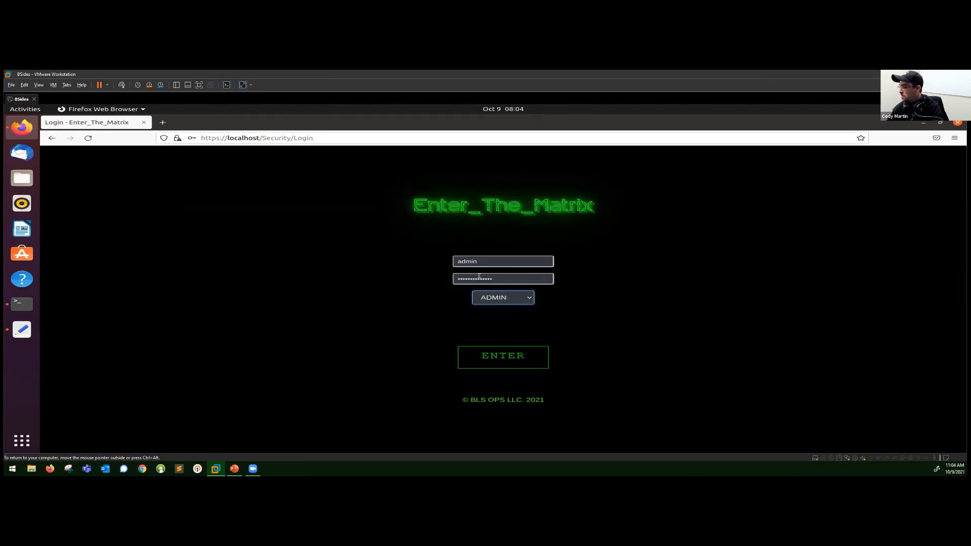
pyautogui.click(503, 356)
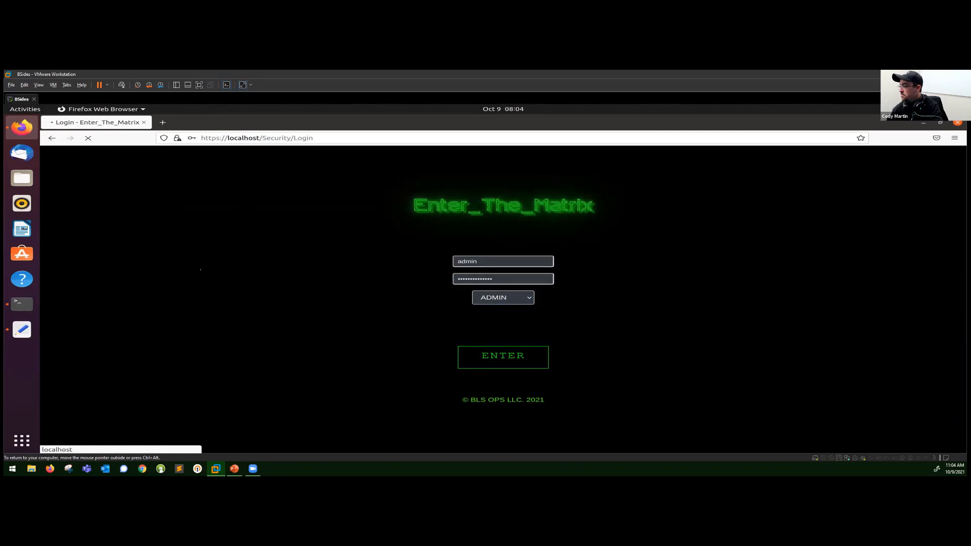
pyautogui.moveTo(22, 304)
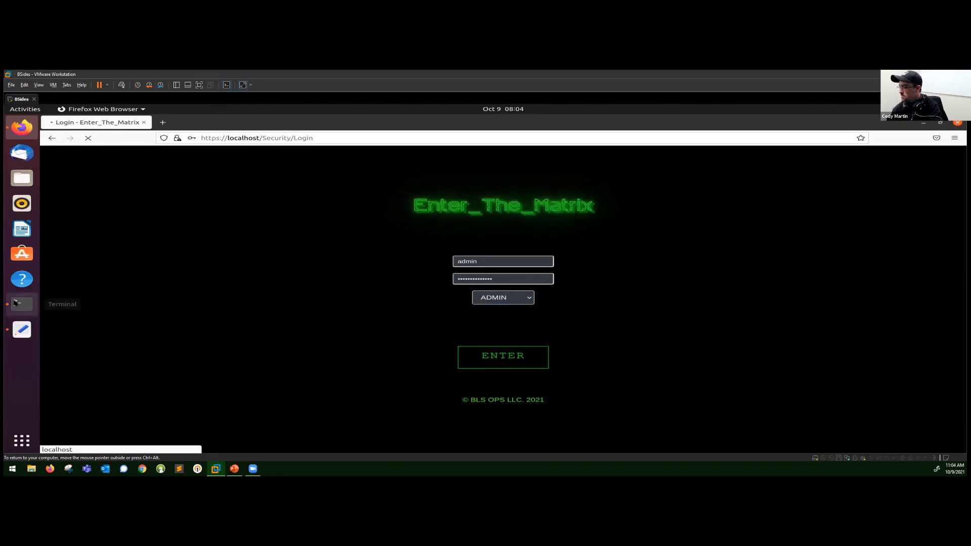
pyautogui.click(21, 304)
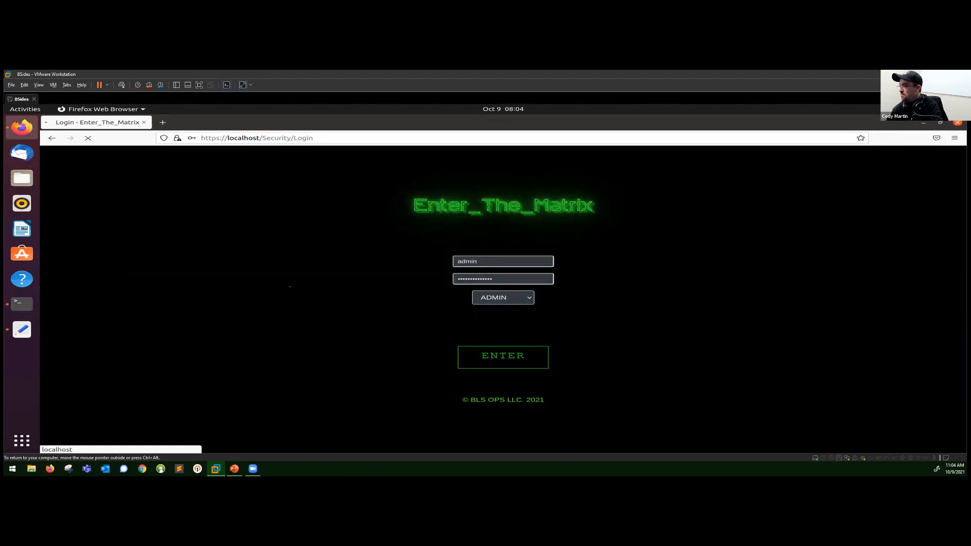
pyautogui.moveTo(332, 316)
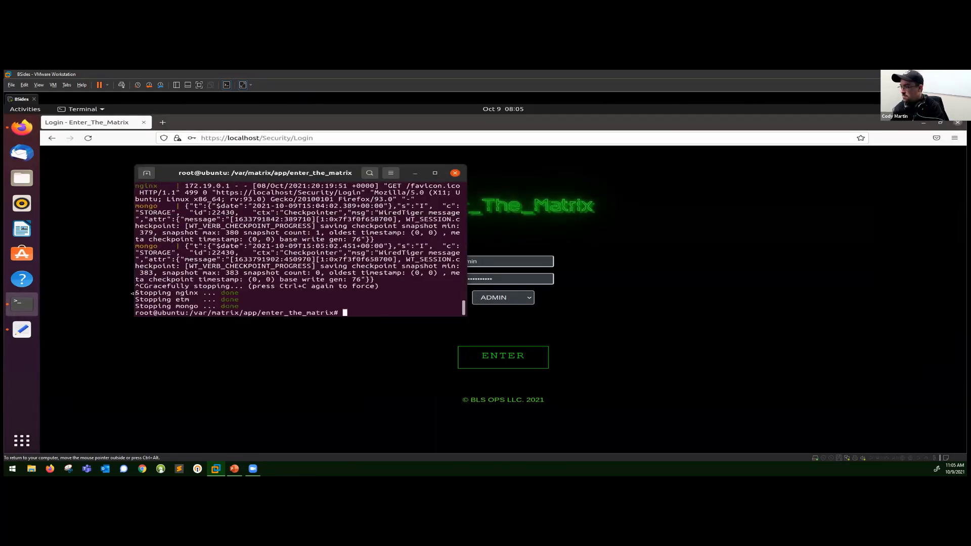
# - Run docker-compose down, then docker-compose up to restart the Enter_The_Matrix containers
pyautogui.write('docker-compose down')
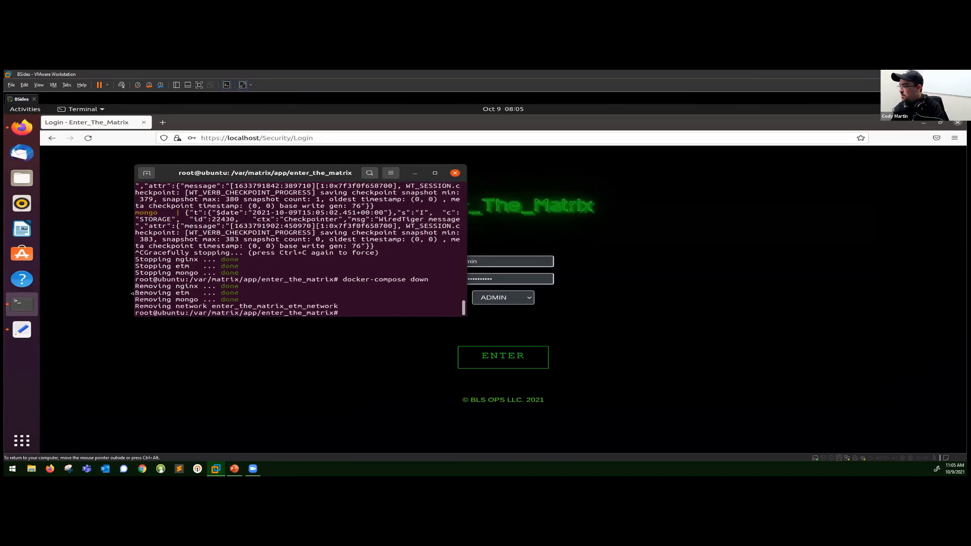
pyautogui.write('docker-compose up')
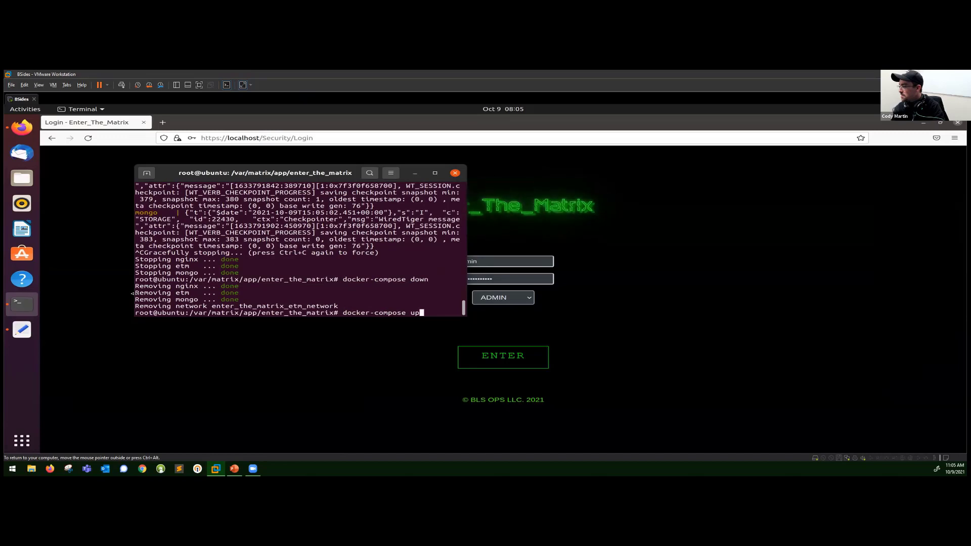
pyautogui.press('Return')
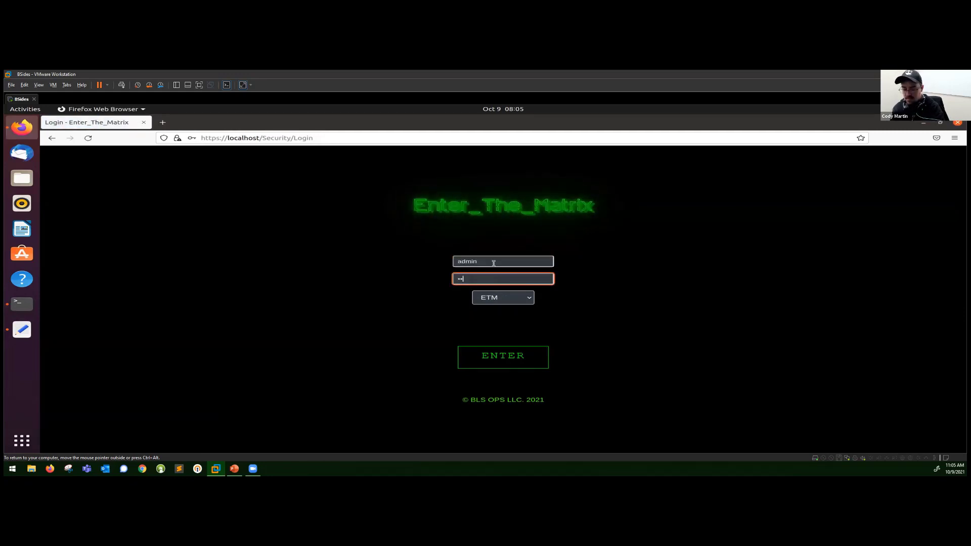
# - Sign in as admin with the password and the ADMIN role
pyautogui.write('password')
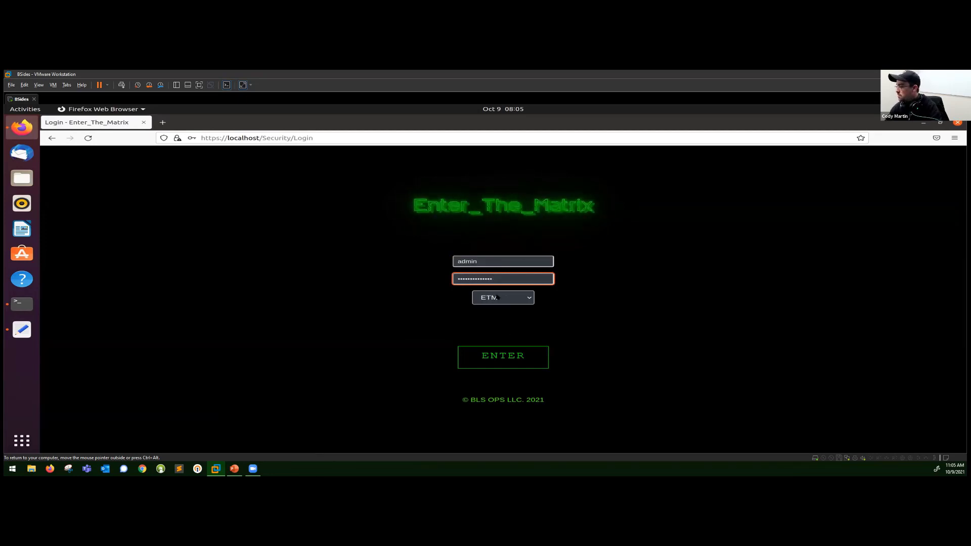
pyautogui.click(503, 297)
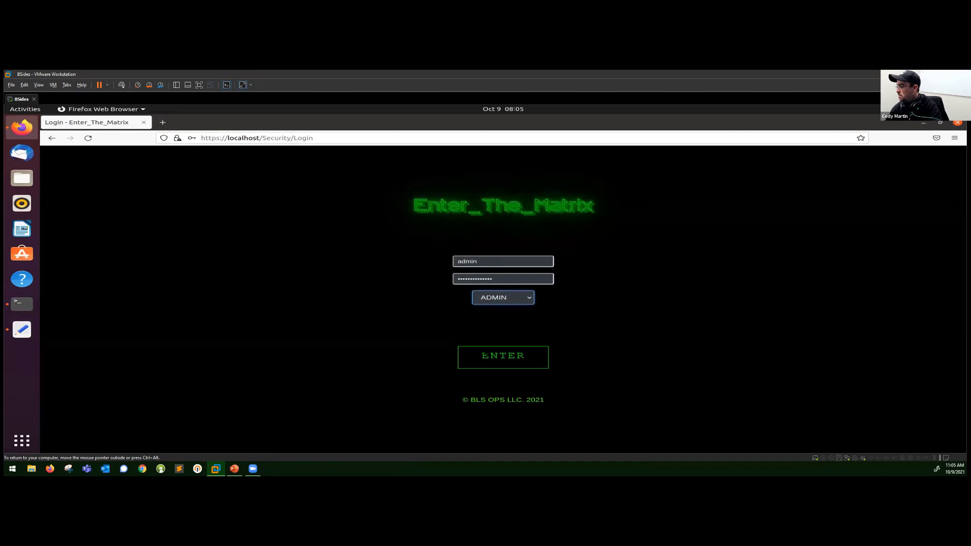
pyautogui.click(502, 356)
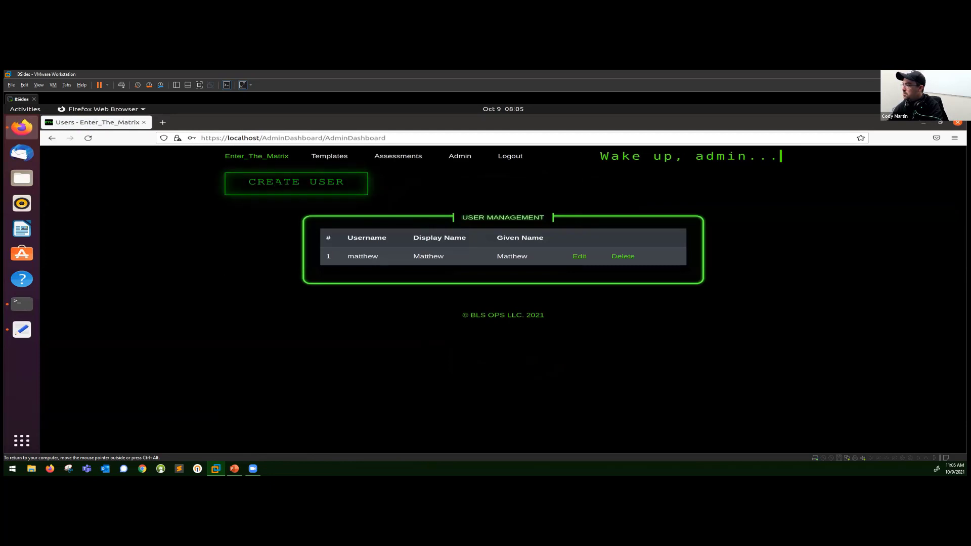
# - Create the new user alice in User Management
pyautogui.click(295, 182)
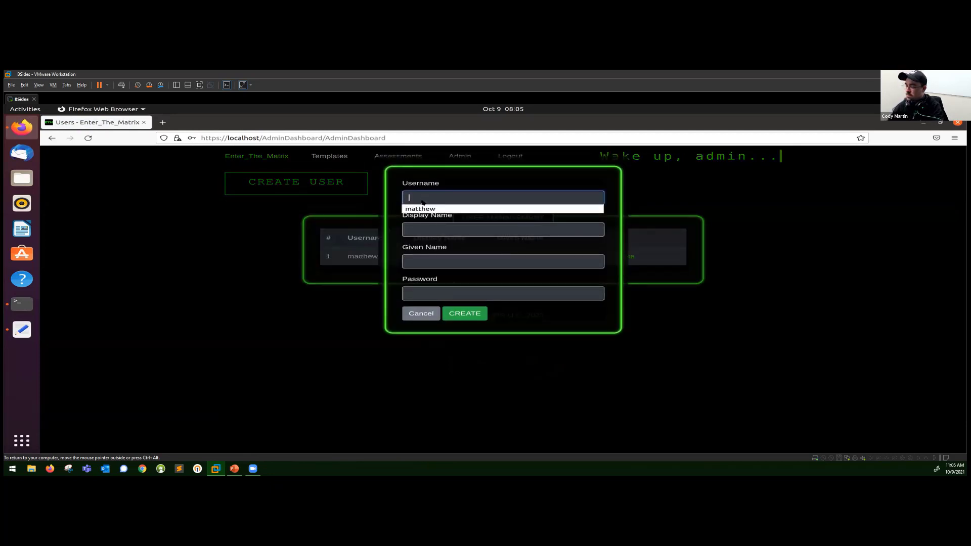
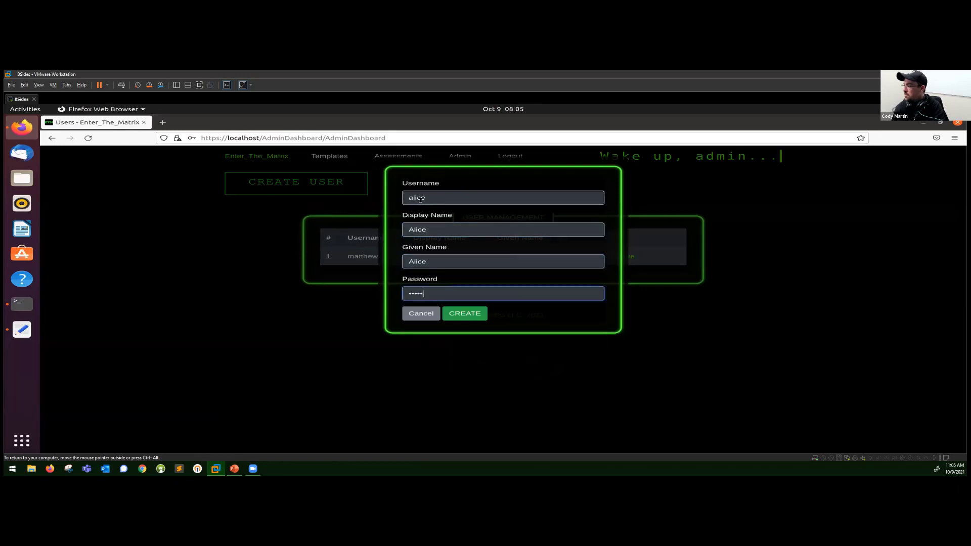
pyautogui.click(465, 313)
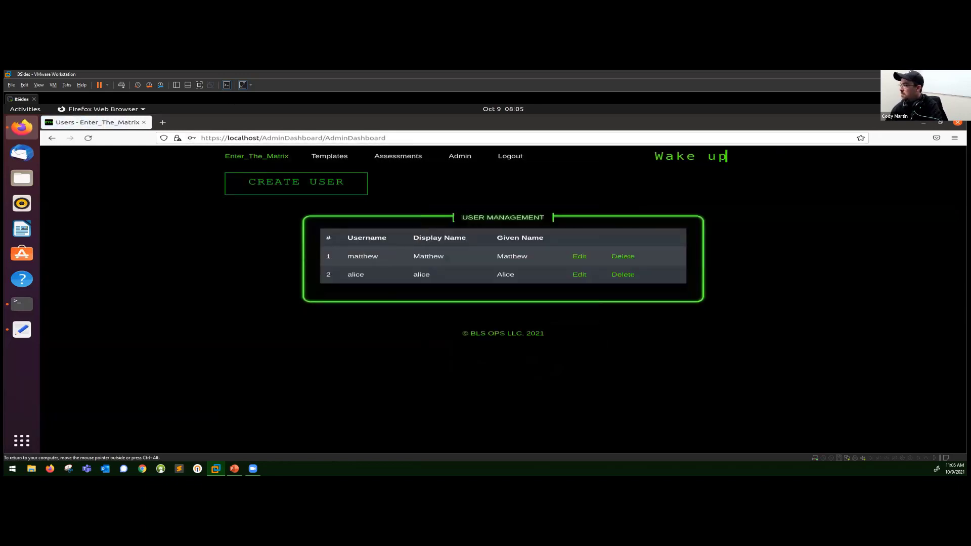
# - Log out of admin, sign in as alice, and decline Firefox's save-login prompt
pyautogui.click(510, 155)
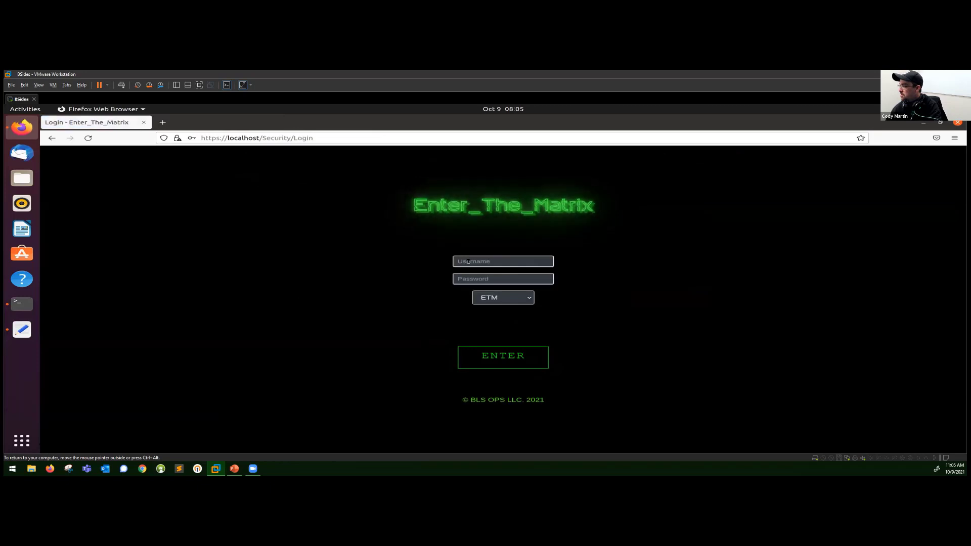
pyautogui.write('alice')
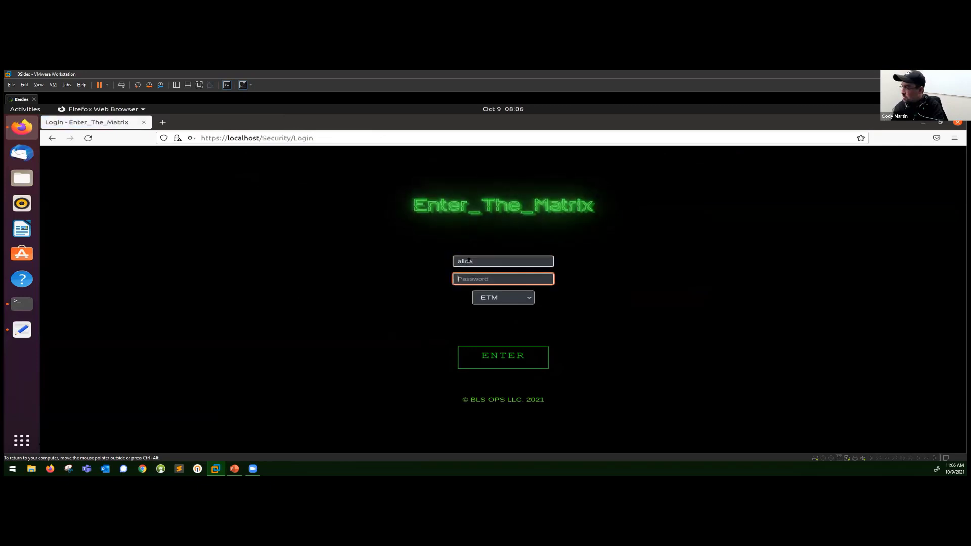
pyautogui.click(502, 356)
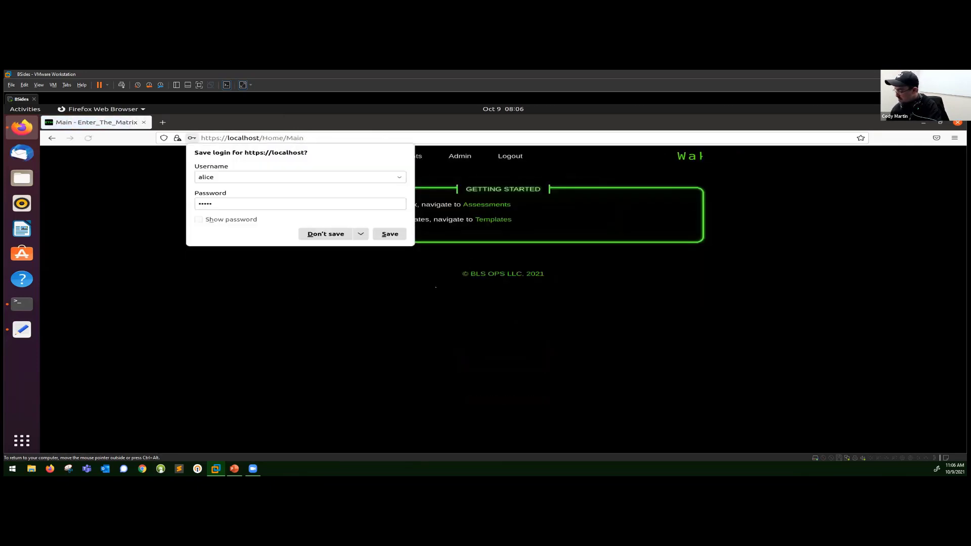
pyautogui.click(325, 235)
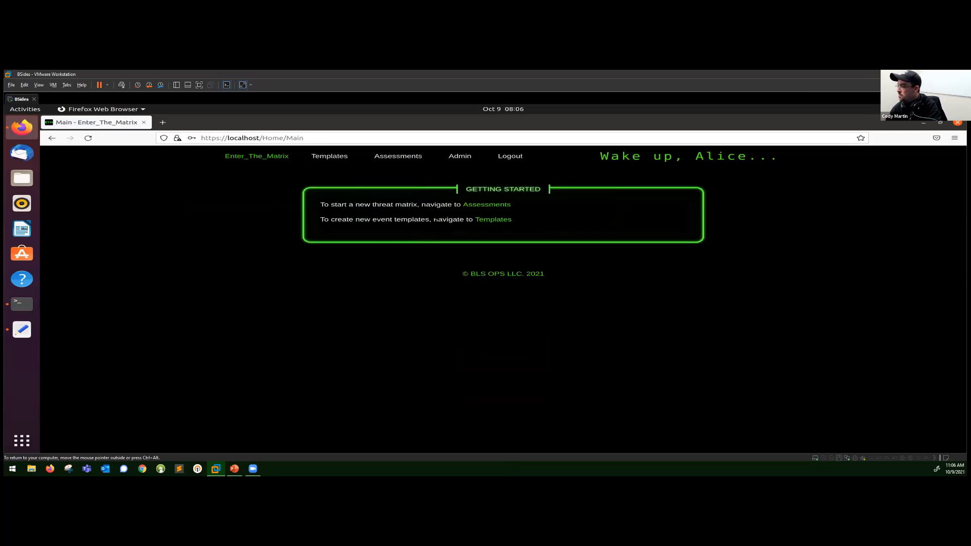
pyautogui.moveTo(486, 205)
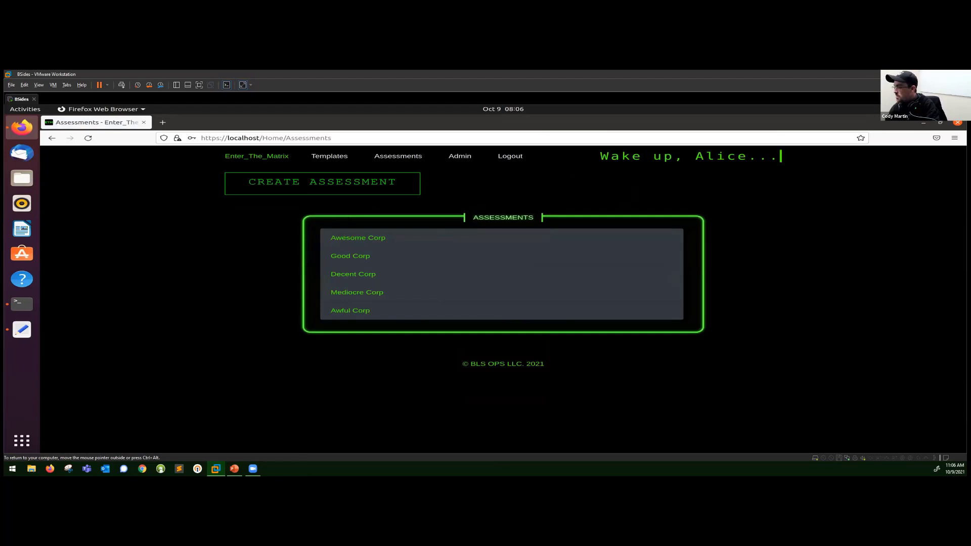
# - Open the Awesome Corp assessment's APT41 Ransomware scenario to view its events
pyautogui.click(358, 237)
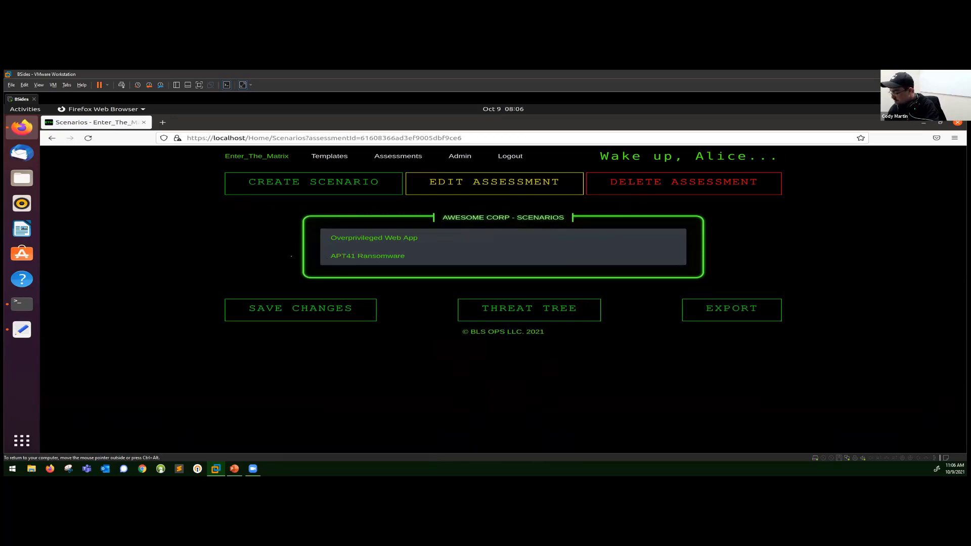
pyautogui.moveTo(356, 256)
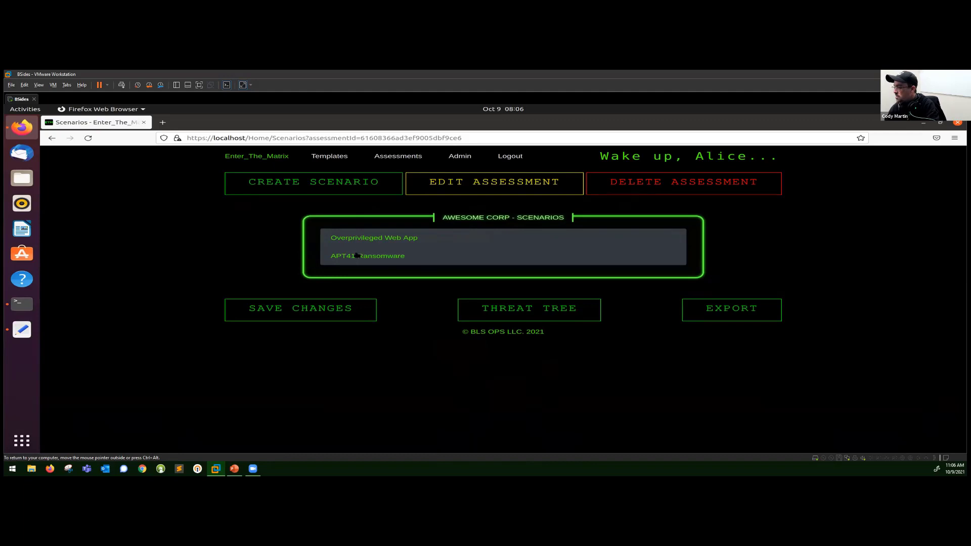
pyautogui.click(368, 255)
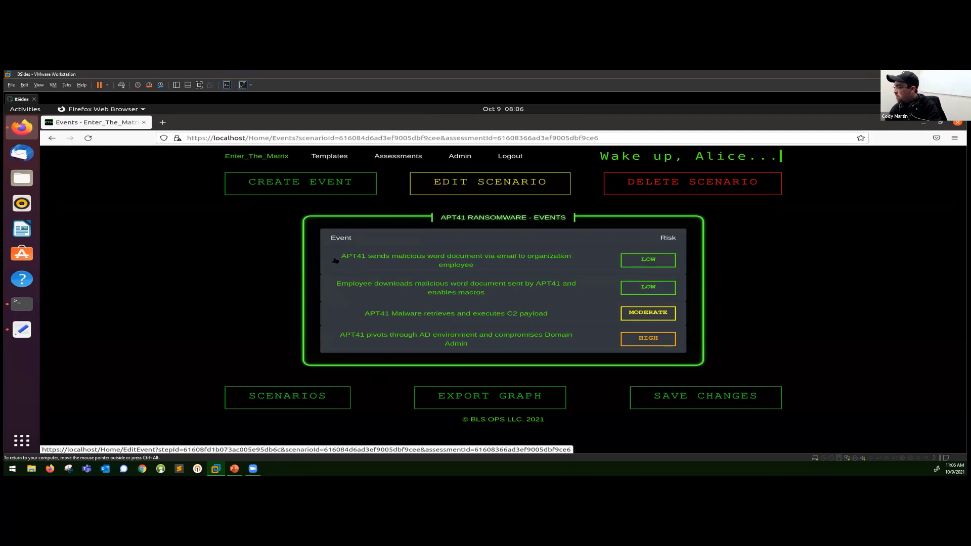
pyautogui.moveTo(455, 260); pyautogui.dragTo(477, 301)
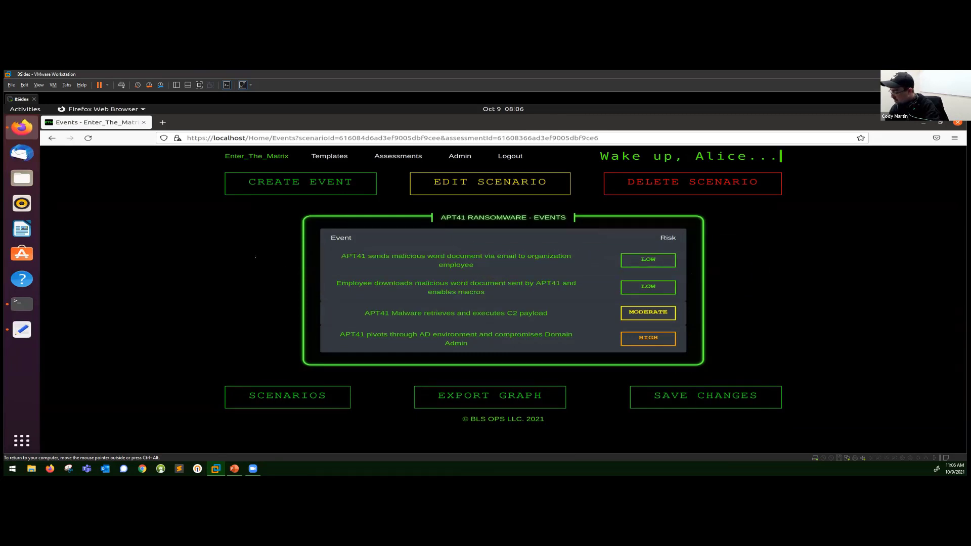
pyautogui.moveTo(363, 347)
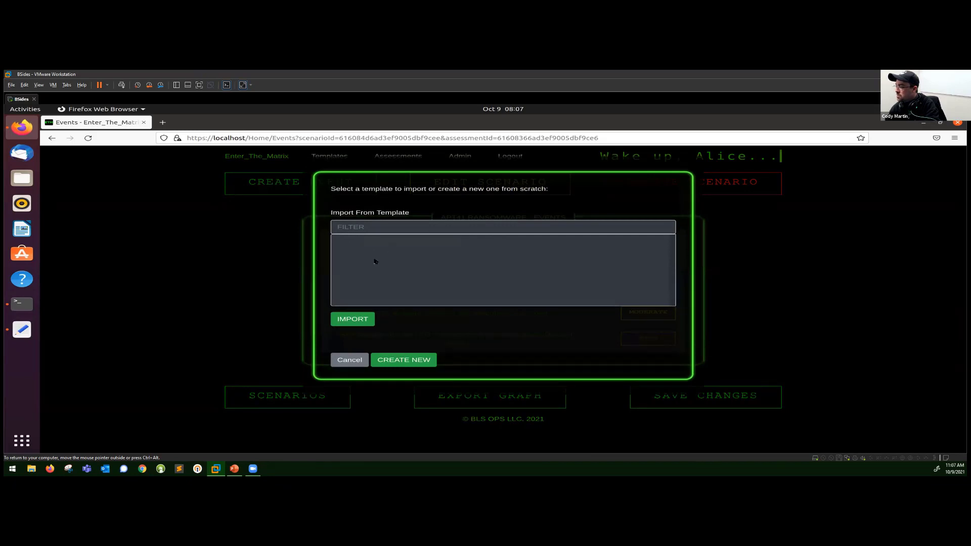
pyautogui.moveTo(370, 249)
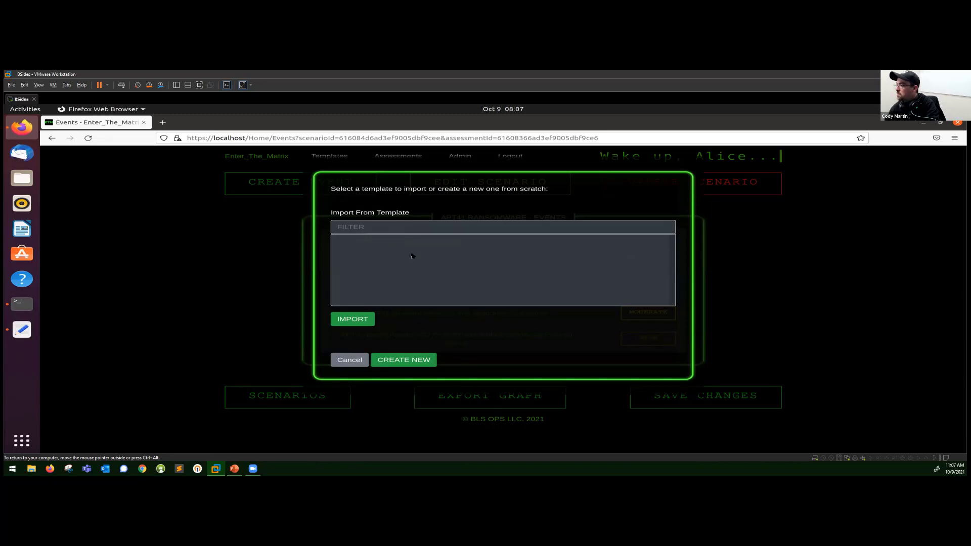
# - Cancel the empty Create Event dialog and import the APT41-Ransomware.json template pack
pyautogui.click(349, 359)
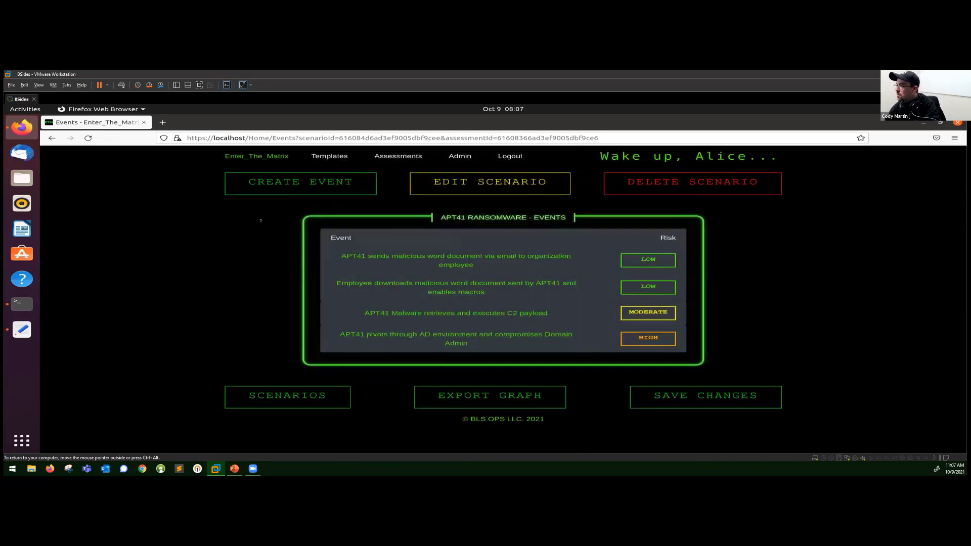
pyautogui.click(328, 155)
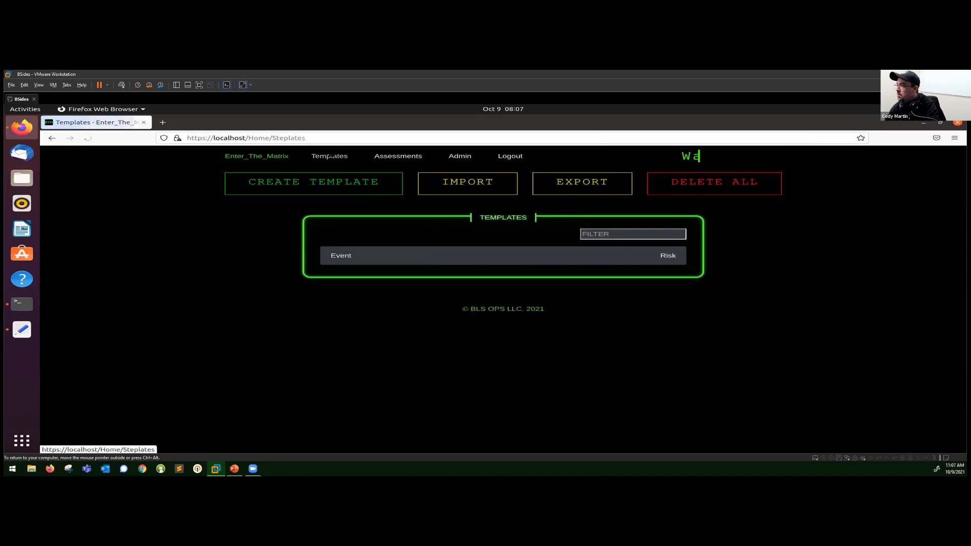
pyautogui.click(467, 181)
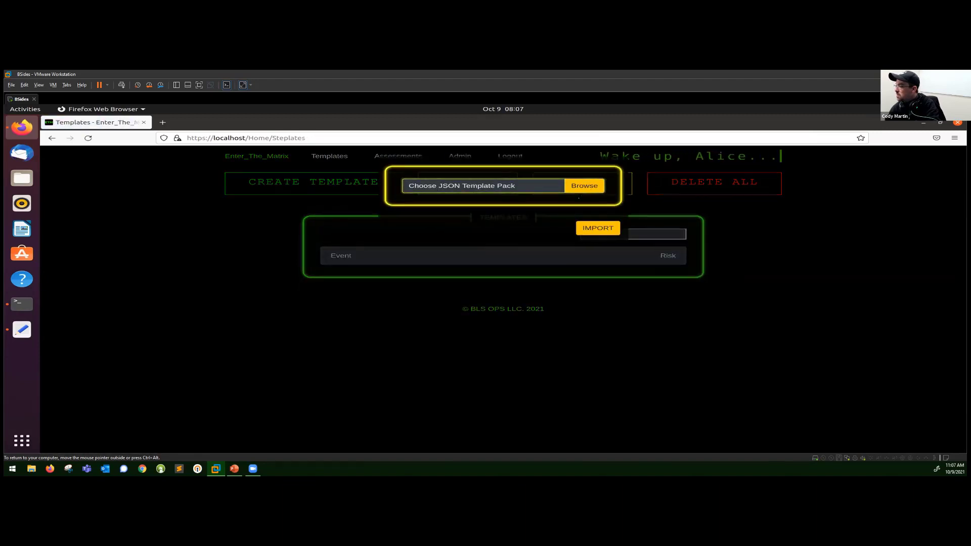
pyautogui.click(582, 185)
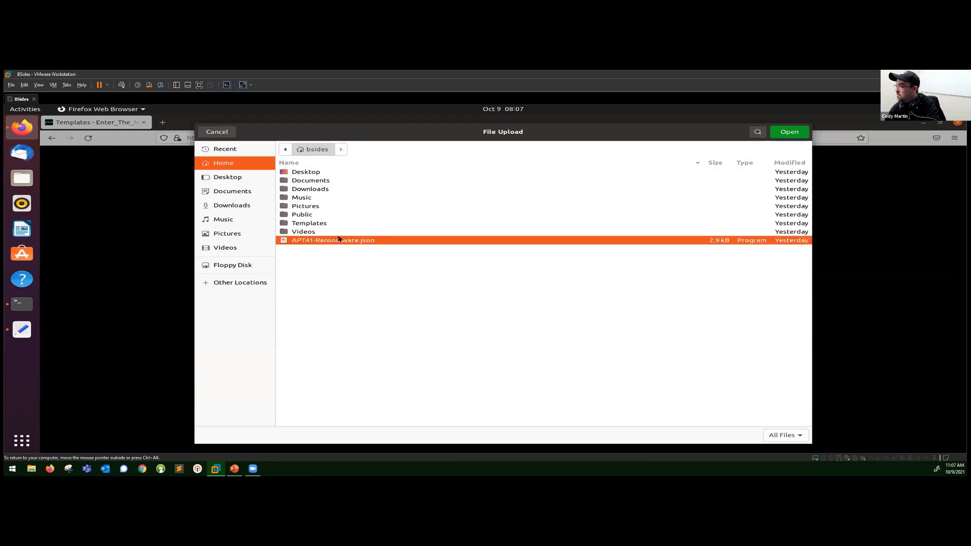
pyautogui.click(788, 132)
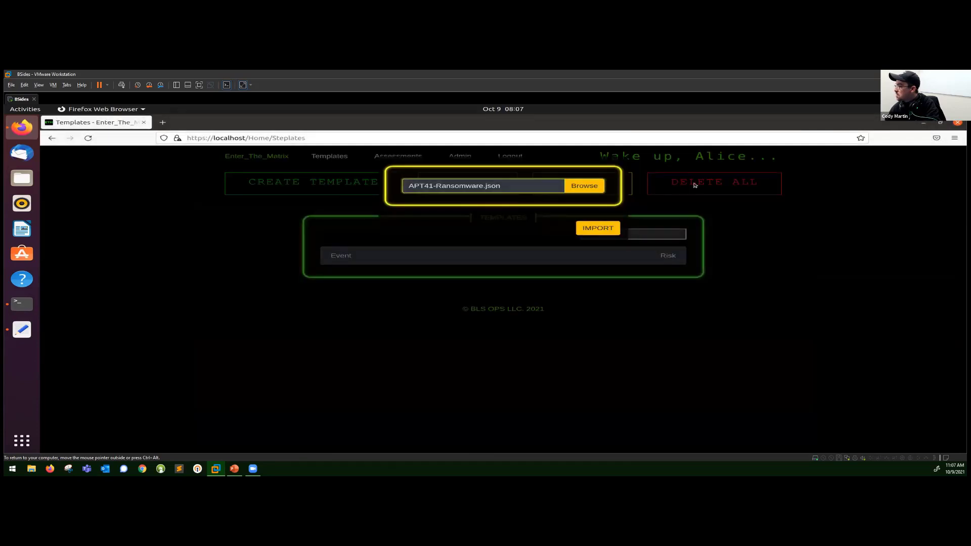
pyautogui.click(597, 227)
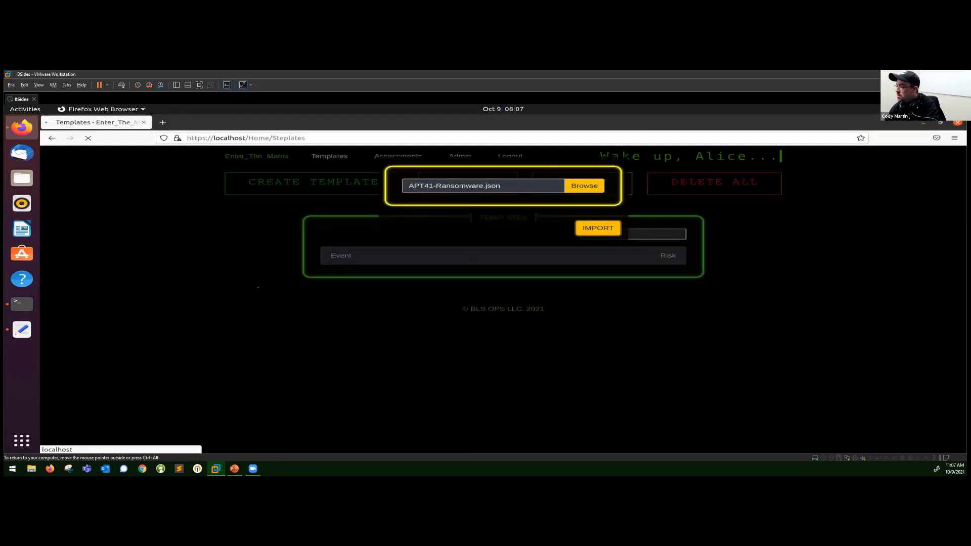
pyautogui.click(596, 227)
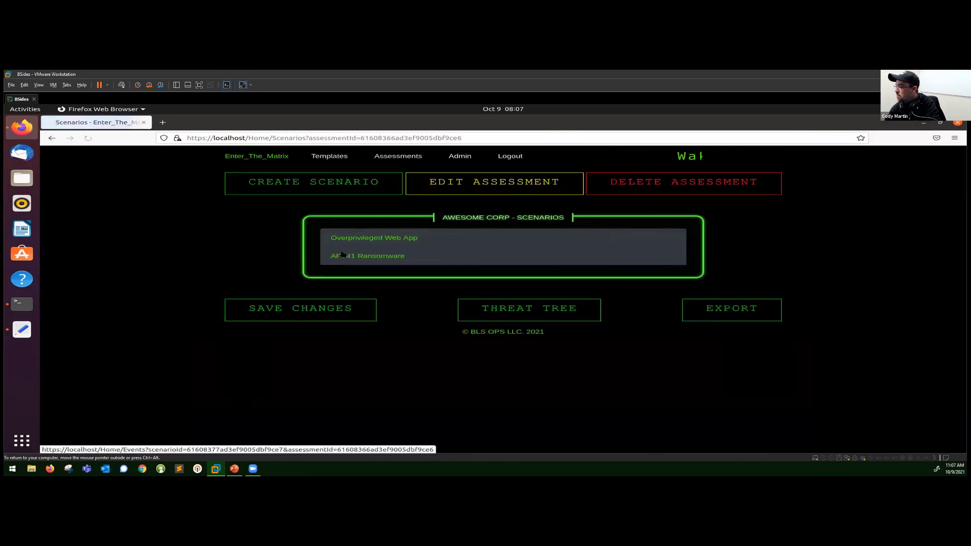
# - In APT41 Ransomware, create an event from the 'APT41 deploys ransomware' template
pyautogui.click(367, 256)
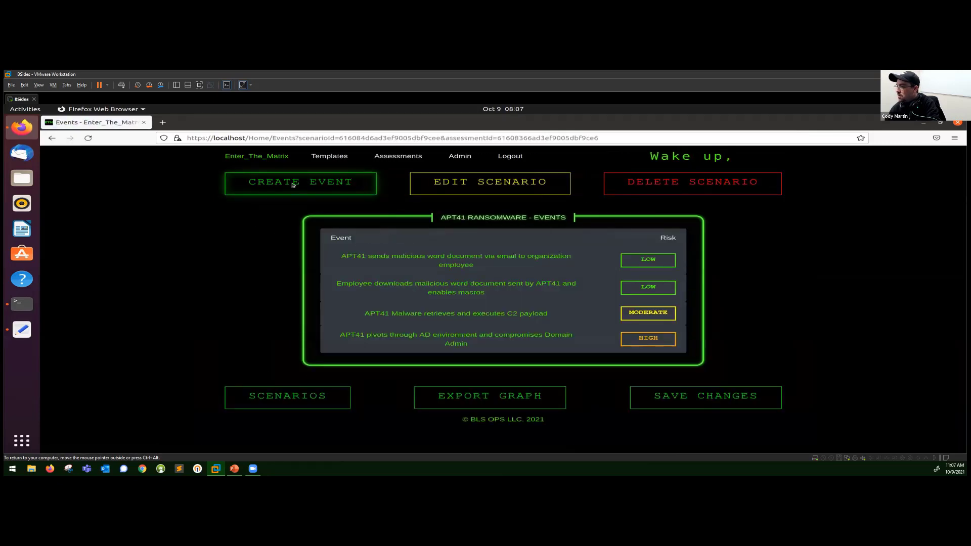
pyautogui.click(300, 181)
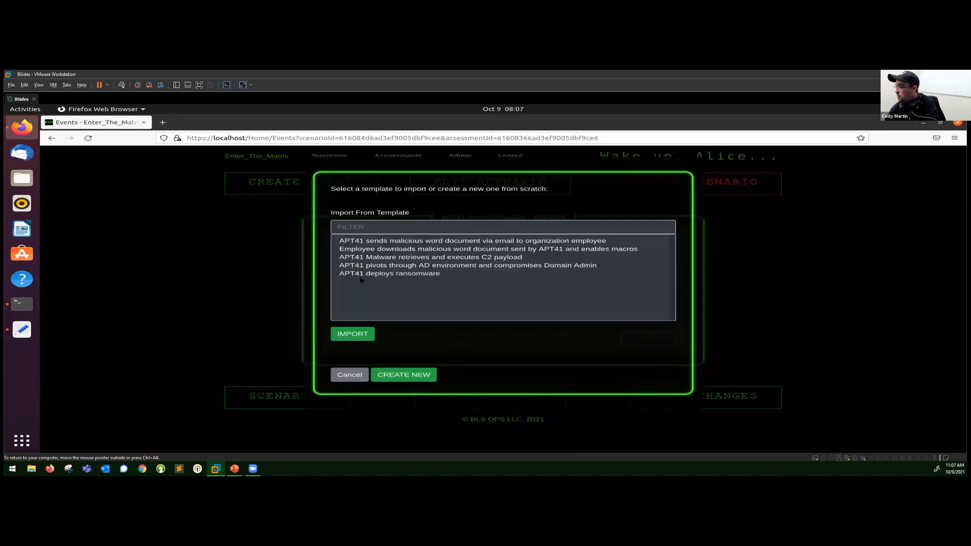
pyautogui.click(502, 226)
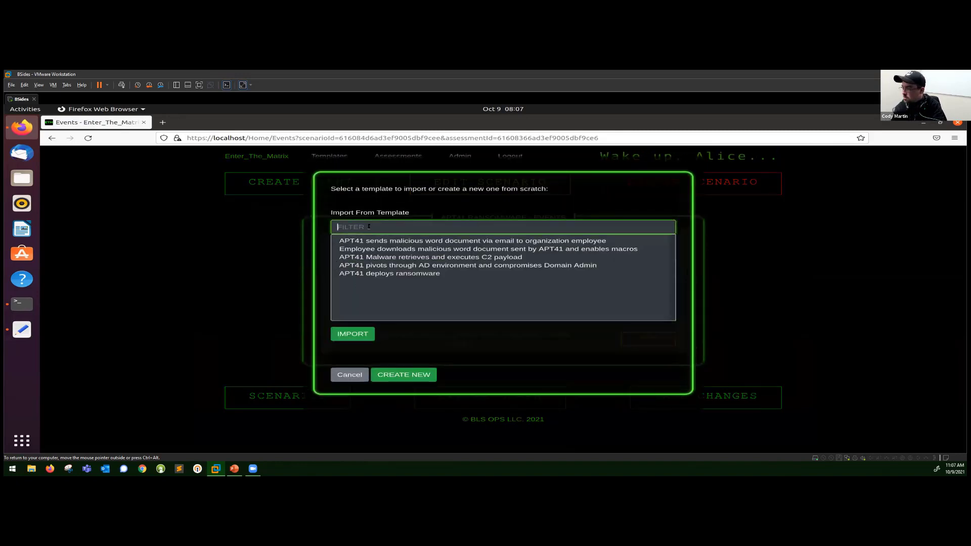
pyautogui.write('ap')
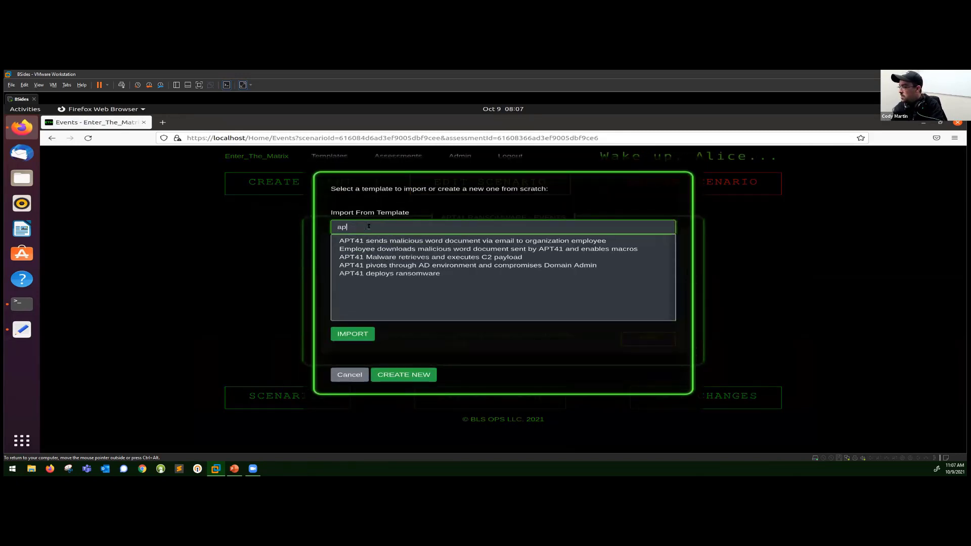
pyautogui.write('t')
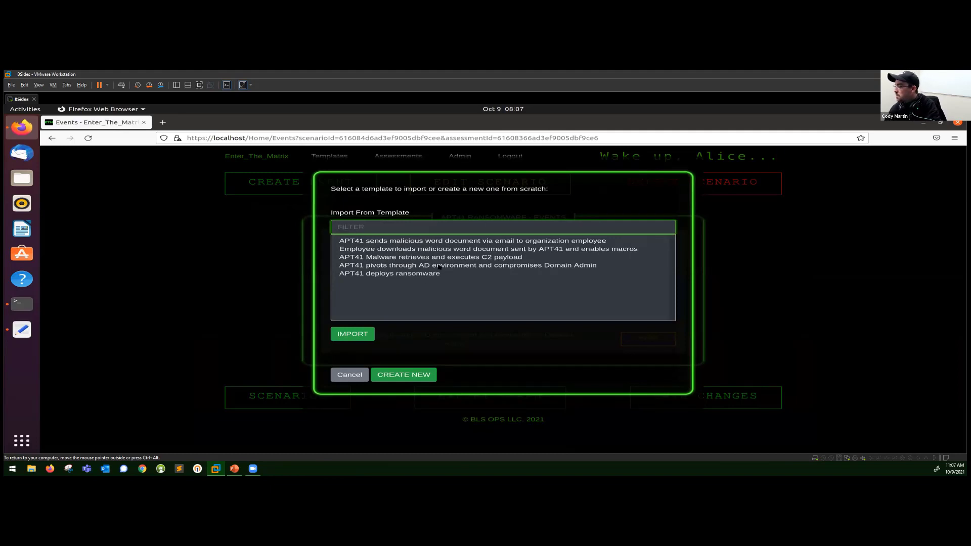
pyautogui.click(389, 273)
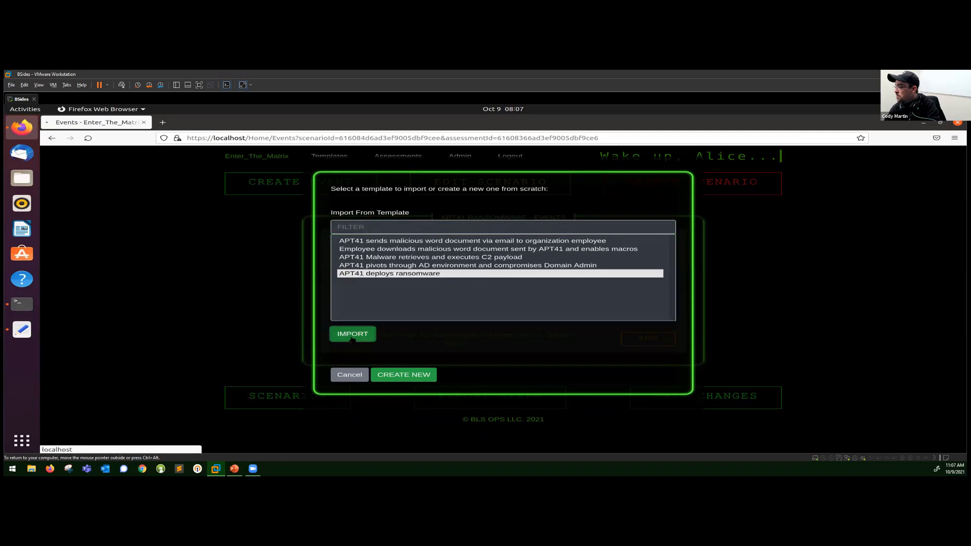
pyautogui.click(352, 333)
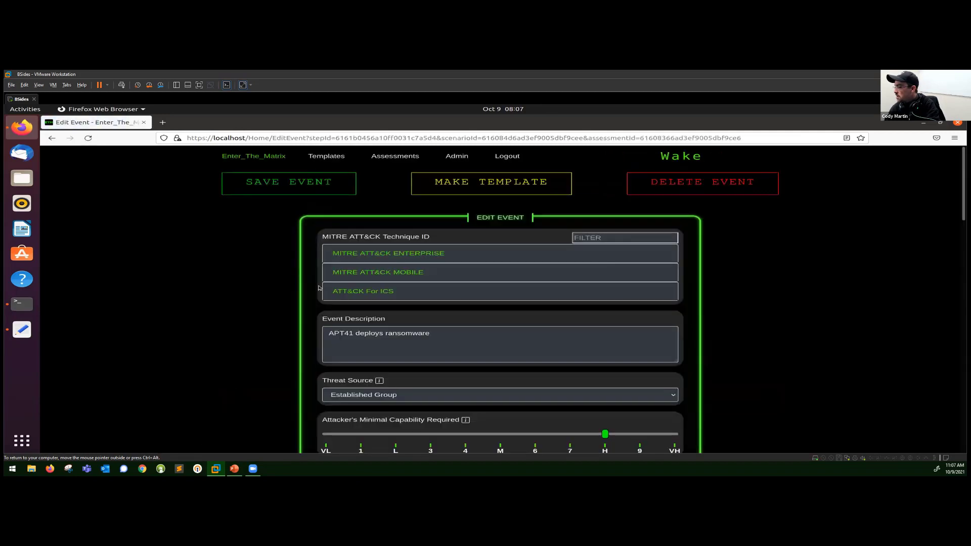
pyautogui.scroll(-3)
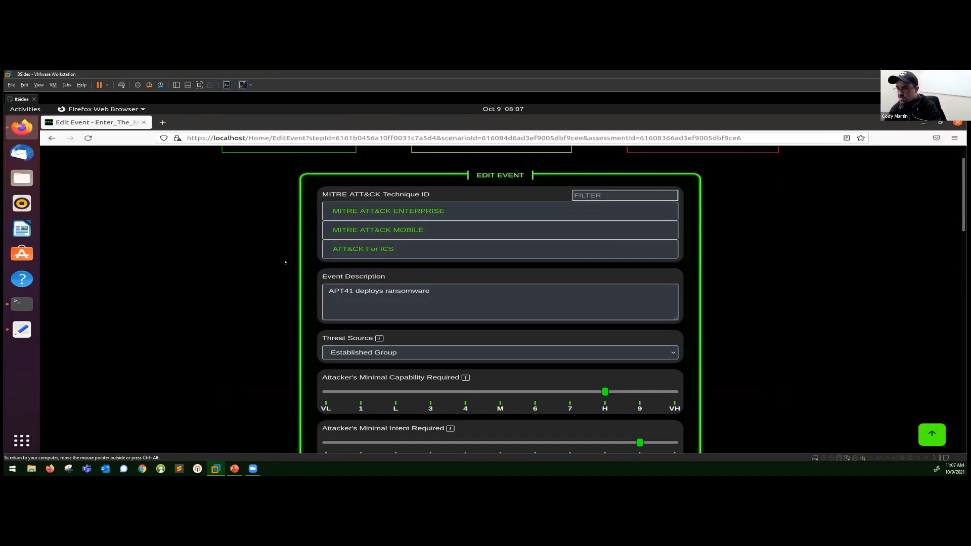
pyautogui.moveTo(532, 206)
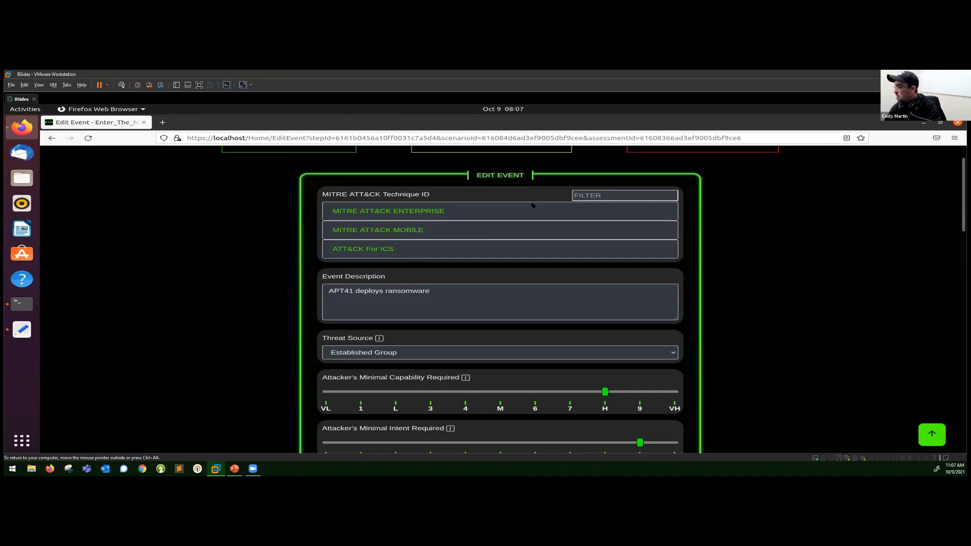
pyautogui.click(388, 211)
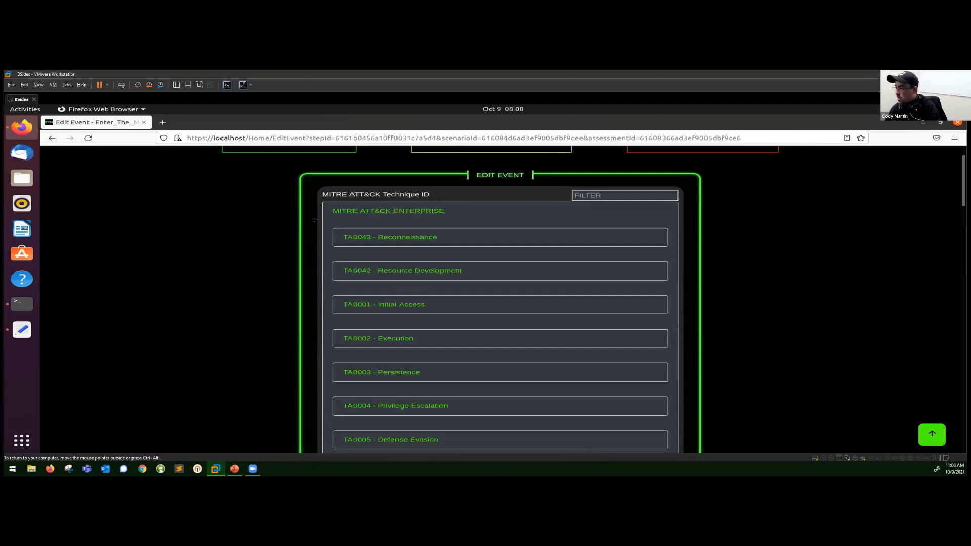
pyautogui.click(389, 237)
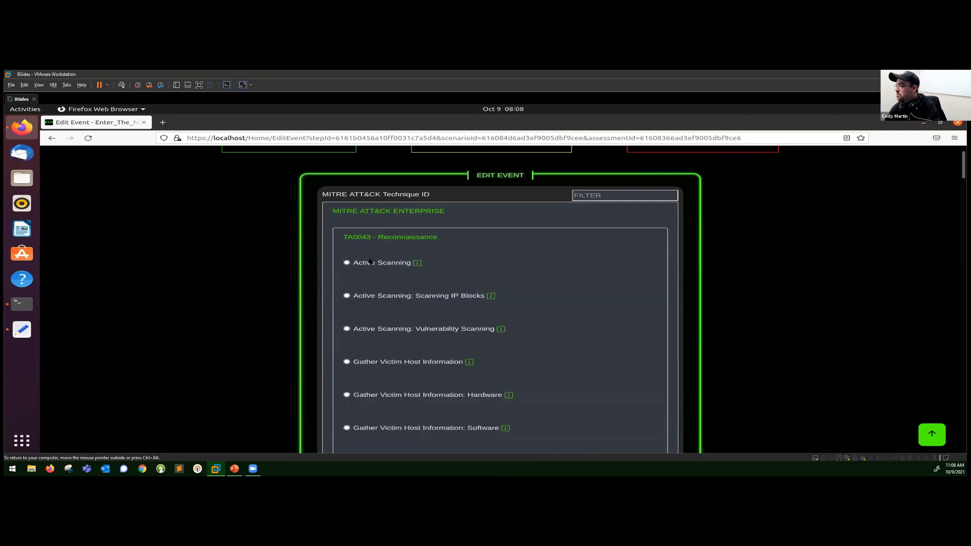
pyautogui.scroll(-3)
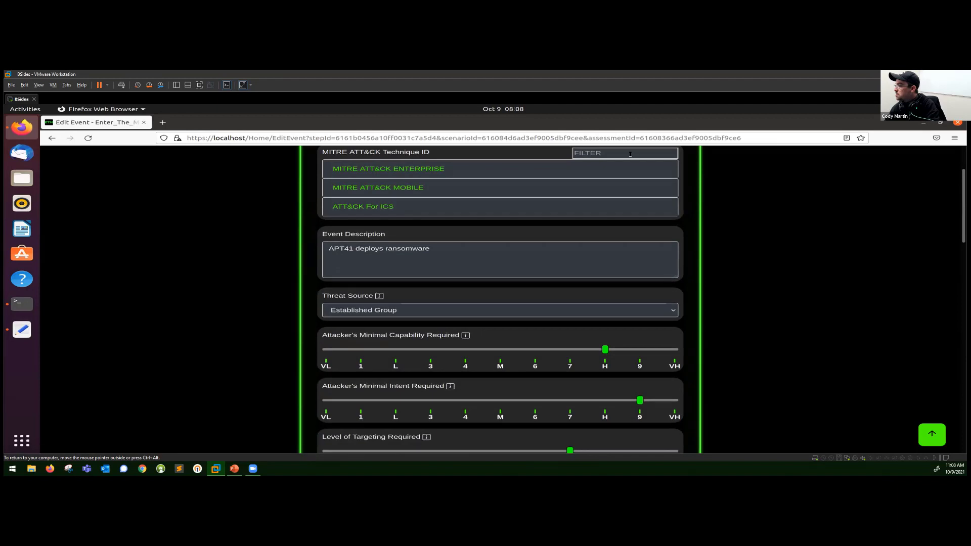
pyautogui.write('m')
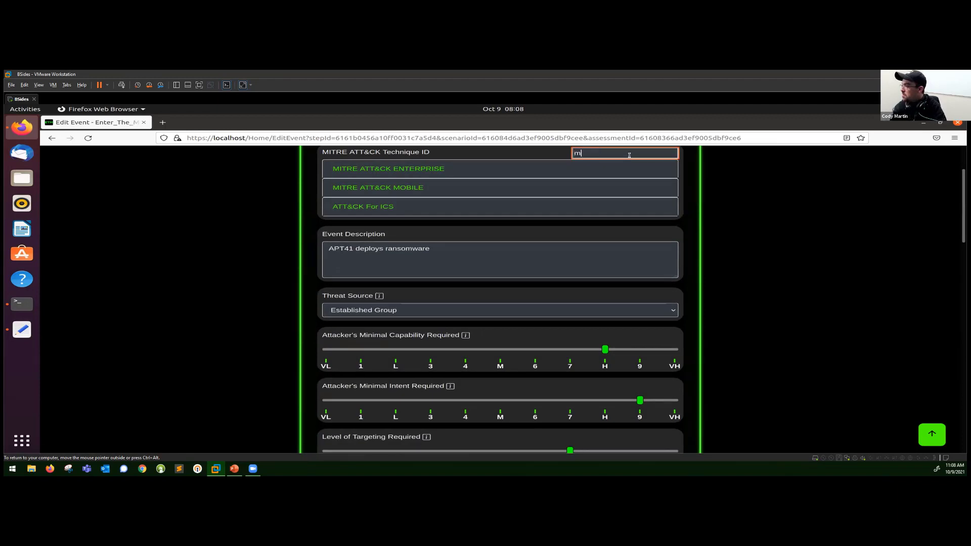
pyautogui.write('impact')
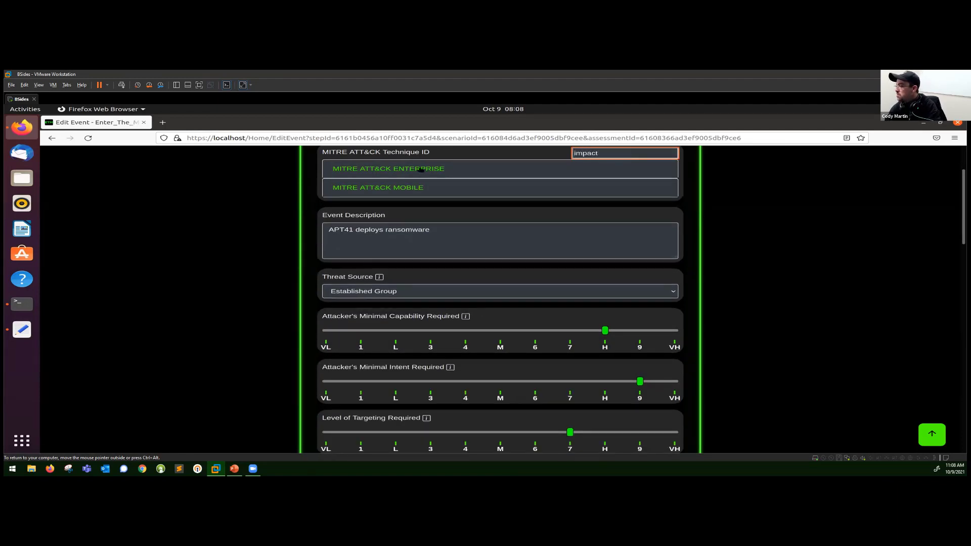
pyautogui.click(388, 168)
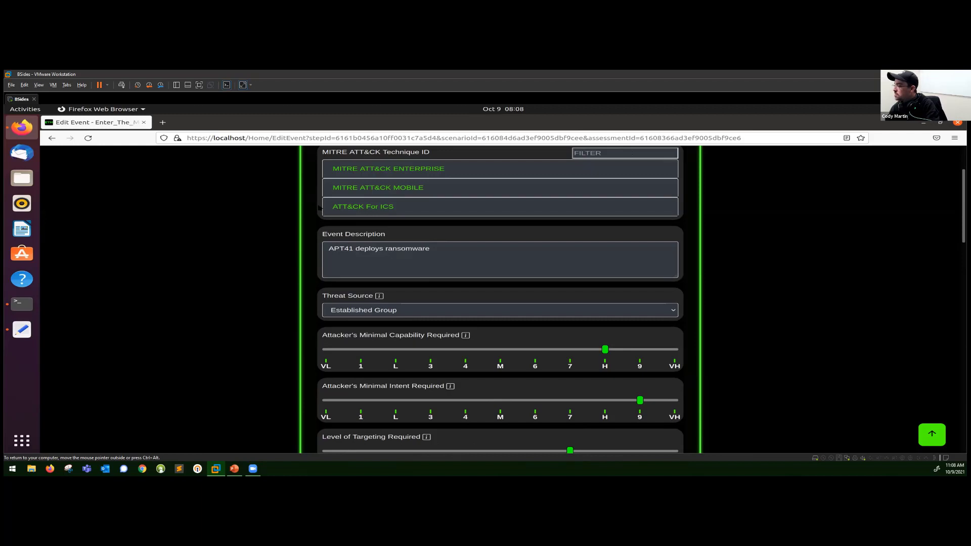
pyautogui.scroll(-3)
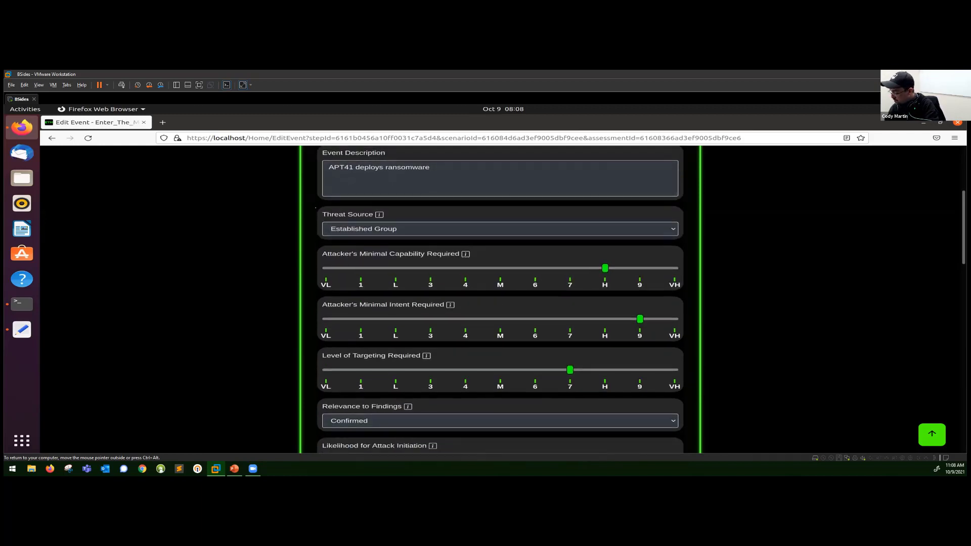
pyautogui.scroll(-3)
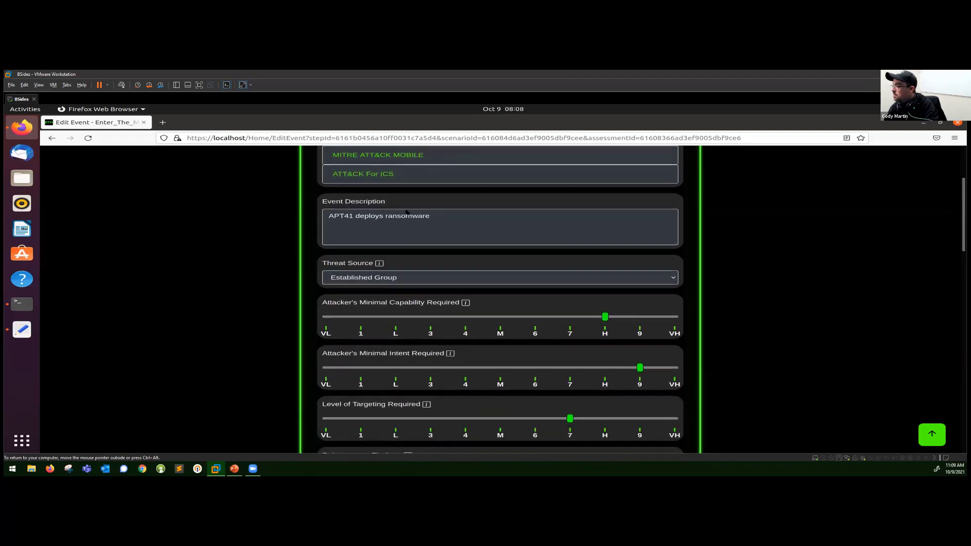
pyautogui.scroll(-3)
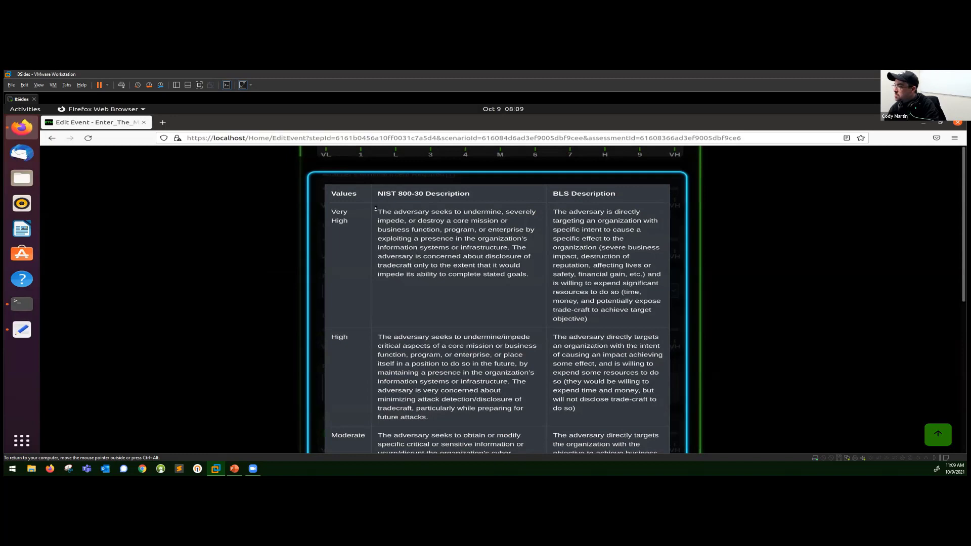
pyautogui.moveTo(377, 212); pyautogui.dragTo(444, 221)
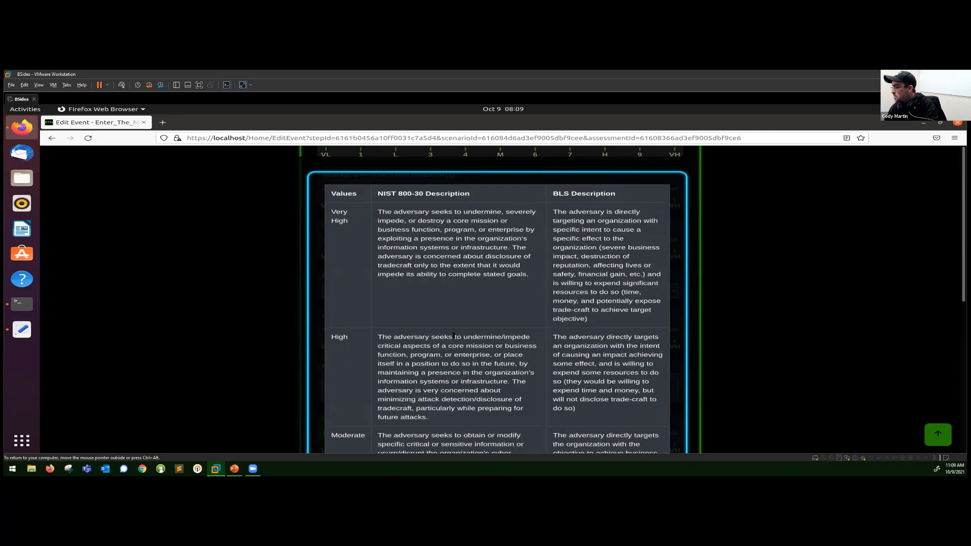
pyautogui.doubleClick(513, 337)
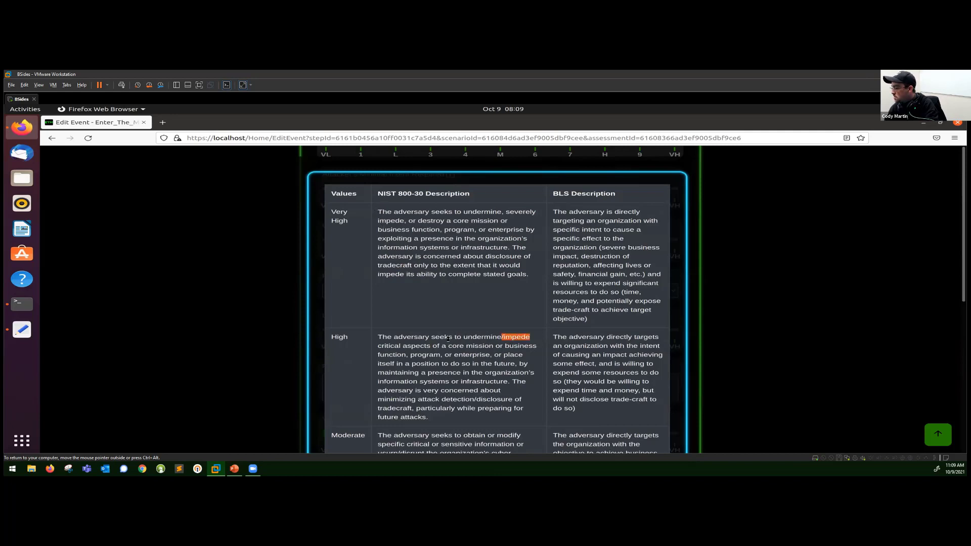
pyautogui.scroll(-3)
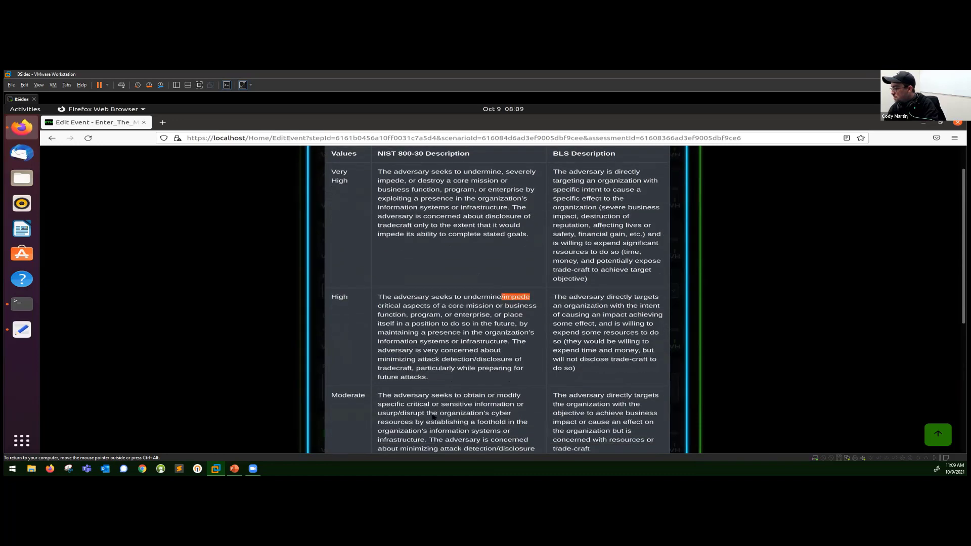
pyautogui.scroll(-3)
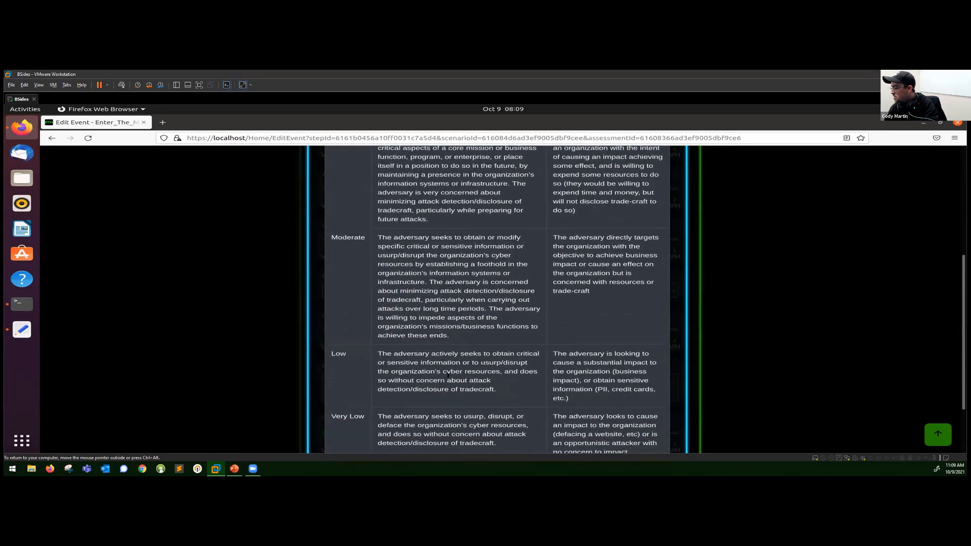
pyautogui.scroll(3)
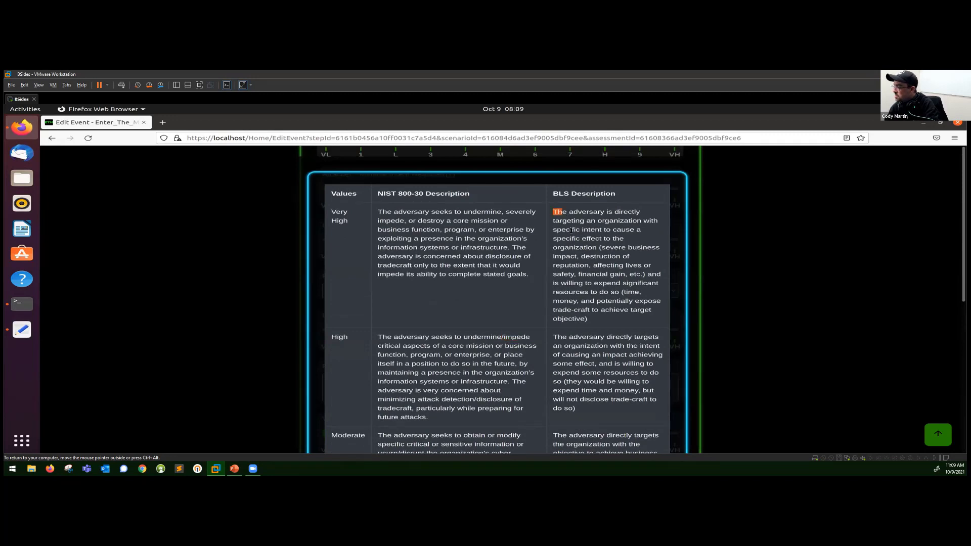
pyautogui.moveTo(554, 212); pyautogui.dragTo(586, 318)
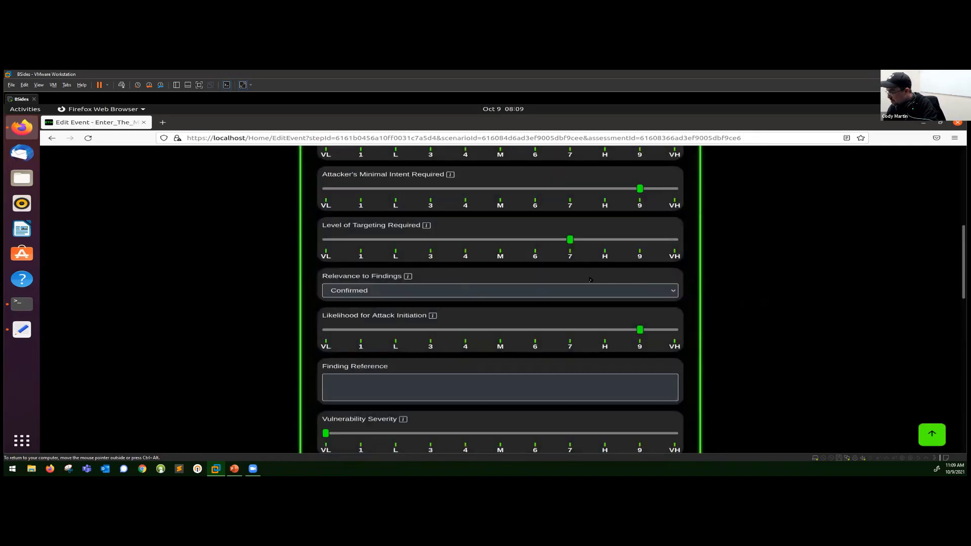
pyautogui.scroll(-3)
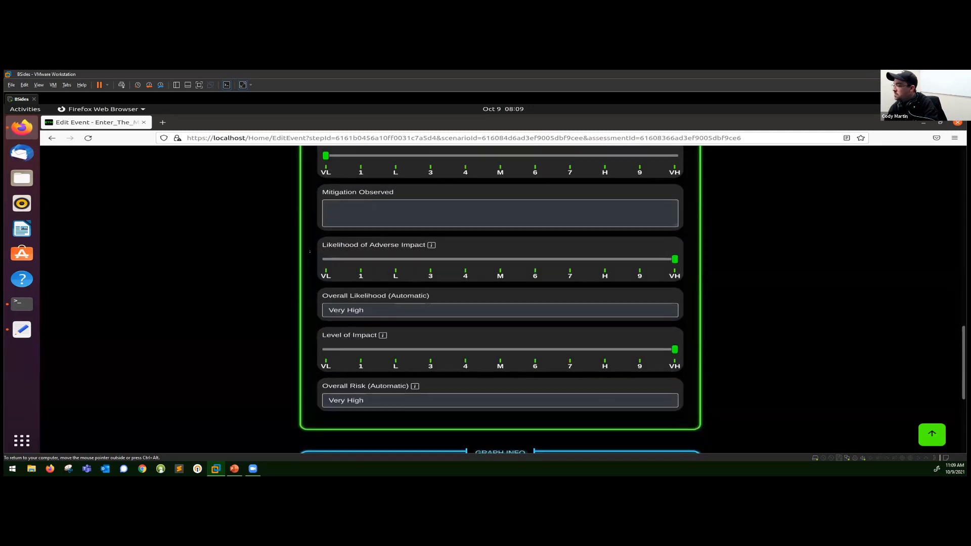
pyautogui.scroll(-3)
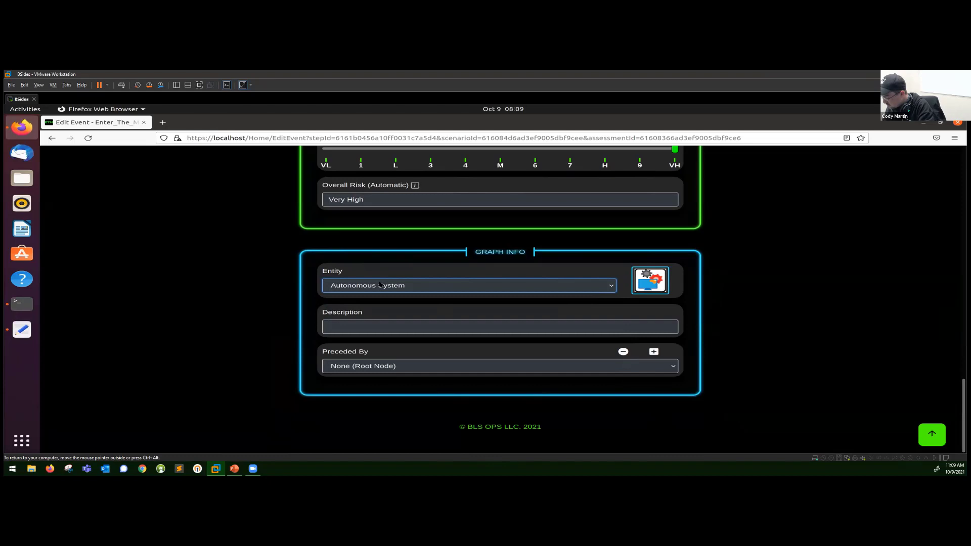
# - Set the event entity to Malicious Process and describe it as 'Deploys Rans…'
pyautogui.click(467, 285)
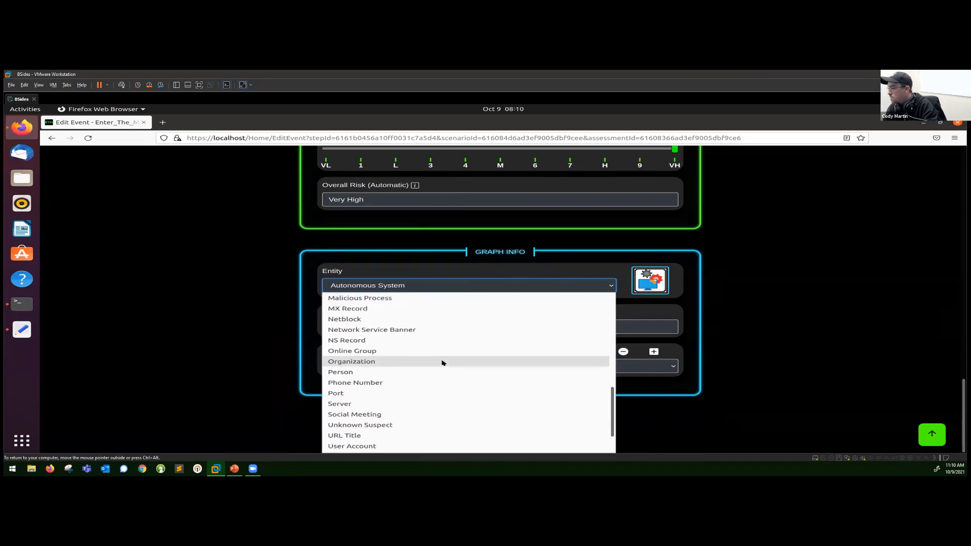
pyautogui.click(360, 298)
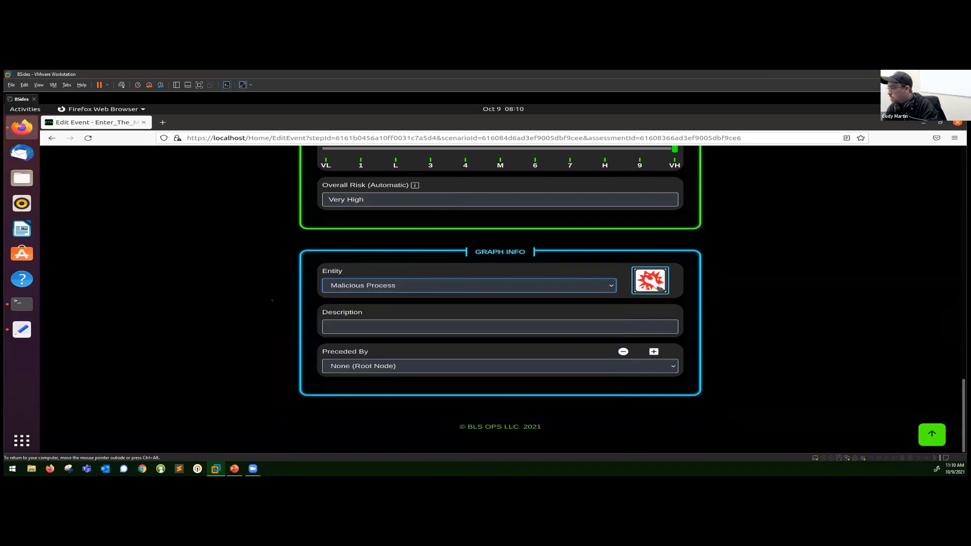
pyautogui.click(499, 327)
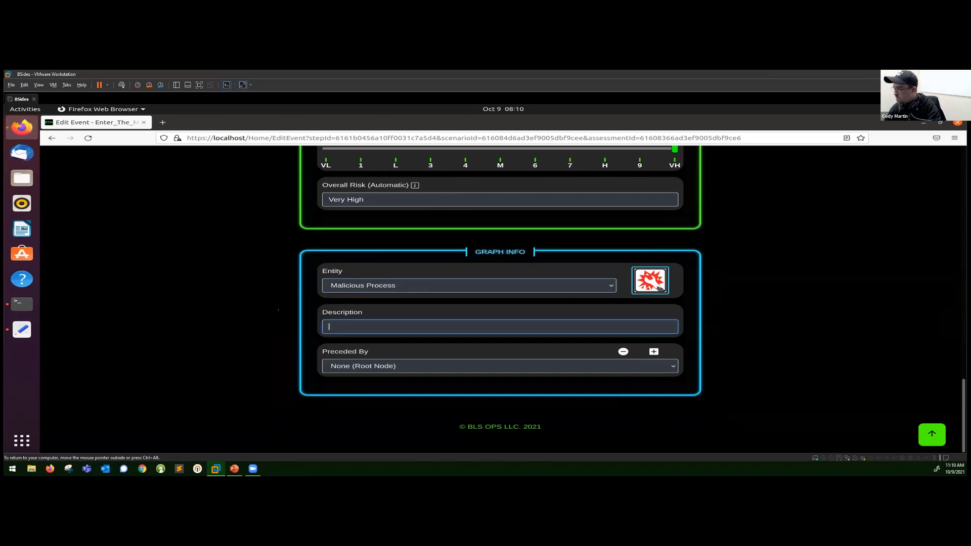
pyautogui.write('D')
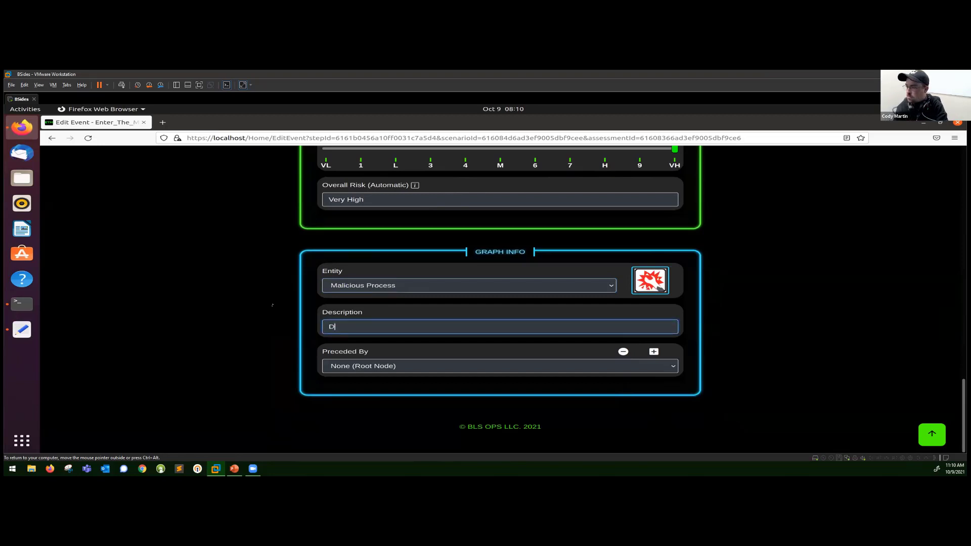
pyautogui.write('eploys Ransomware')
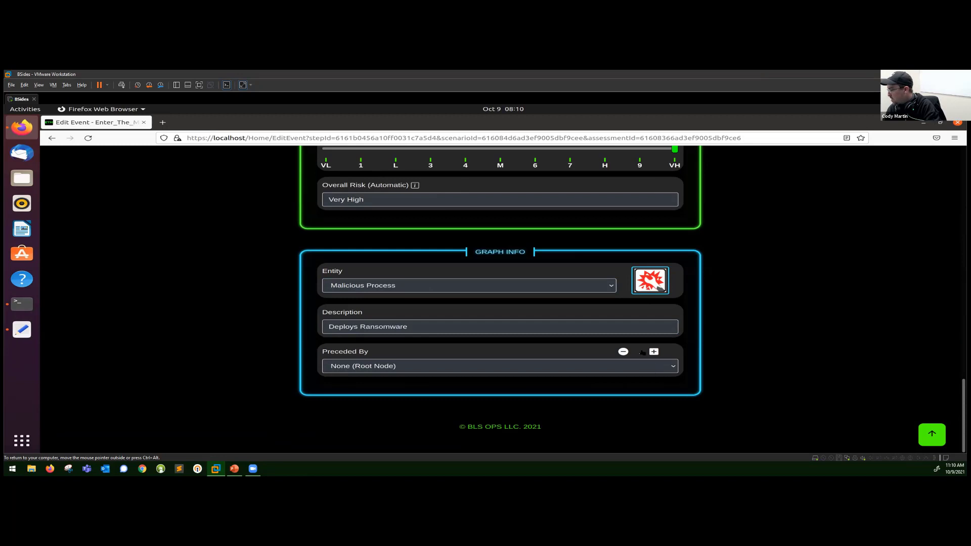
# - Set the event's Preceded By to the Domain Admin compromise event
pyautogui.click(653, 352)
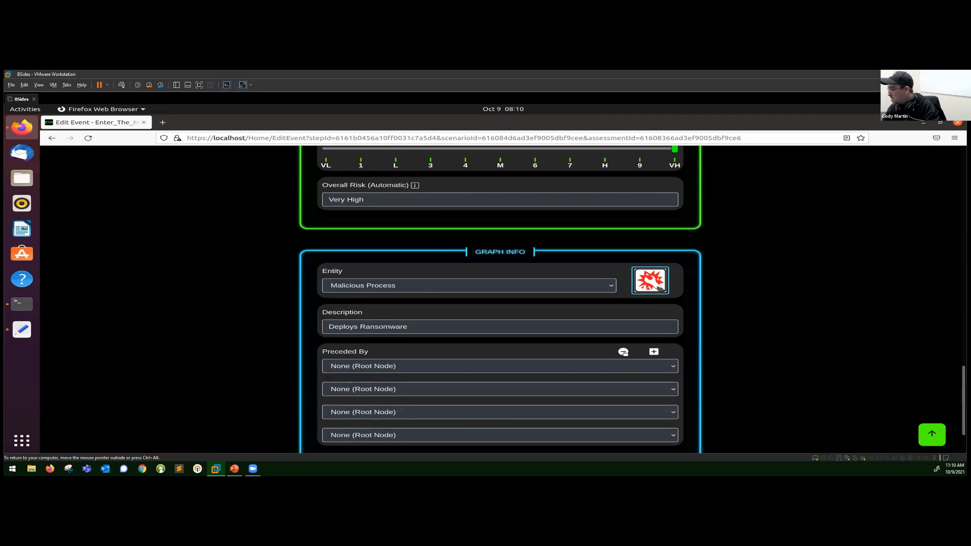
pyautogui.click(623, 352)
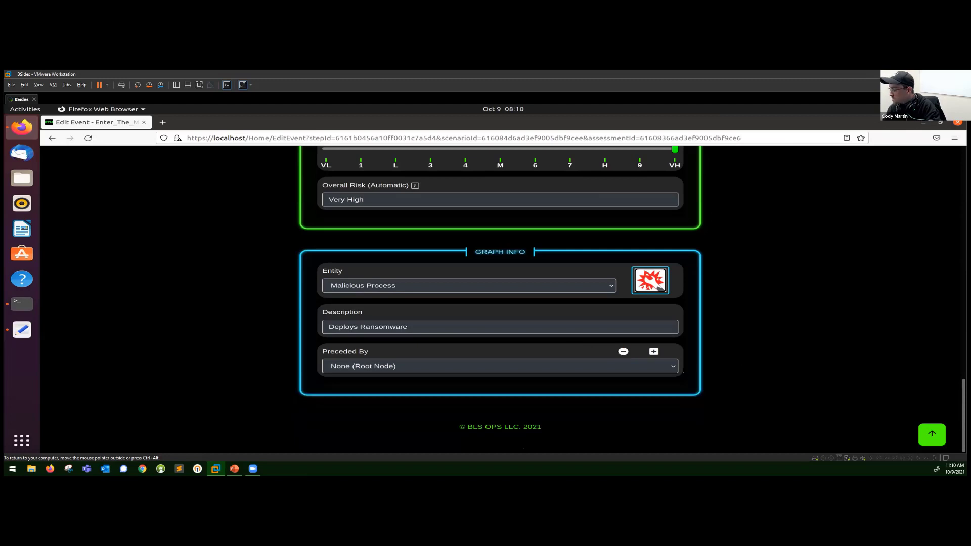
pyautogui.moveTo(531, 334)
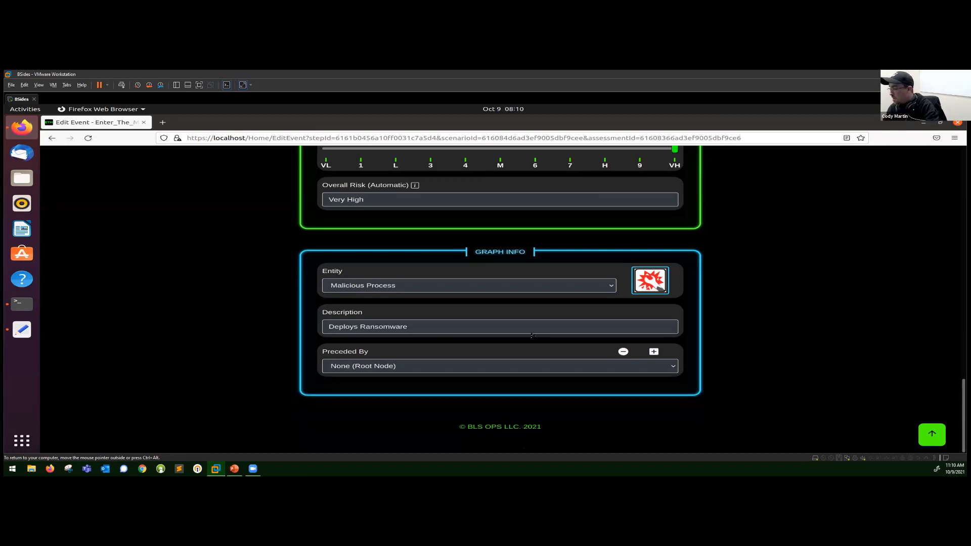
pyautogui.moveTo(482, 370)
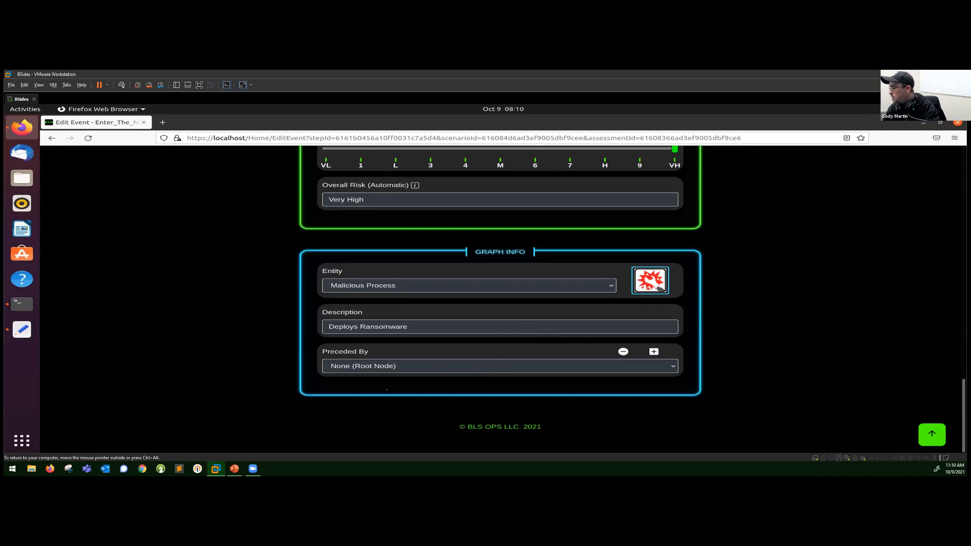
pyautogui.moveTo(364, 390)
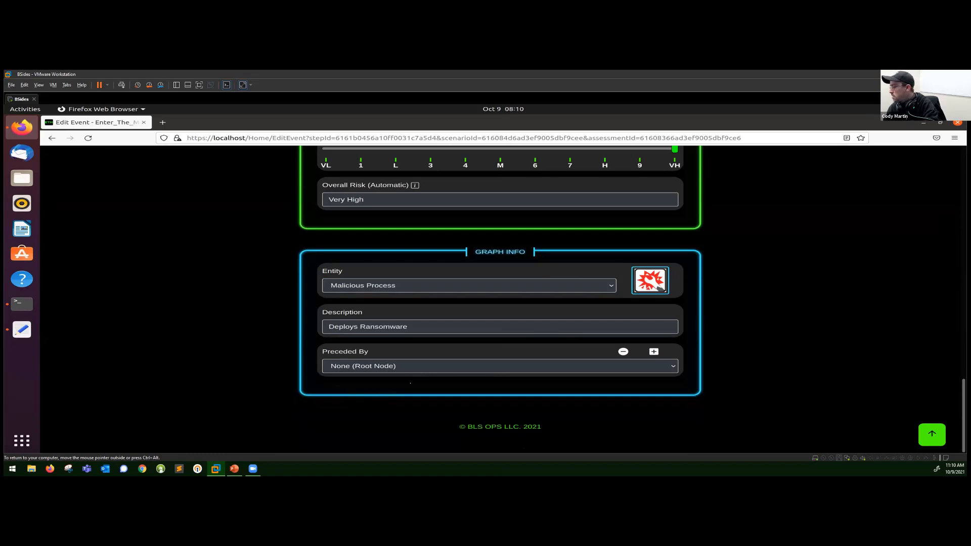
pyautogui.click(499, 365)
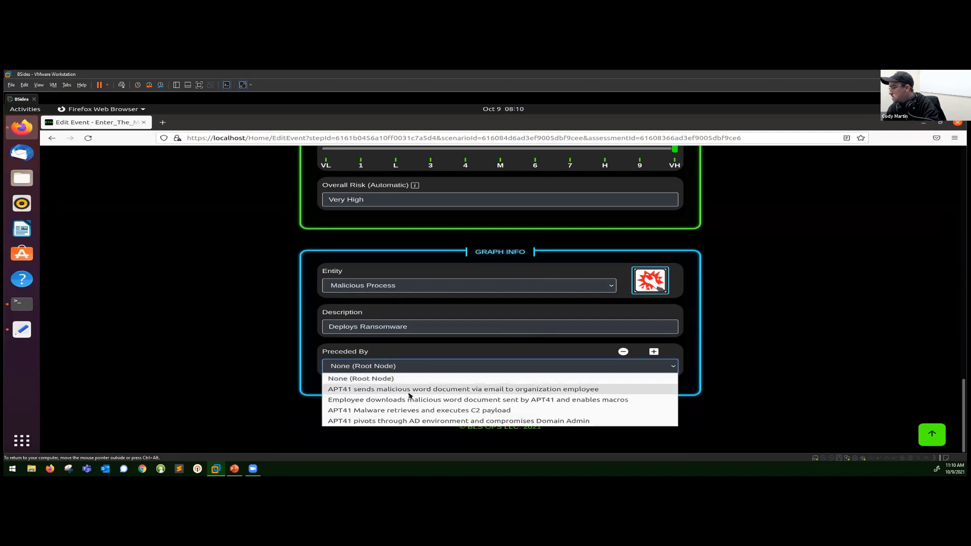
pyautogui.click(458, 421)
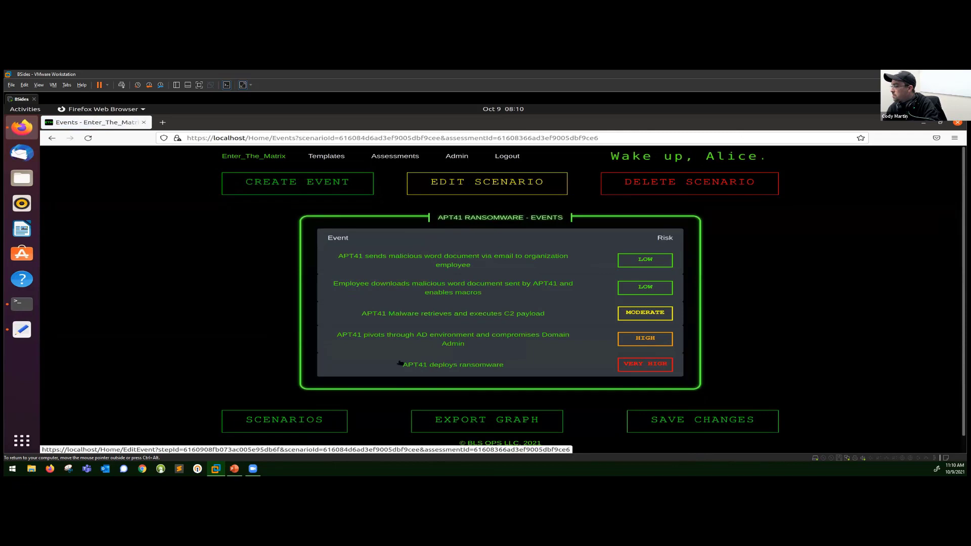
pyautogui.click(452, 364)
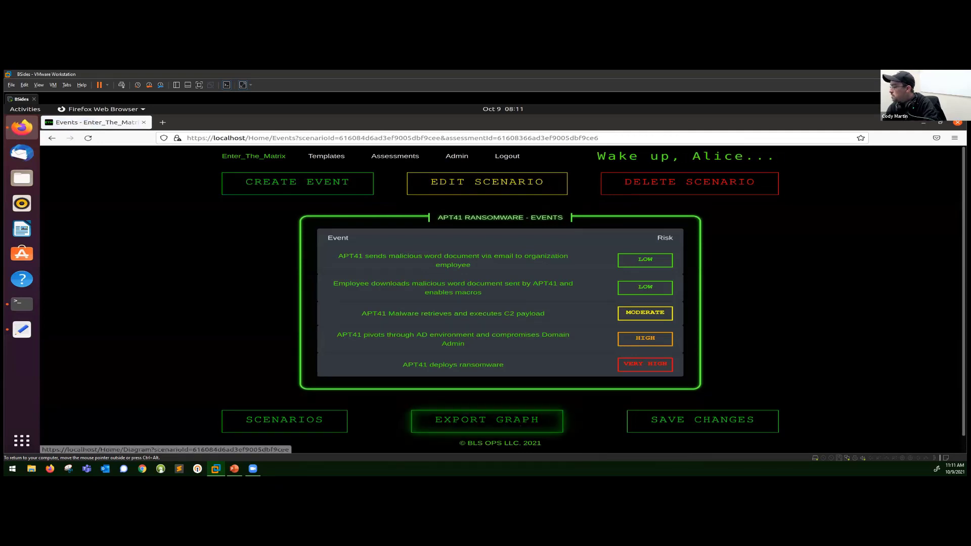
# - Export the APT41 Ransomware scenario's events as an attack graph
pyautogui.click(486, 420)
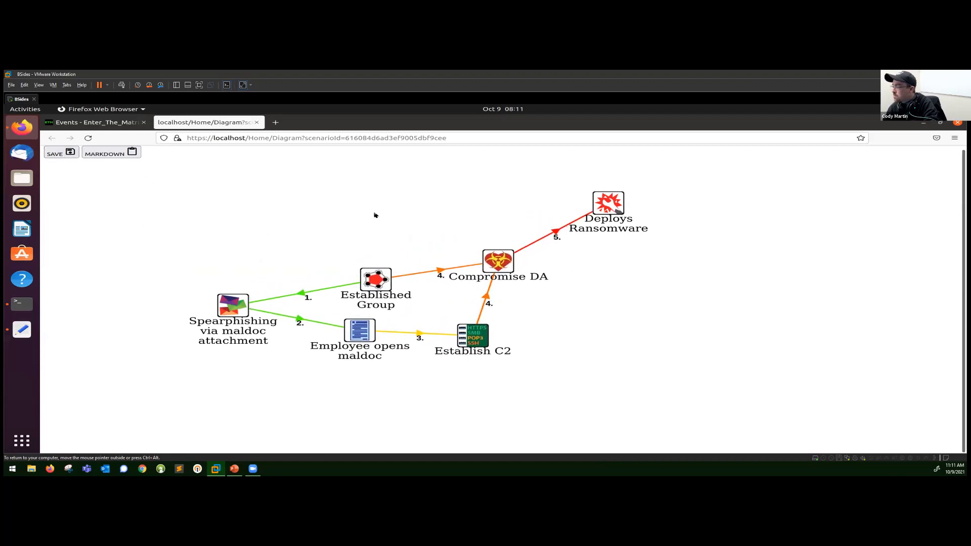
pyautogui.moveTo(207, 221)
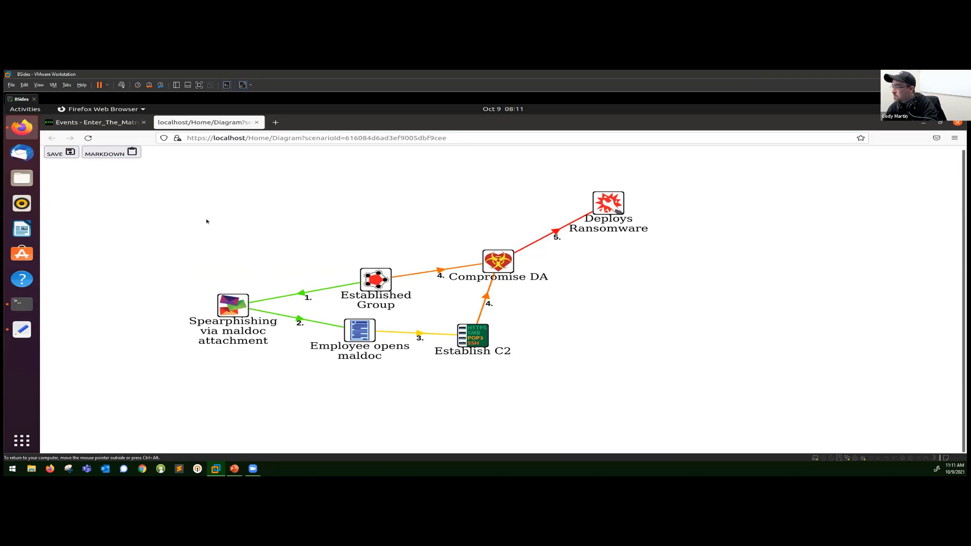
pyautogui.moveTo(122, 196)
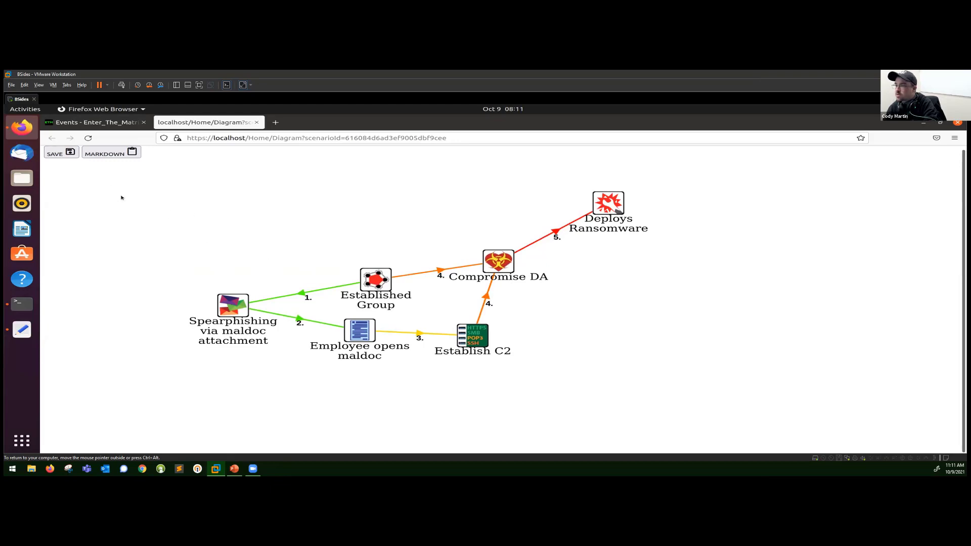
pyautogui.moveTo(132, 220)
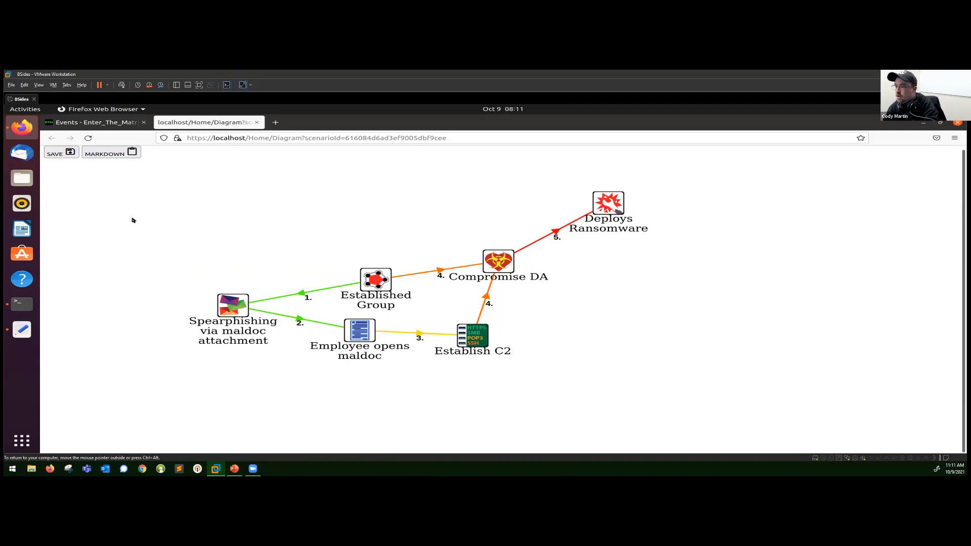
pyautogui.moveTo(117, 181)
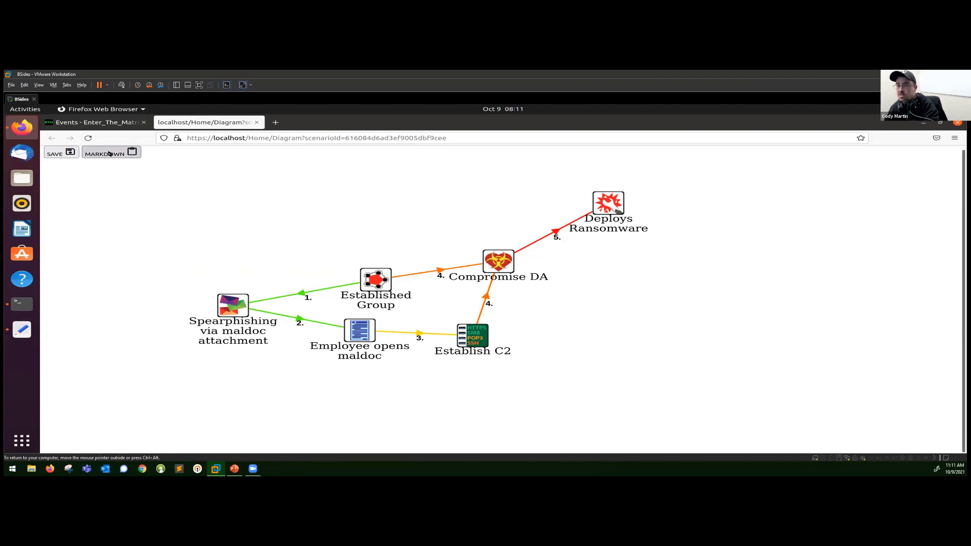
pyautogui.moveTo(97, 174)
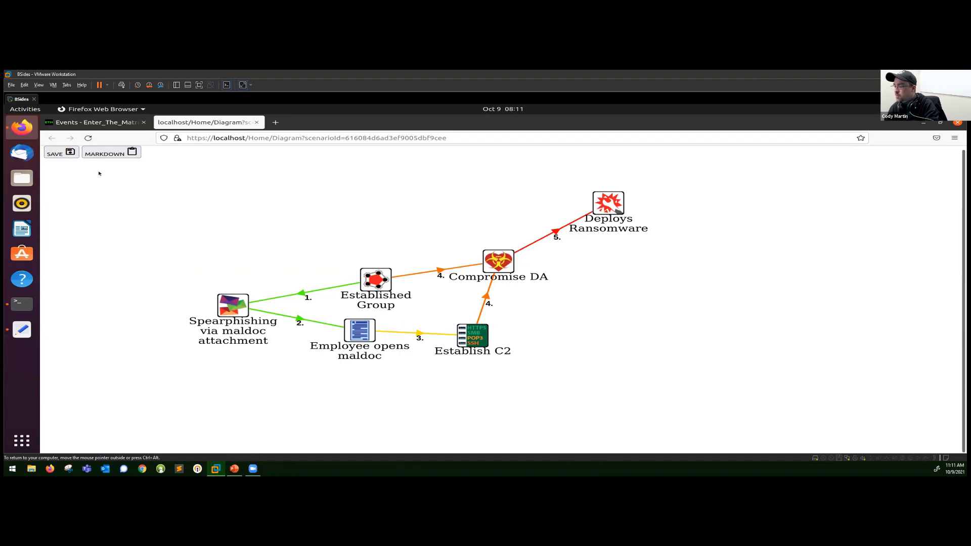
pyautogui.moveTo(104, 166)
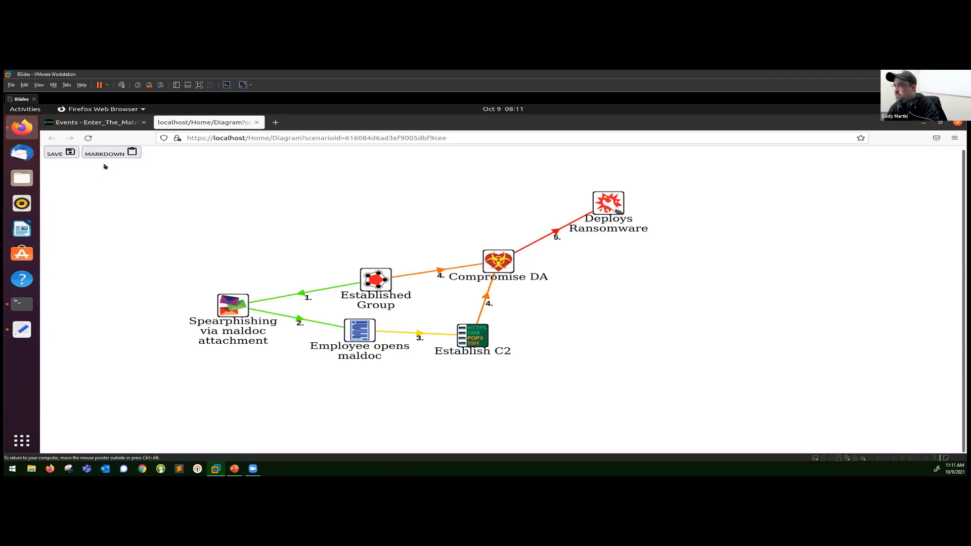
pyautogui.moveTo(141, 163)
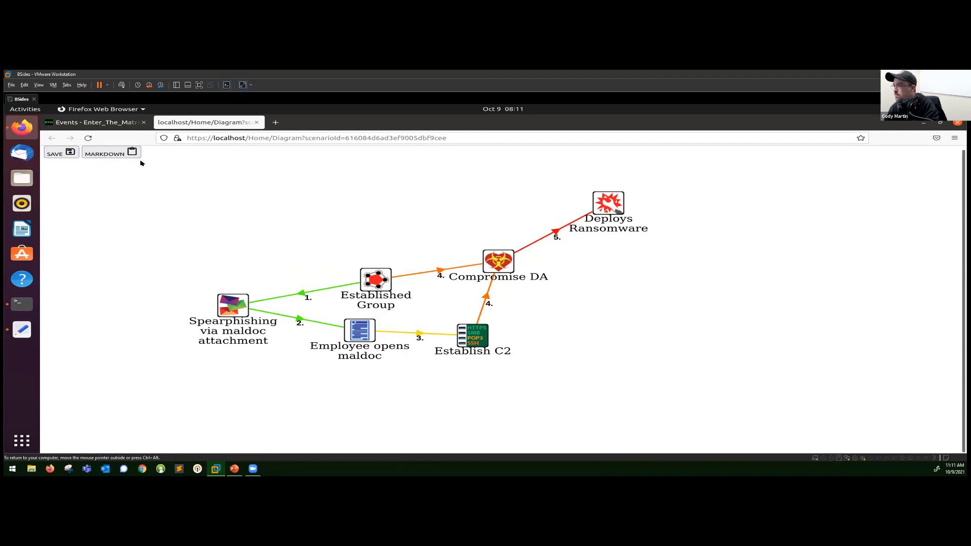
pyautogui.moveTo(150, 152)
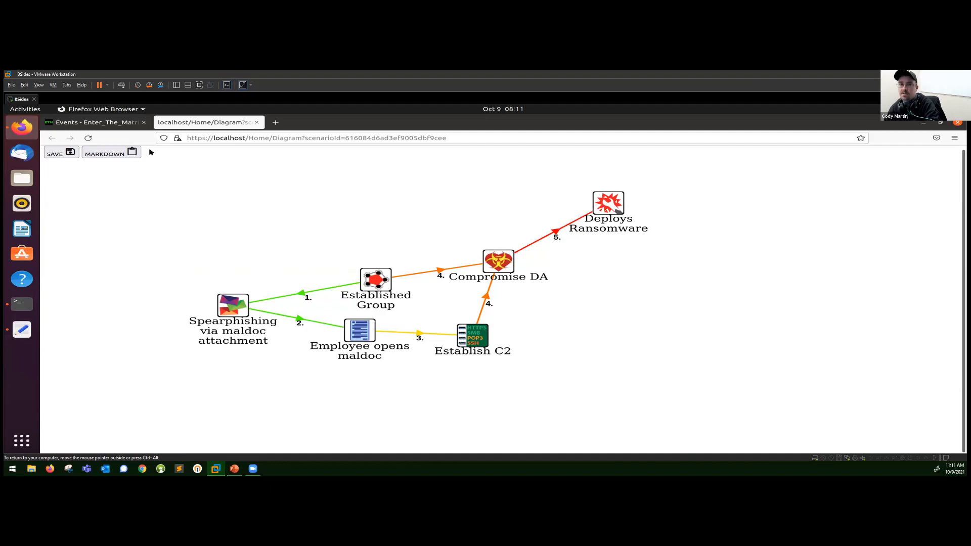
pyautogui.moveTo(115, 176)
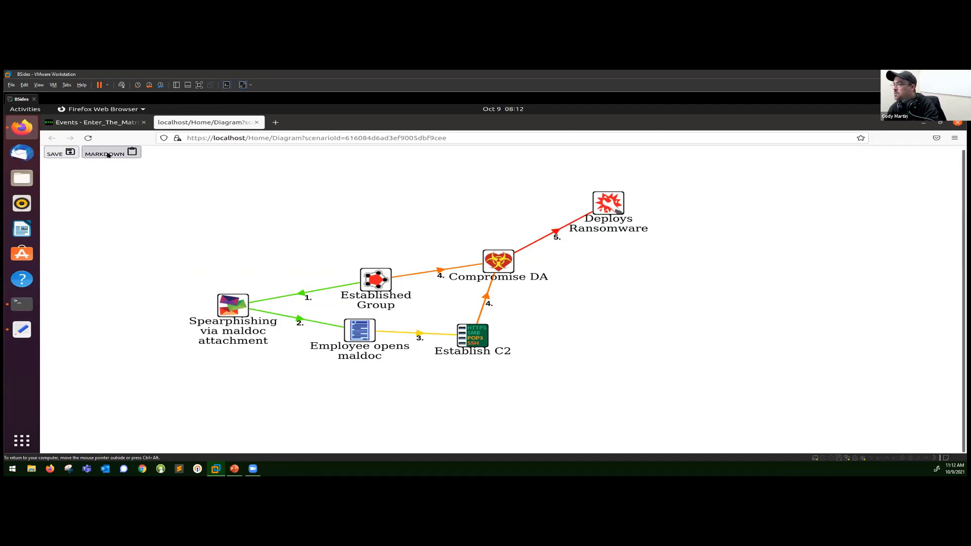
pyautogui.moveTo(113, 202)
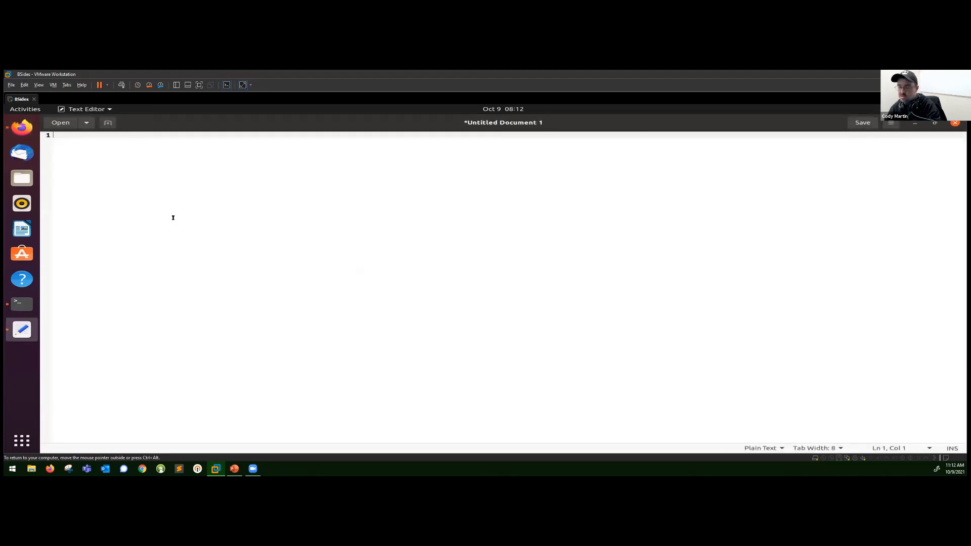
# - Enter the markdown events table starting 'Event |' and select all document text
pyautogui.write('Event |')
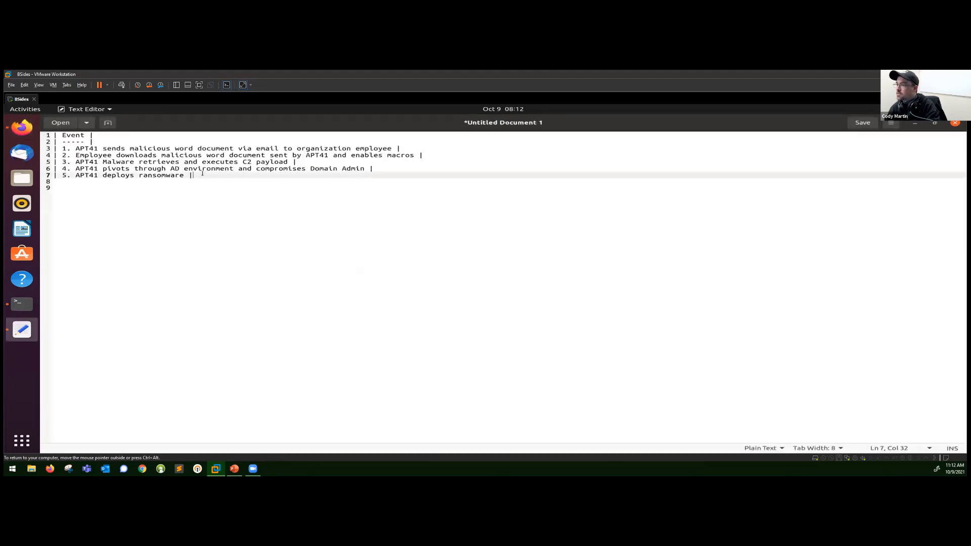
pyautogui.press('ctrl+a')
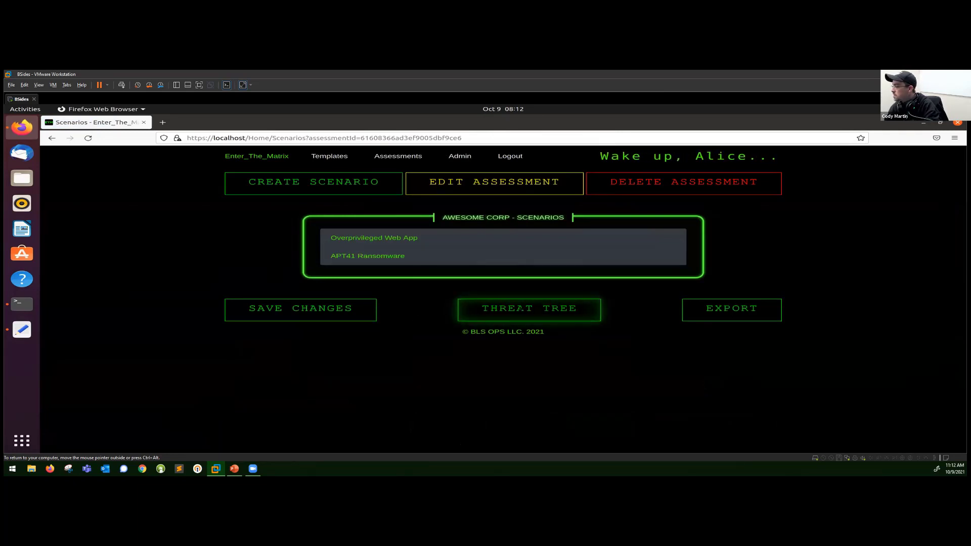
# - Open the Awesome Corp threat tree and enable T1486 Data Encrypted for Impact in the graph
pyautogui.click(529, 308)
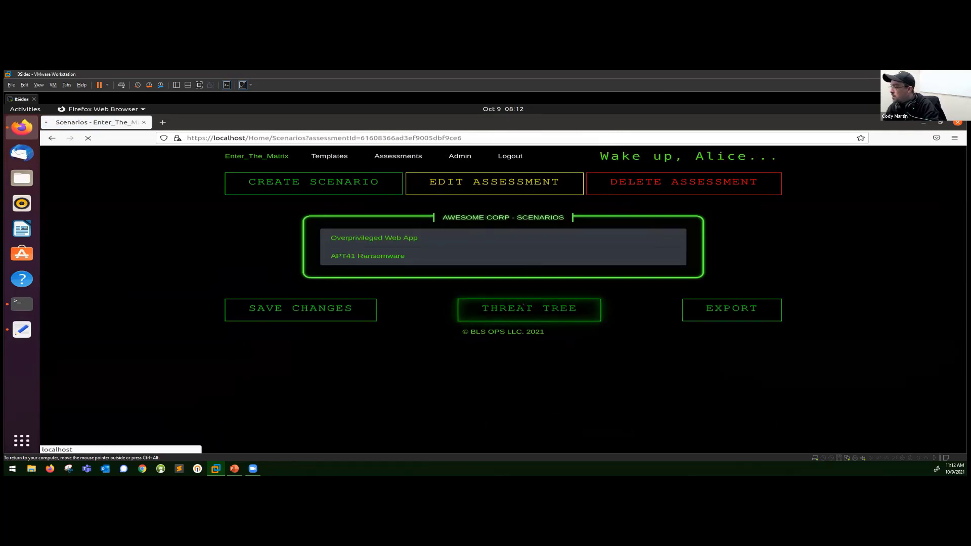
pyautogui.click(529, 308)
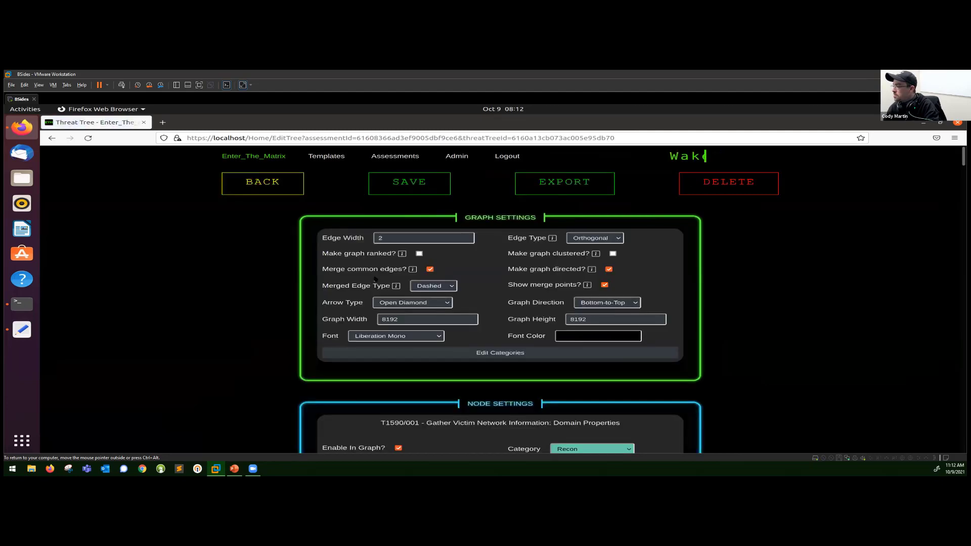
pyautogui.scroll(-3)
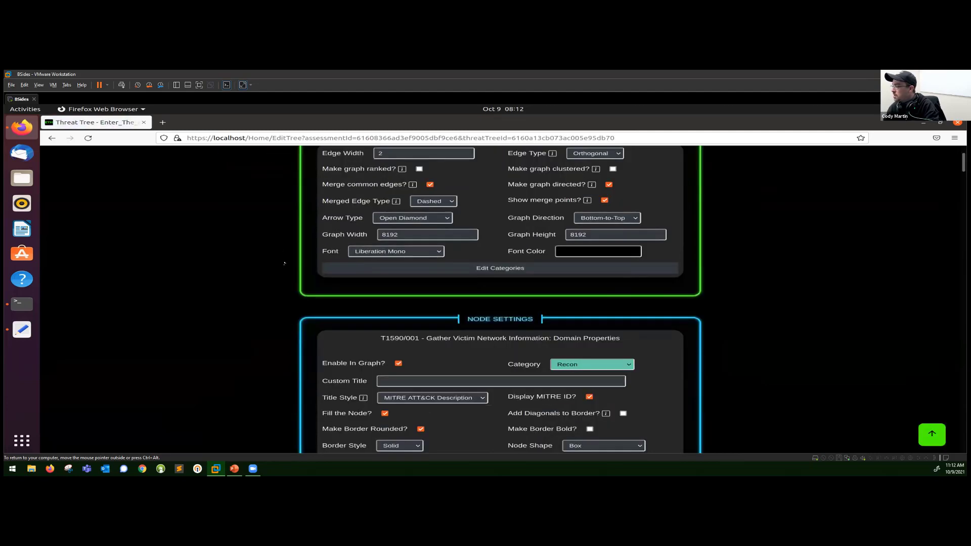
pyautogui.scroll(-3)
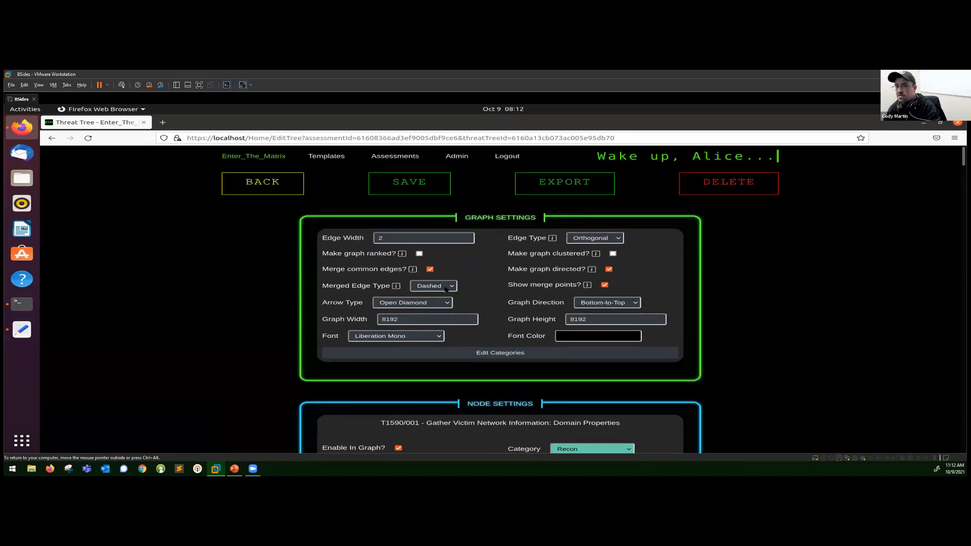
pyautogui.scroll(-3)
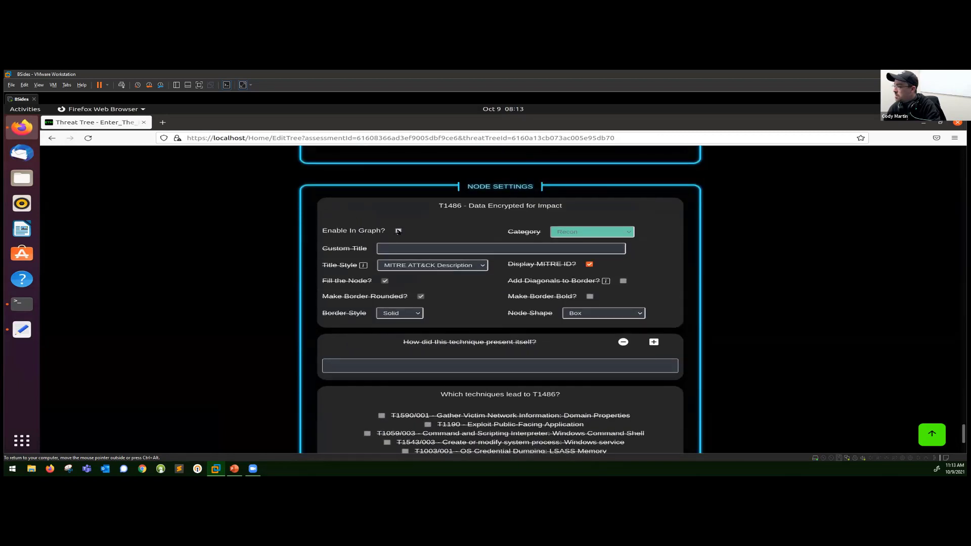
pyautogui.click(398, 230)
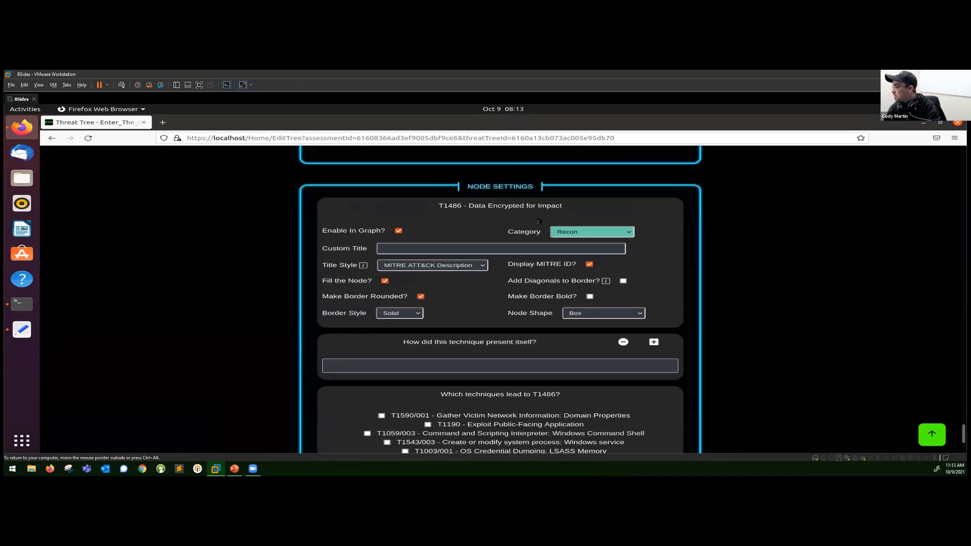
pyautogui.click(591, 232)
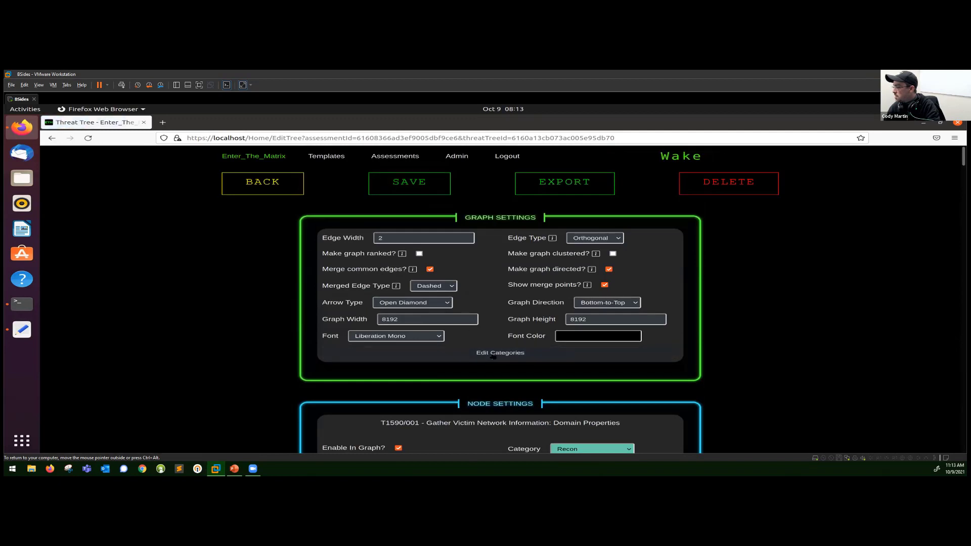
# - Add a fifth category row 'Impact', colour it red3, and save the categories
pyautogui.click(500, 353)
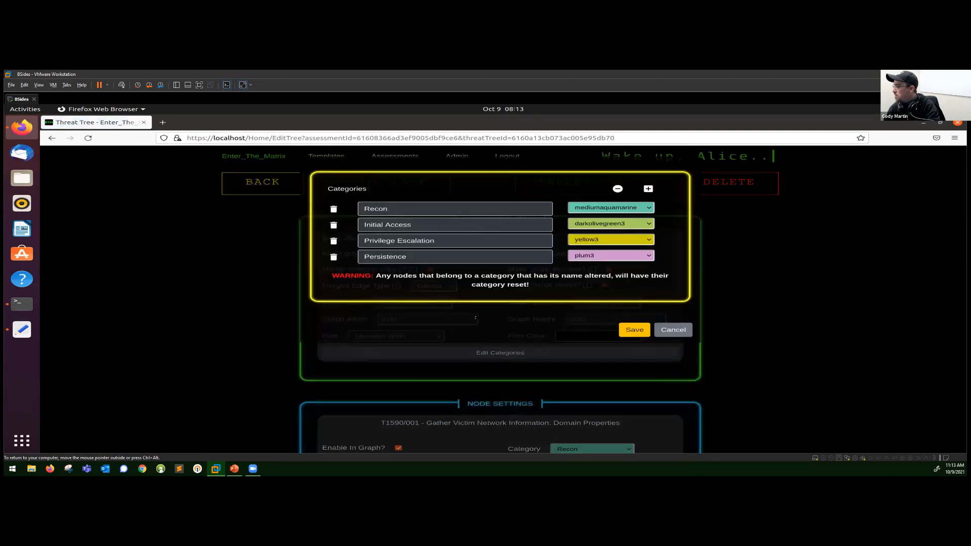
pyautogui.click(648, 189)
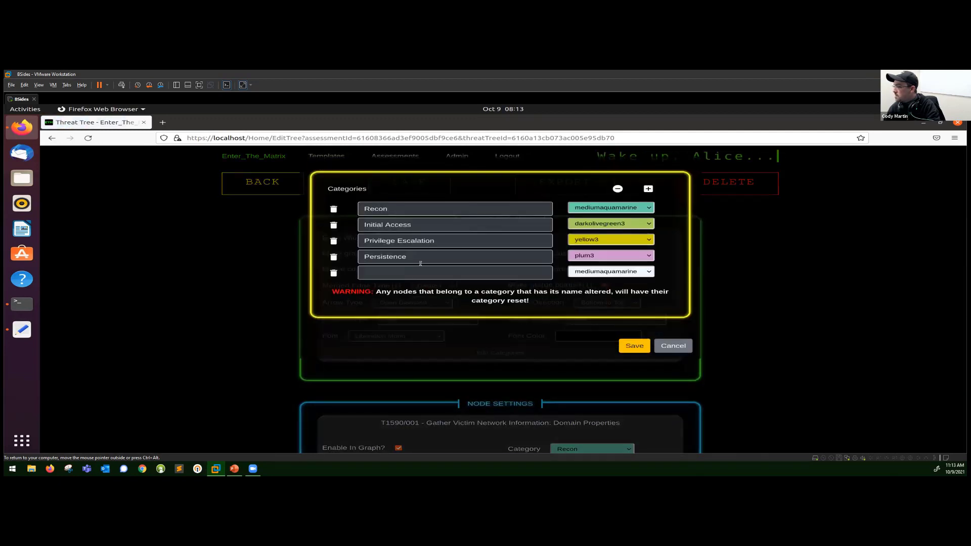
pyautogui.click(455, 272)
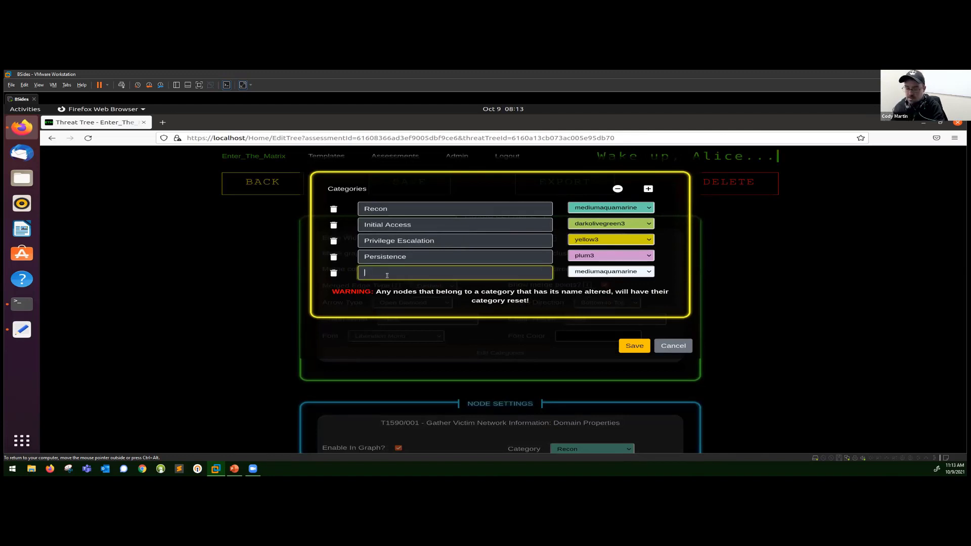
pyautogui.write('Imp')
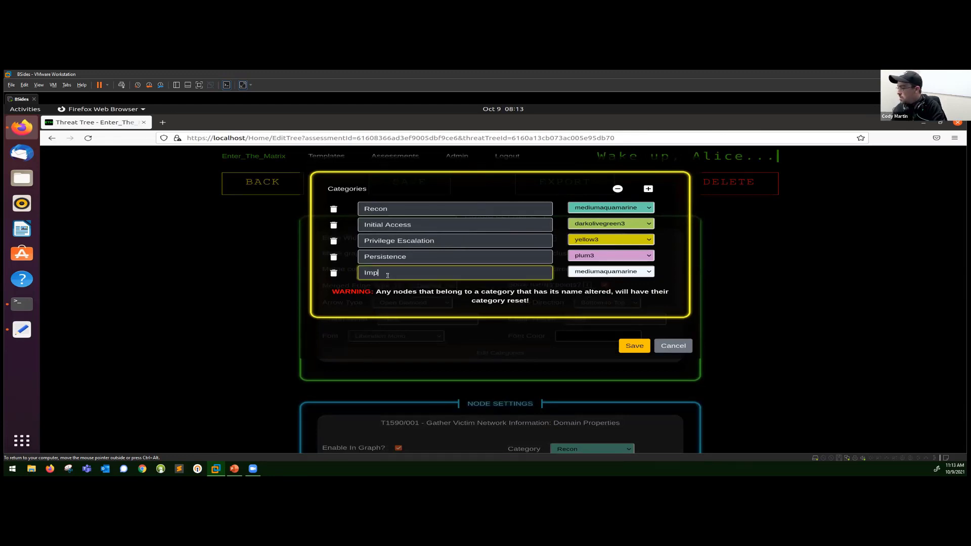
pyautogui.write('act')
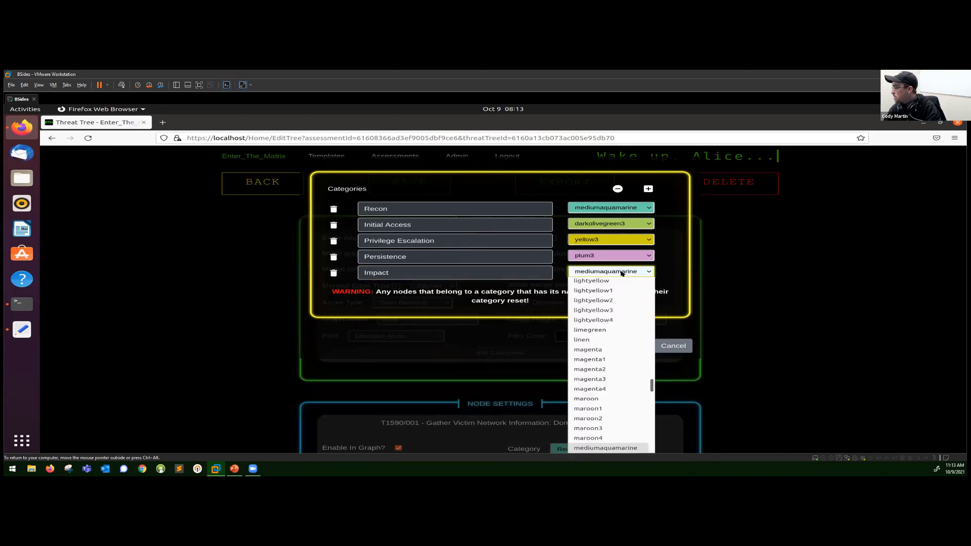
pyautogui.scroll(-3)
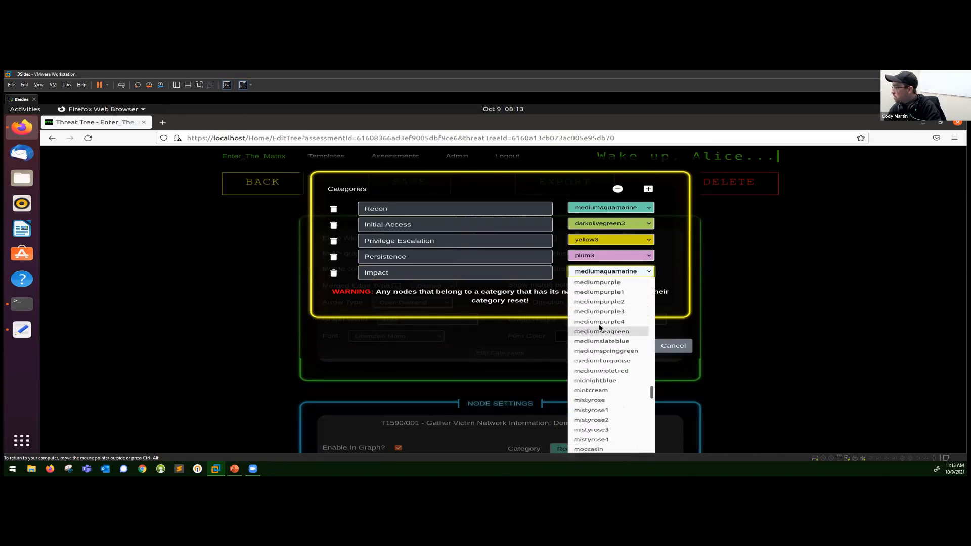
pyautogui.moveTo(599, 330)
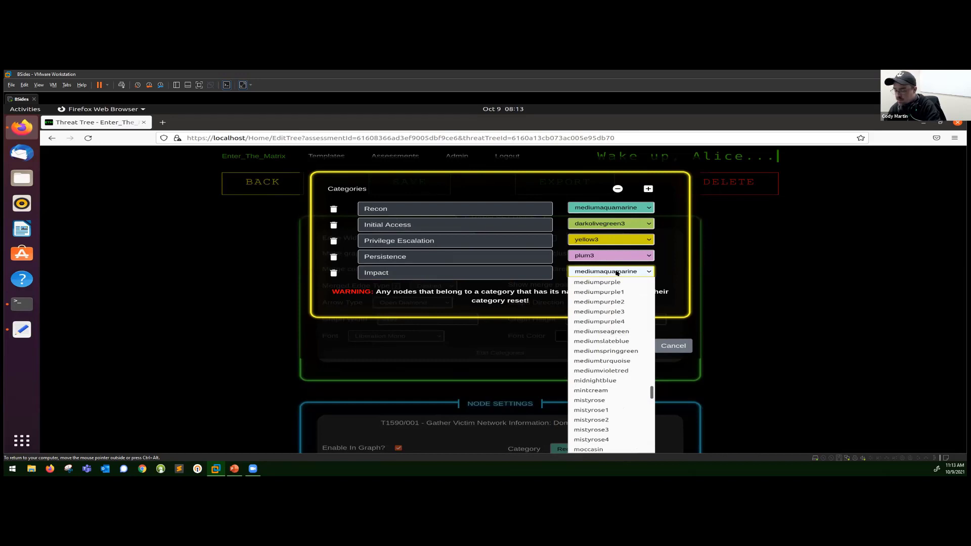
pyautogui.click(588, 449)
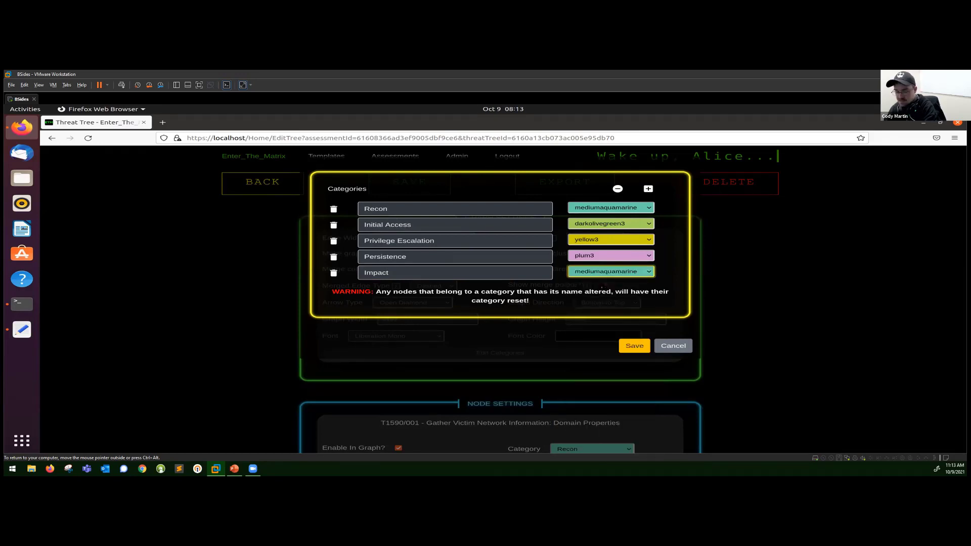
pyautogui.click(610, 271)
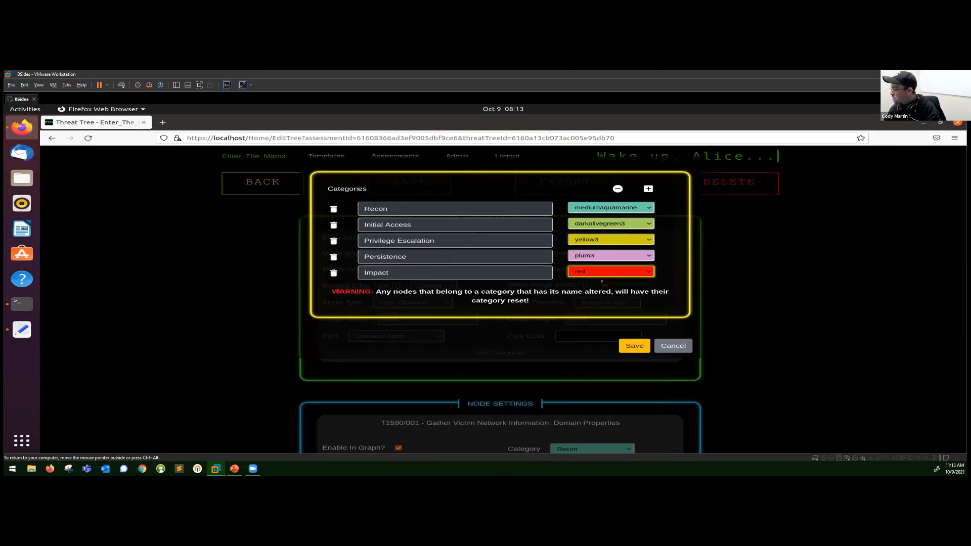
pyautogui.click(610, 271)
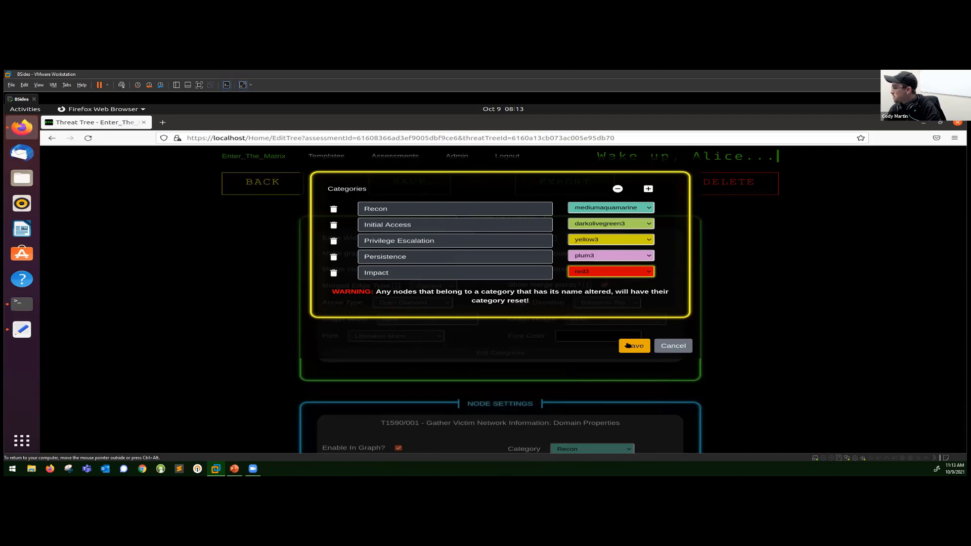
pyautogui.click(672, 345)
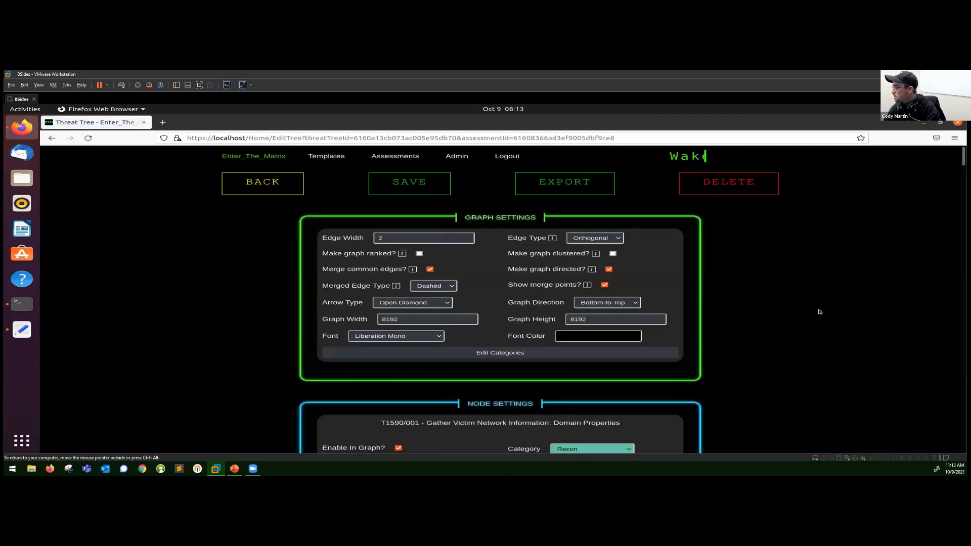
# - Put T1486 in the Impact category and tick T1003/001 LSASS Memory as leading to it
pyautogui.scroll(-3)
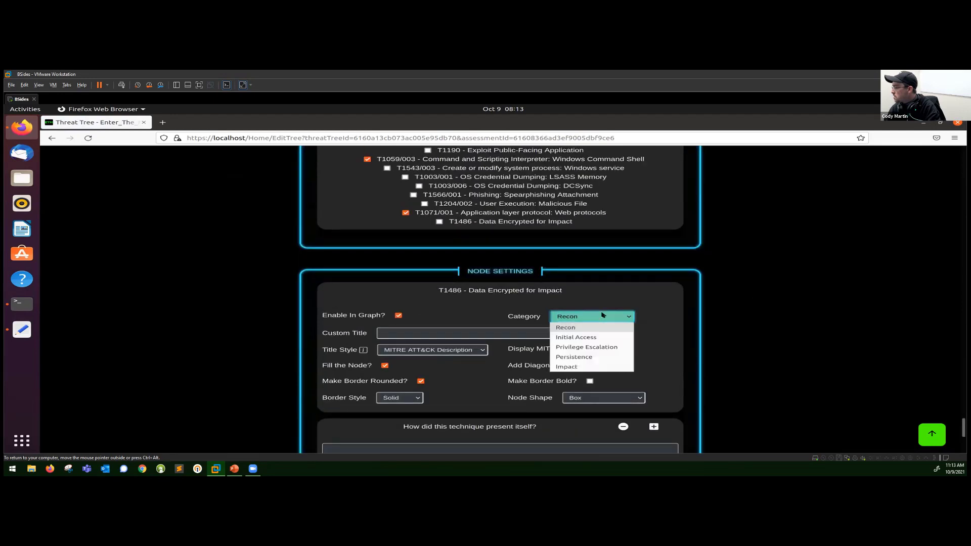
pyautogui.click(566, 366)
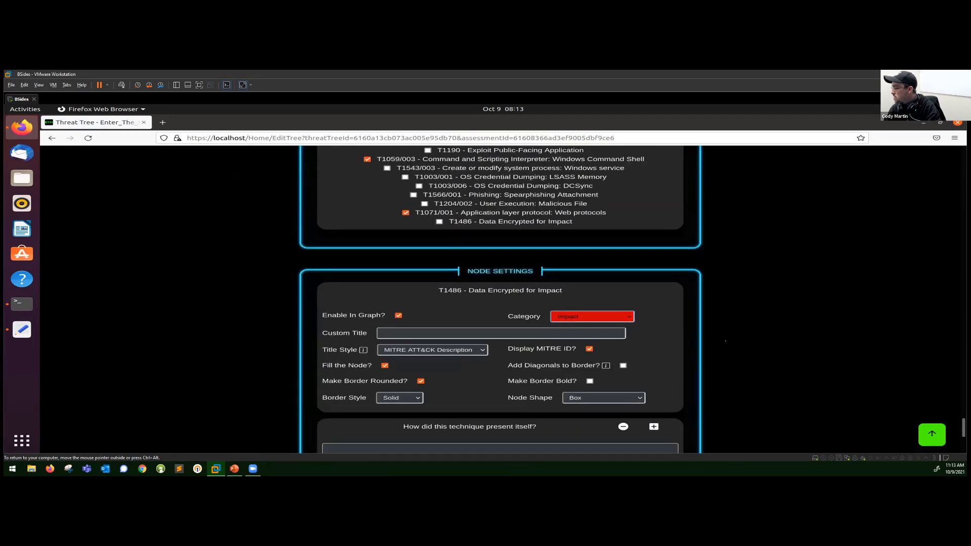
pyautogui.scroll(-3)
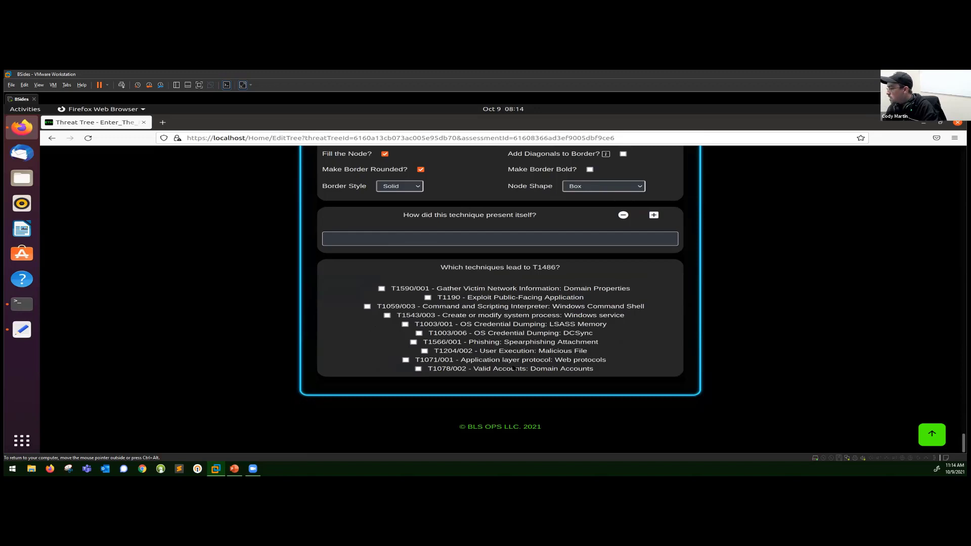
pyautogui.click(405, 324)
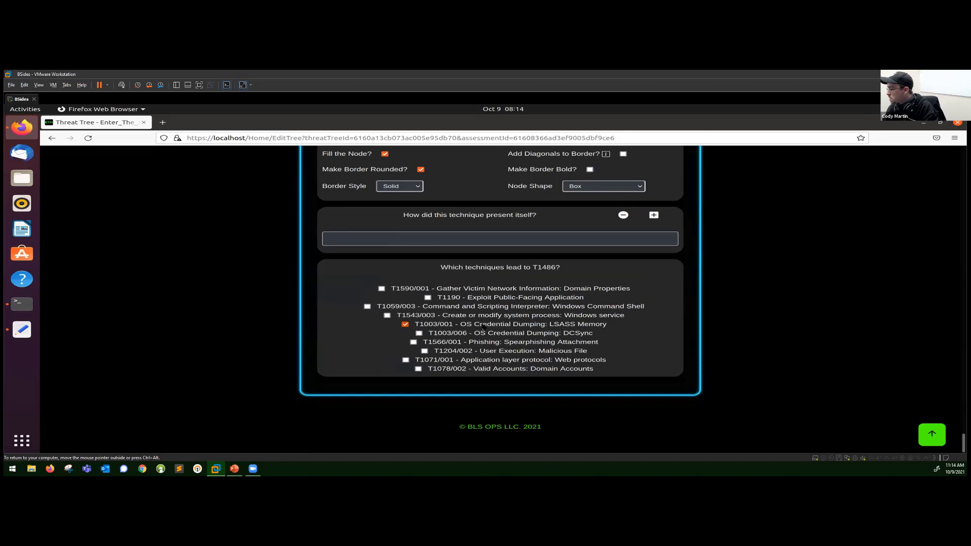
pyautogui.click(419, 369)
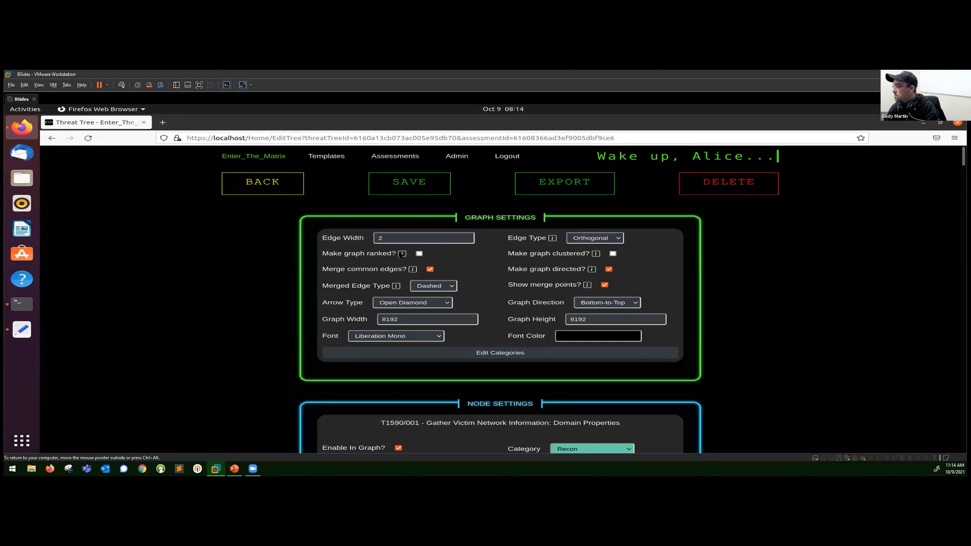
pyautogui.click(402, 253)
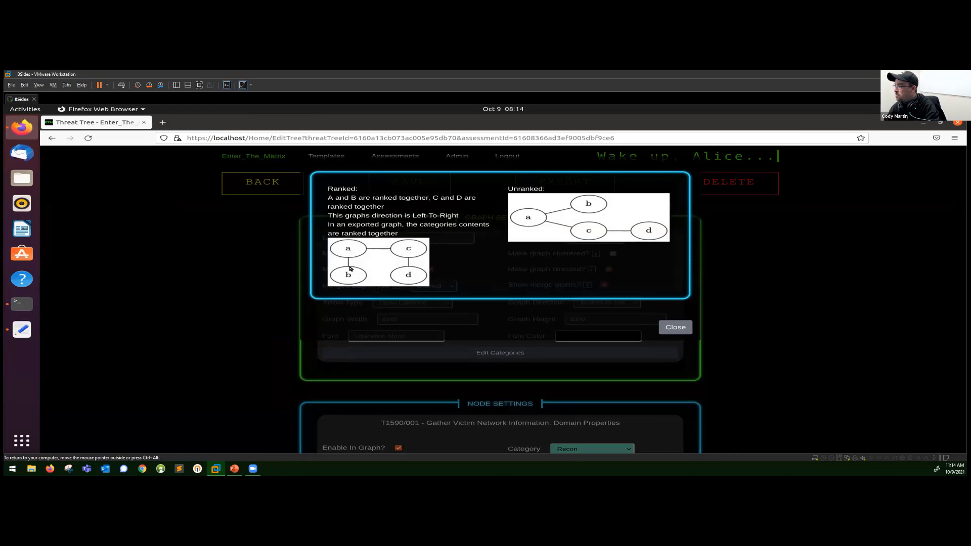
pyautogui.moveTo(549, 232)
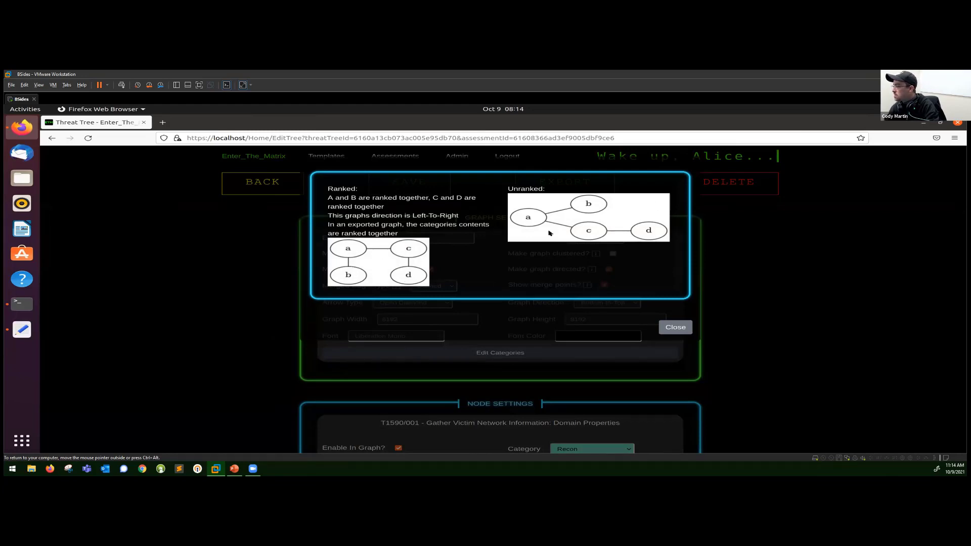
pyautogui.click(674, 328)
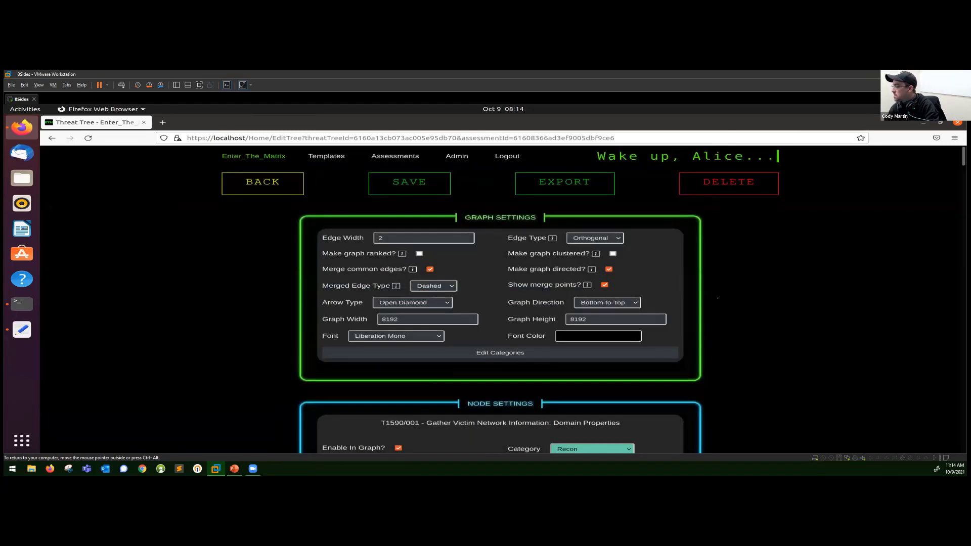
pyautogui.moveTo(483, 268)
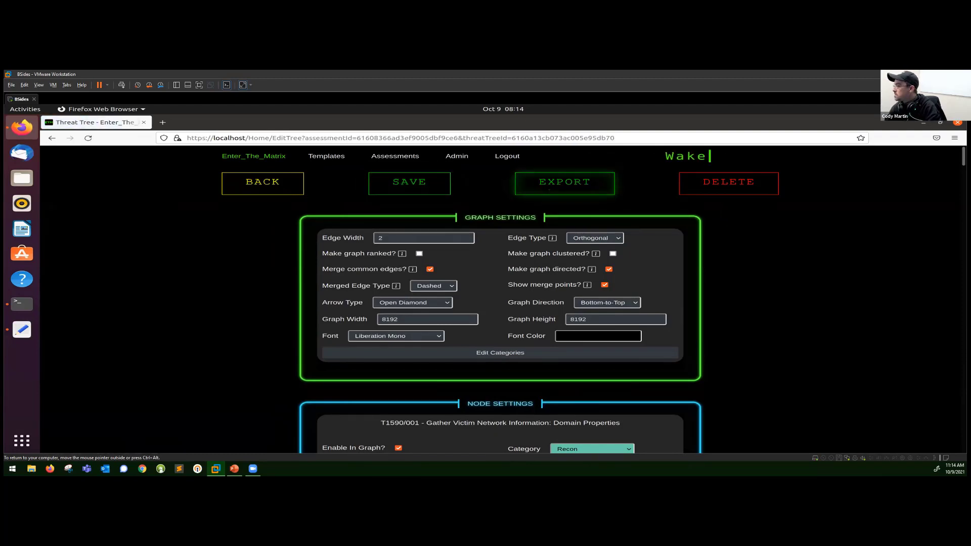
# - Export the Awesome Corp threat tree as a graph diagram
pyautogui.click(564, 182)
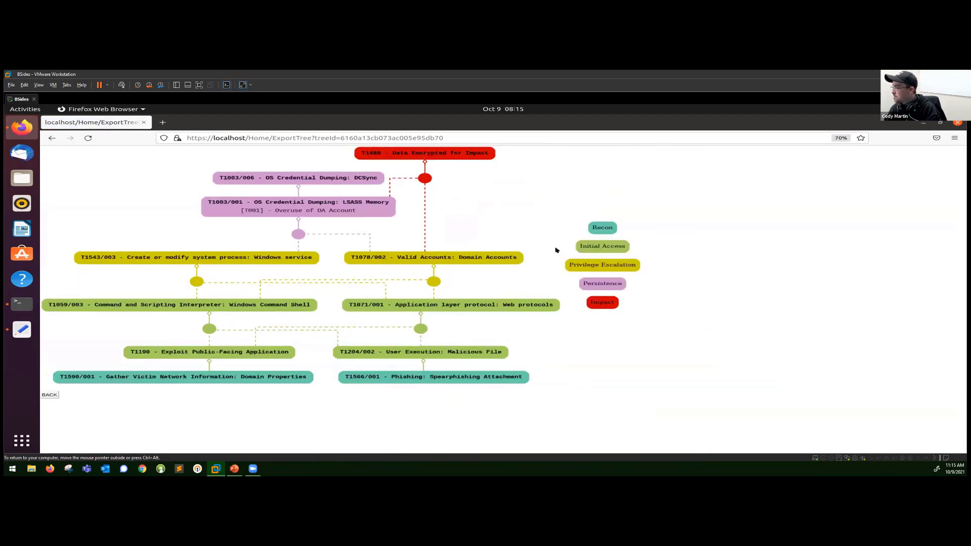
pyautogui.moveTo(254, 316)
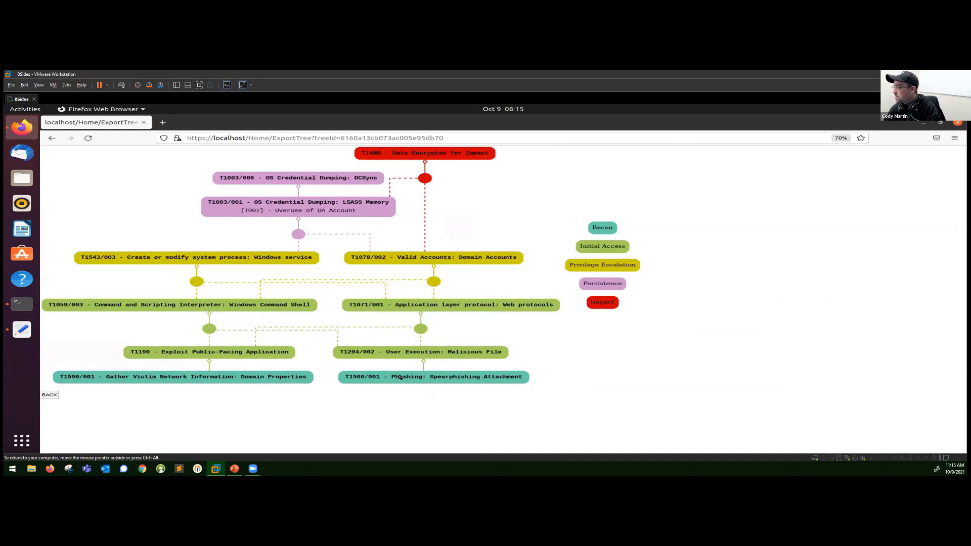
pyautogui.moveTo(475, 322)
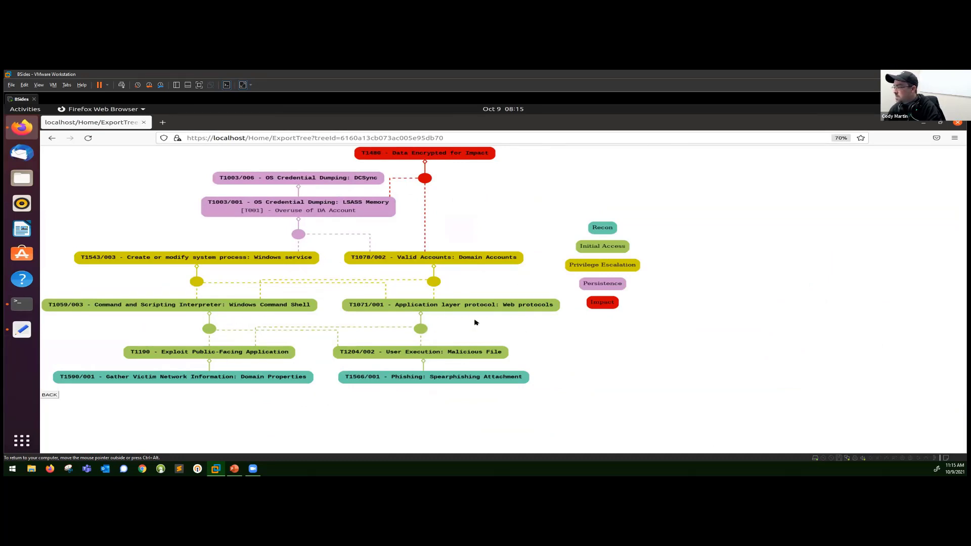
pyautogui.moveTo(508, 252)
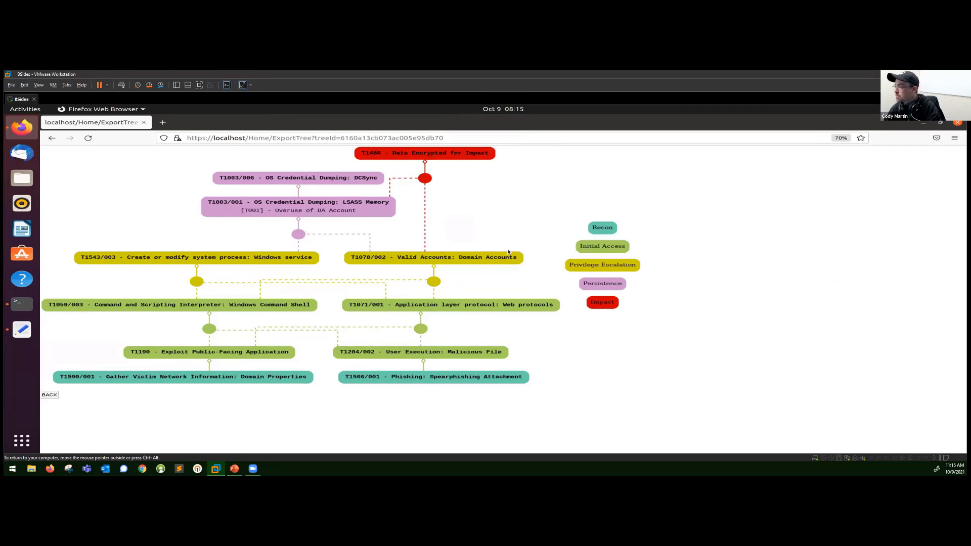
pyautogui.moveTo(440, 152)
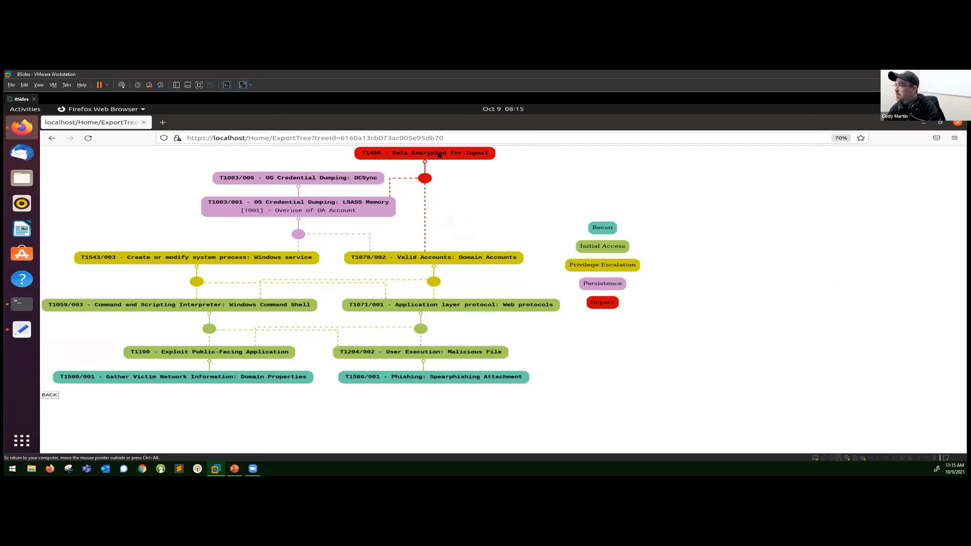
pyautogui.moveTo(310, 221)
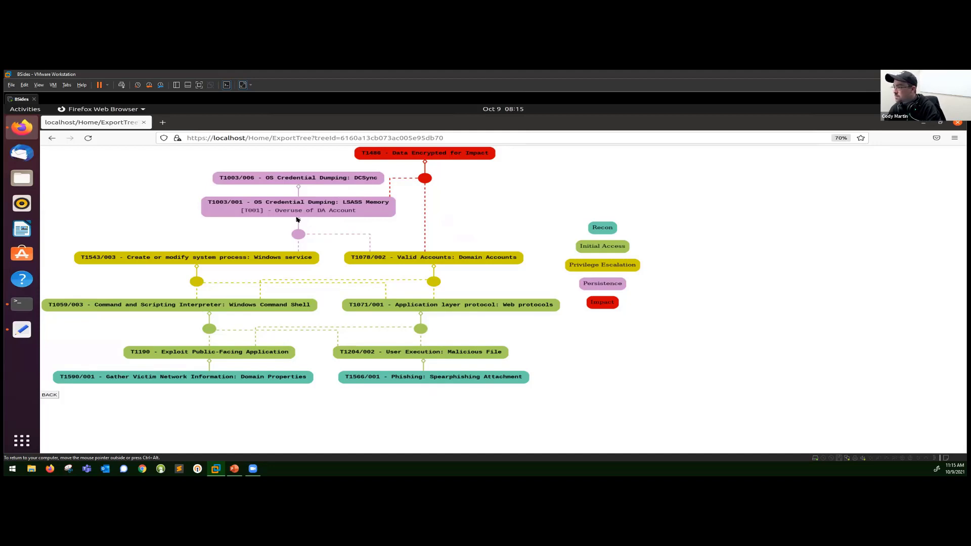
pyautogui.moveTo(421, 301)
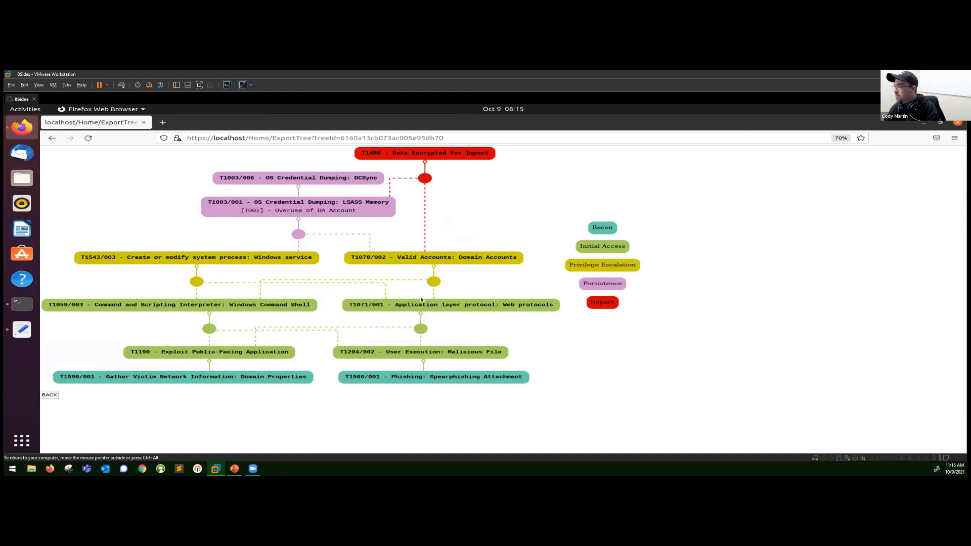
pyautogui.moveTo(306, 284)
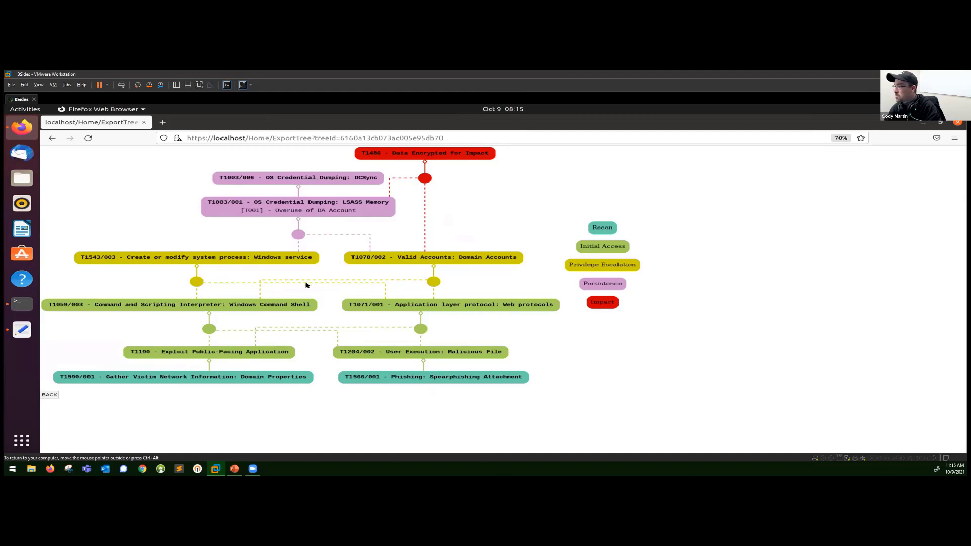
pyautogui.moveTo(451, 242)
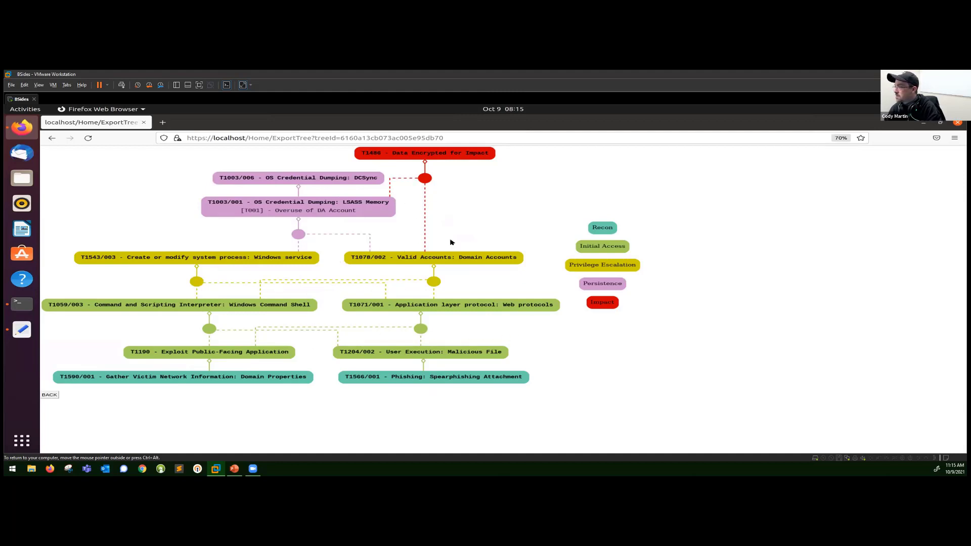
pyautogui.moveTo(375, 227)
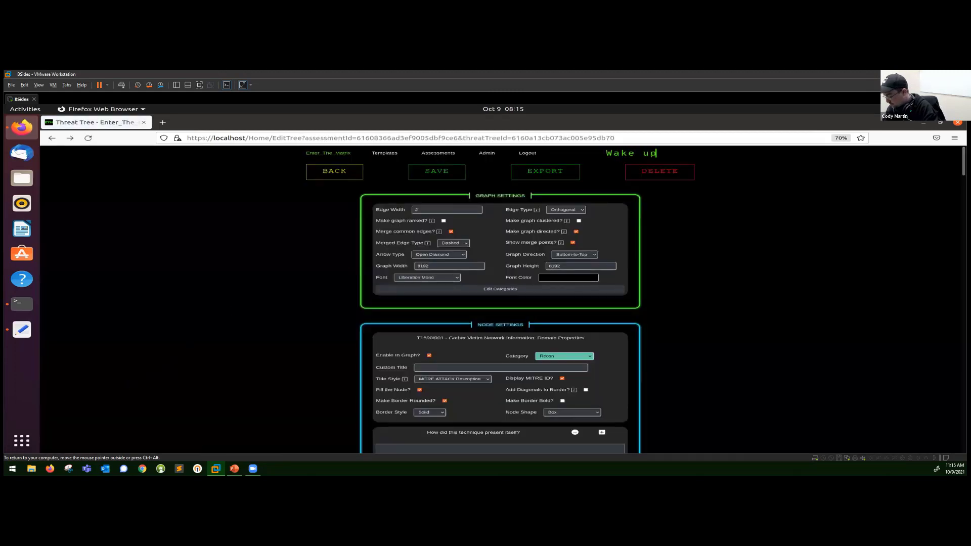
# - Go to the Assessments list and open Awesome Corp's scenarios
pyautogui.write(', Alice...')
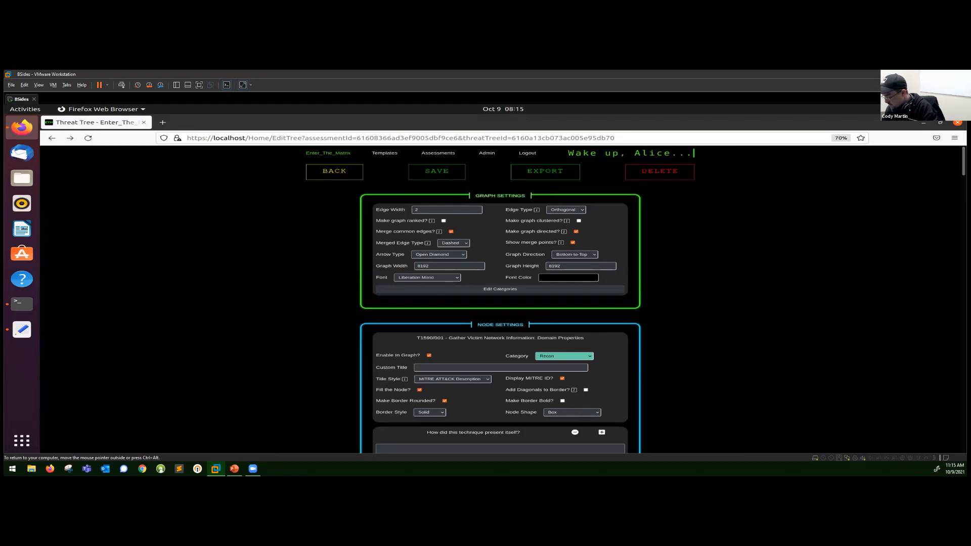
pyautogui.scroll(-3)
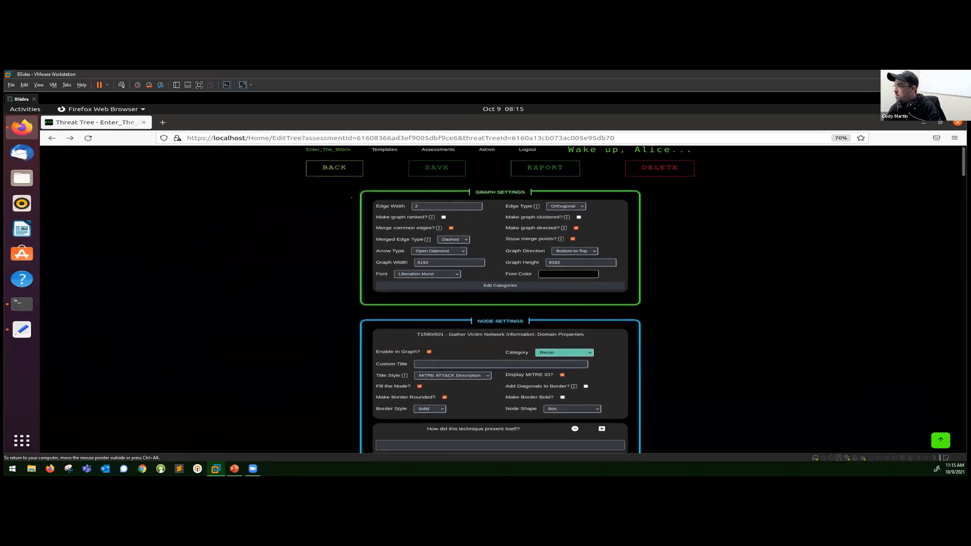
pyautogui.click(437, 149)
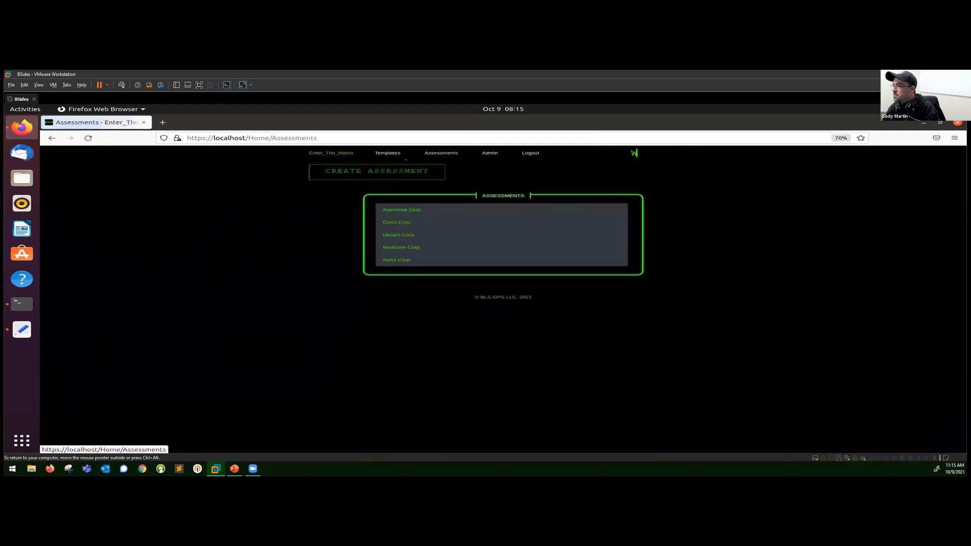
pyautogui.click(401, 209)
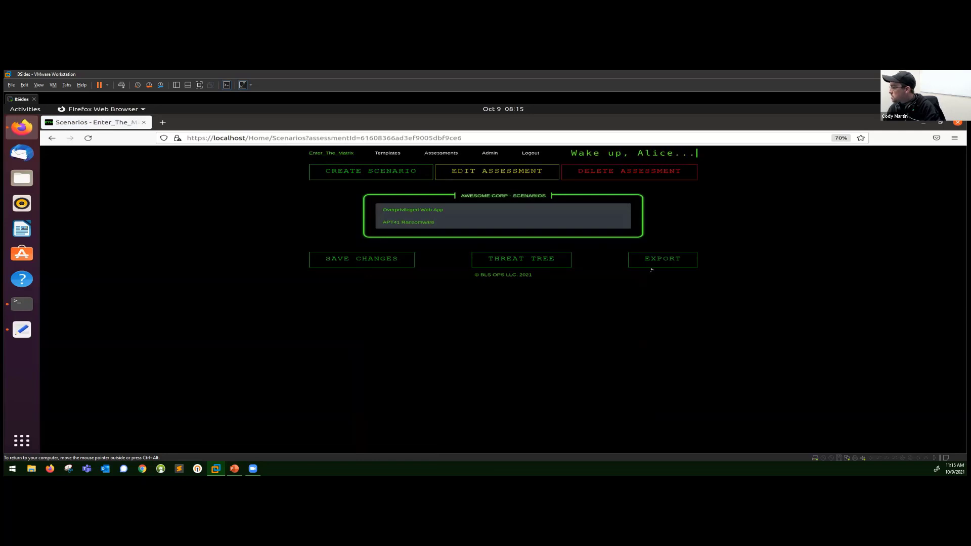
# - Export the Awesome Corp threat matrix to an HTML report and launch printing
pyautogui.click(662, 258)
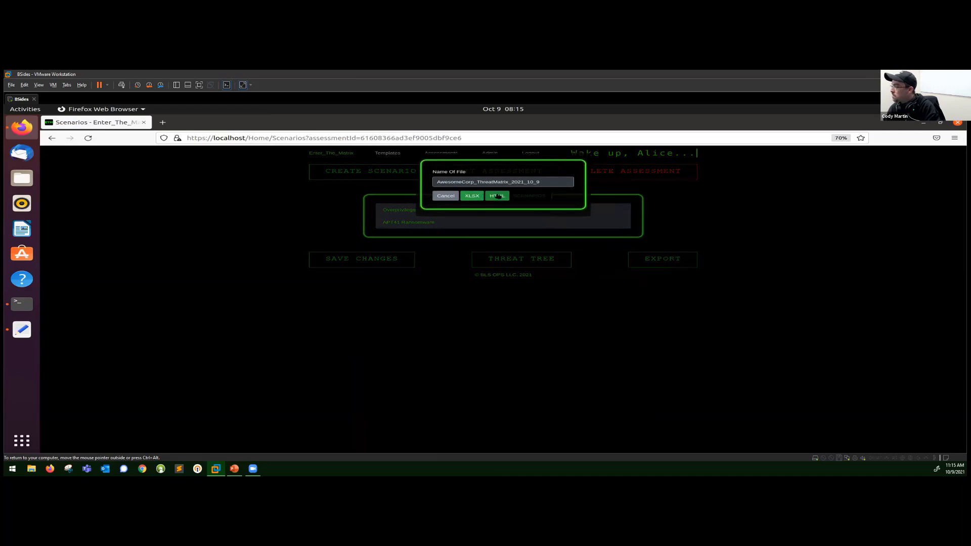
pyautogui.click(497, 196)
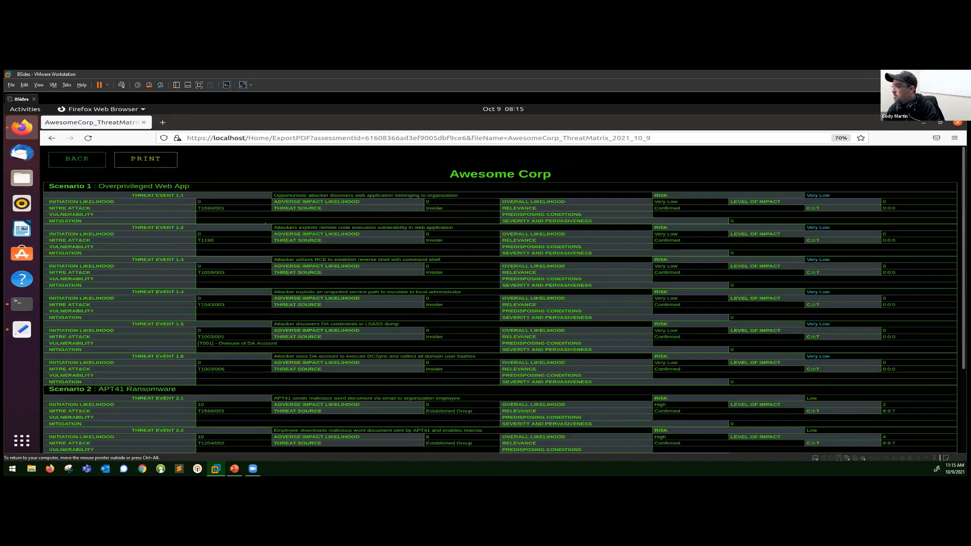
pyautogui.scroll(-3)
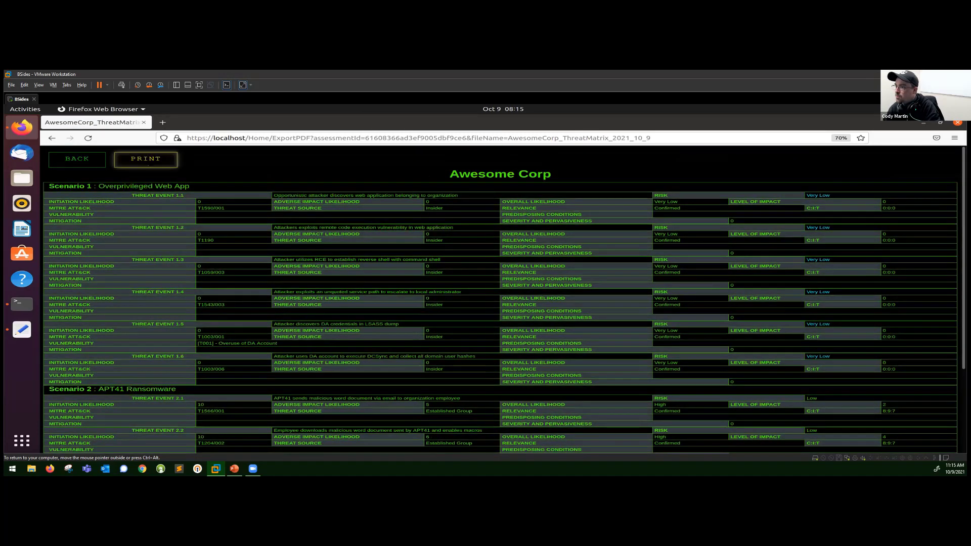
pyautogui.click(145, 159)
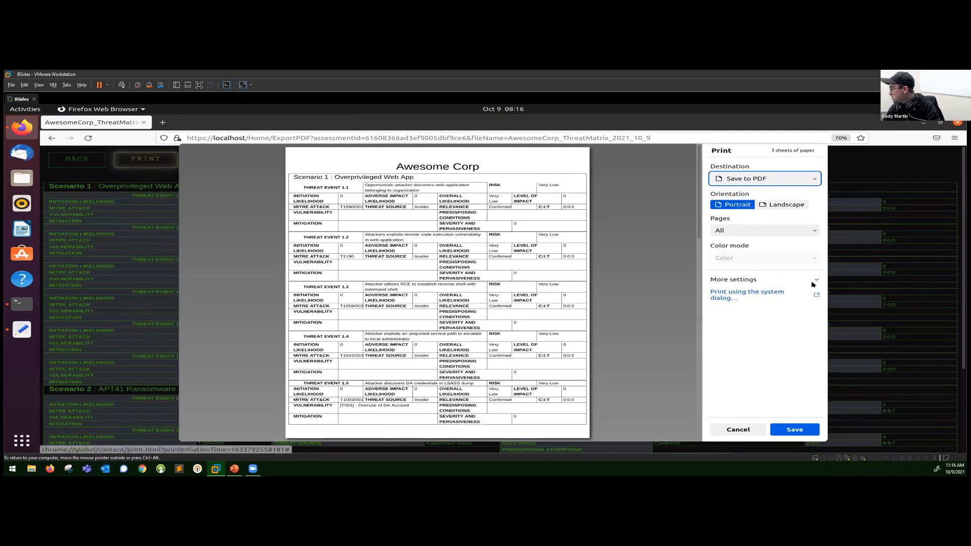
# - Print with backgrounds, no headers or footers, in landscape, then return to the scenarios
pyautogui.click(733, 279)
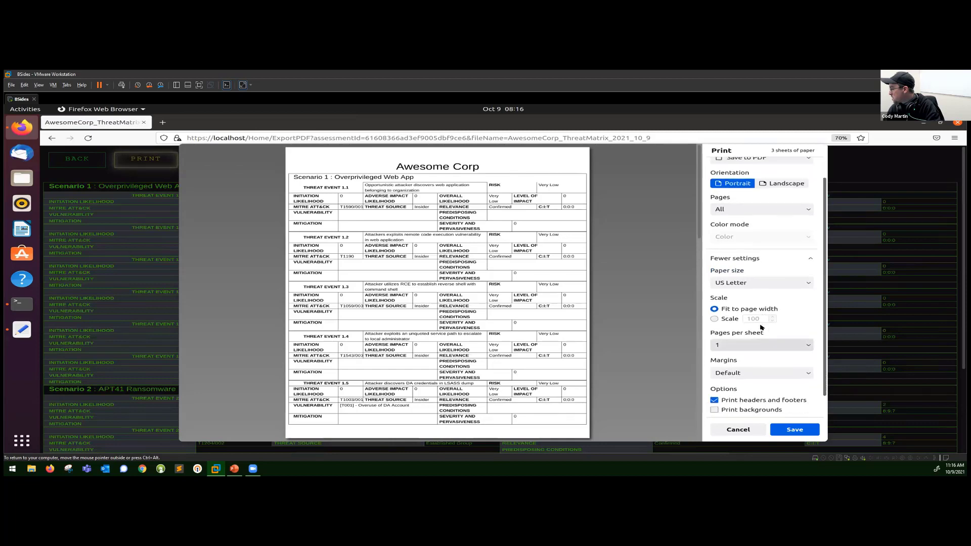
pyautogui.click(715, 410)
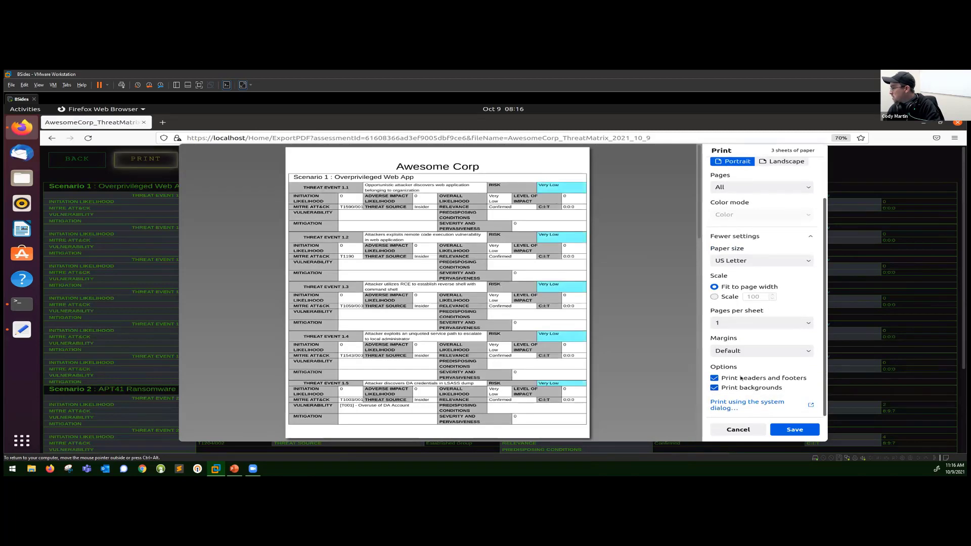
pyautogui.click(714, 378)
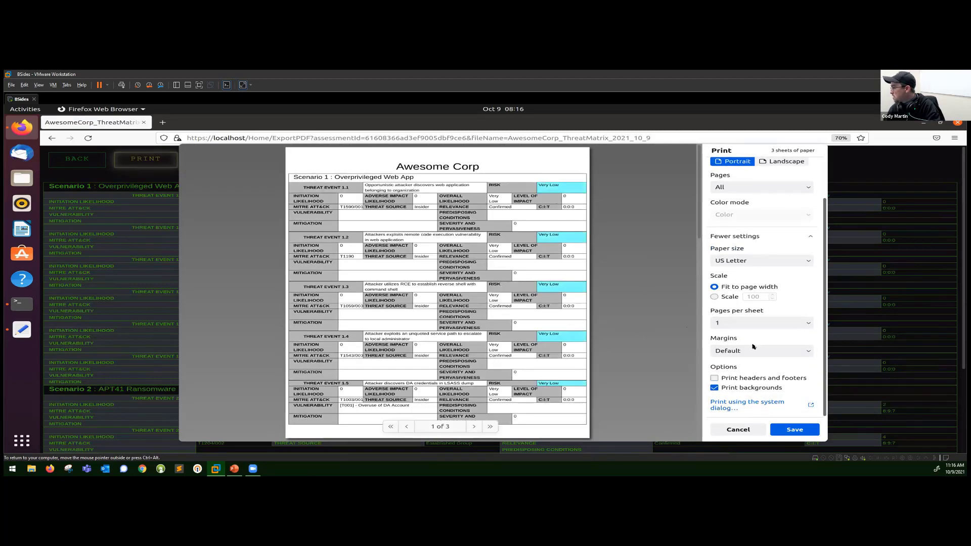
pyautogui.click(784, 205)
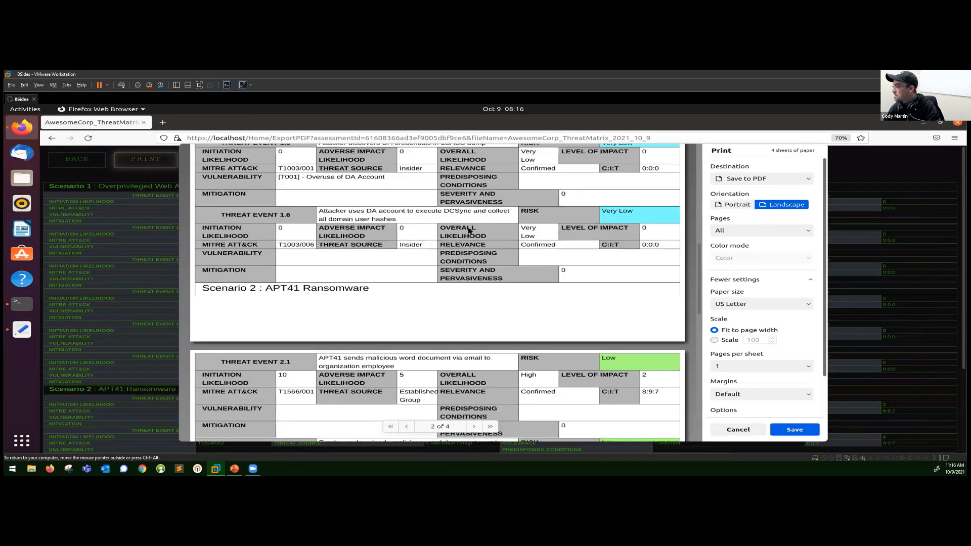
pyautogui.click(489, 427)
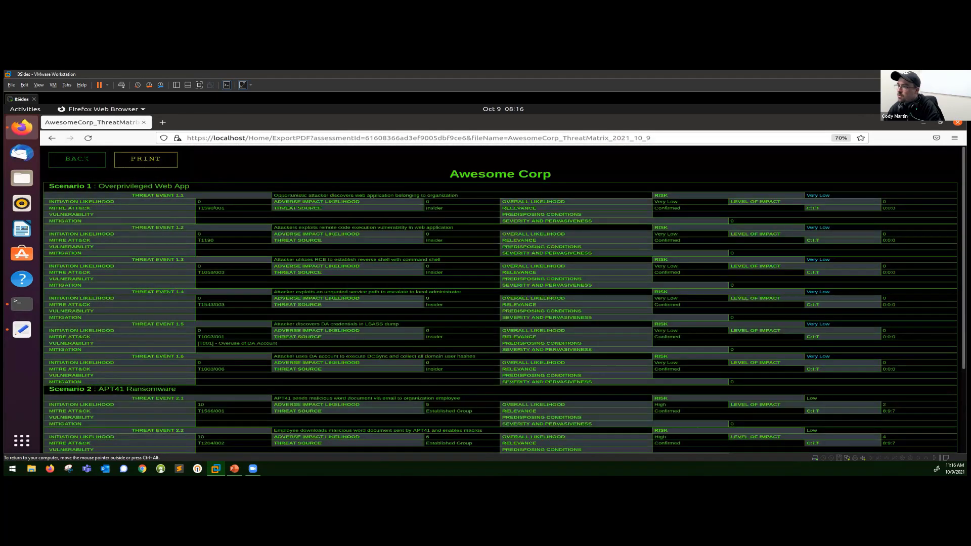
pyautogui.click(77, 159)
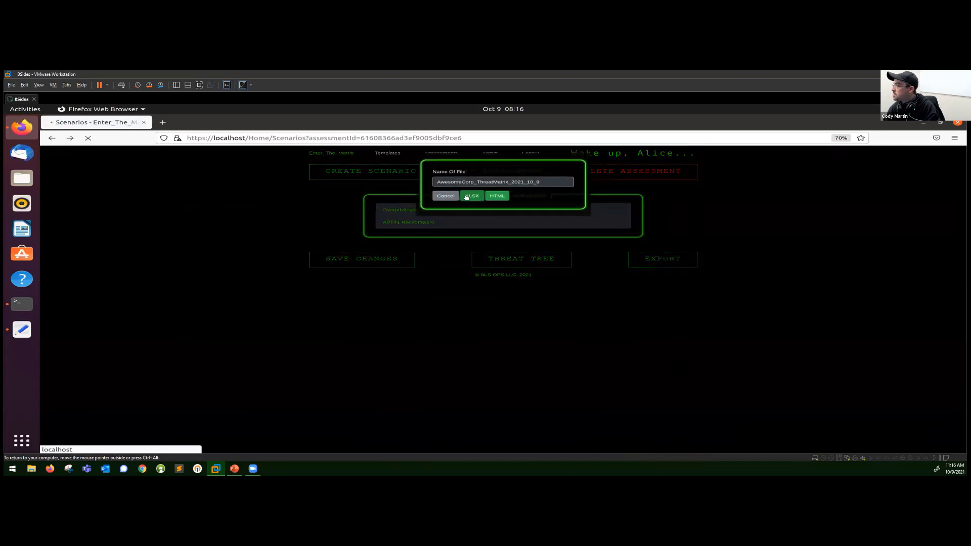
# - Download the Awesome Corp threat matrix as XLSX and open it with LibreOffice Calc
pyautogui.click(472, 195)
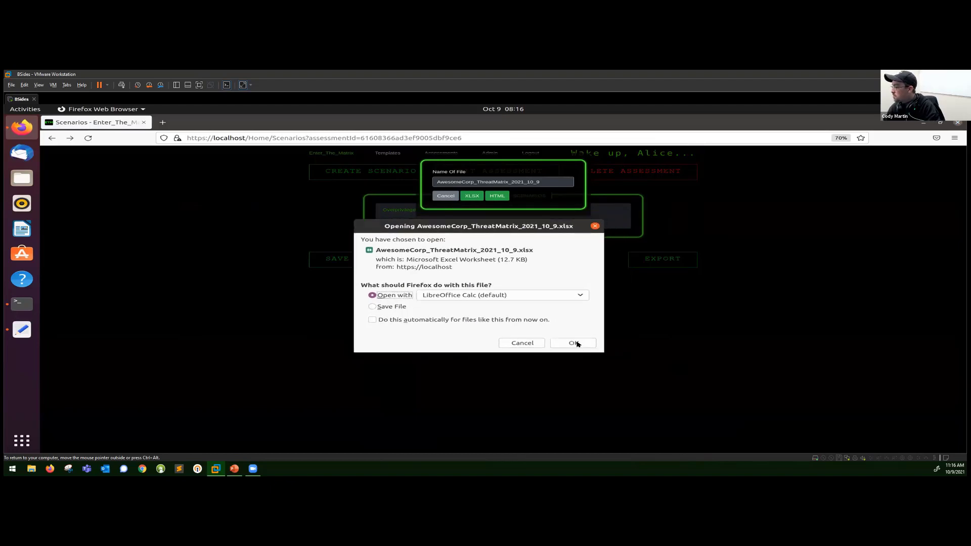
pyautogui.click(573, 342)
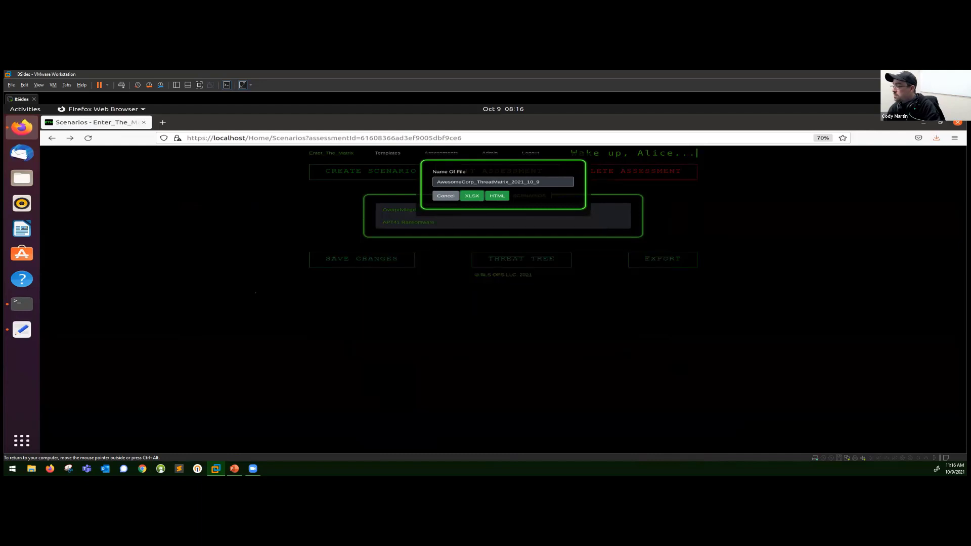
pyautogui.click(471, 195)
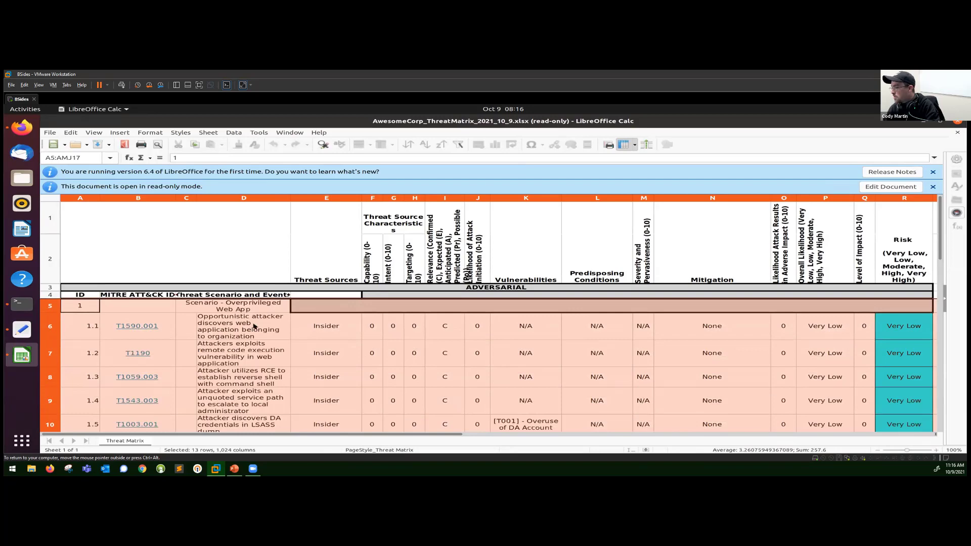
# - Inspect the first threat event, then follow the T1590.001 technique hyperlink in column B
pyautogui.click(326, 325)
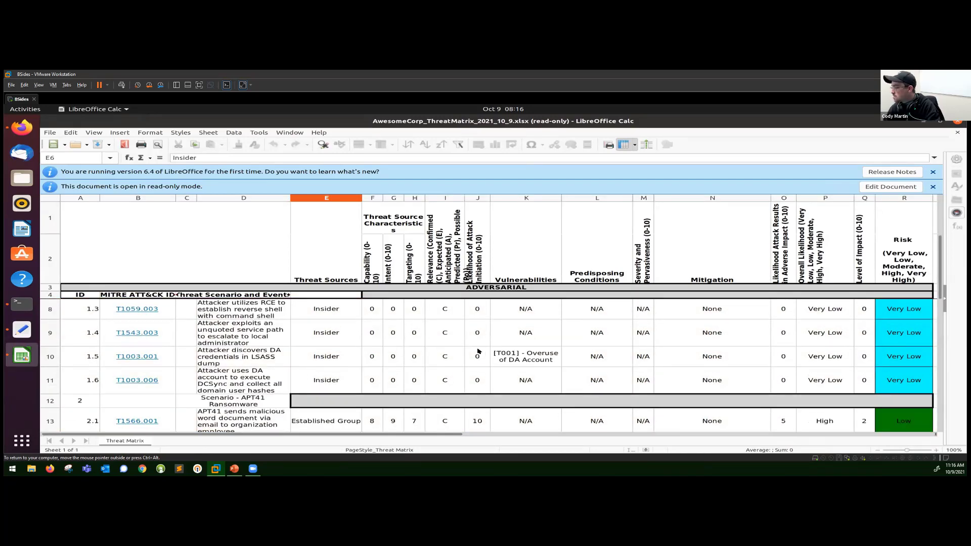
pyautogui.scroll(-3)
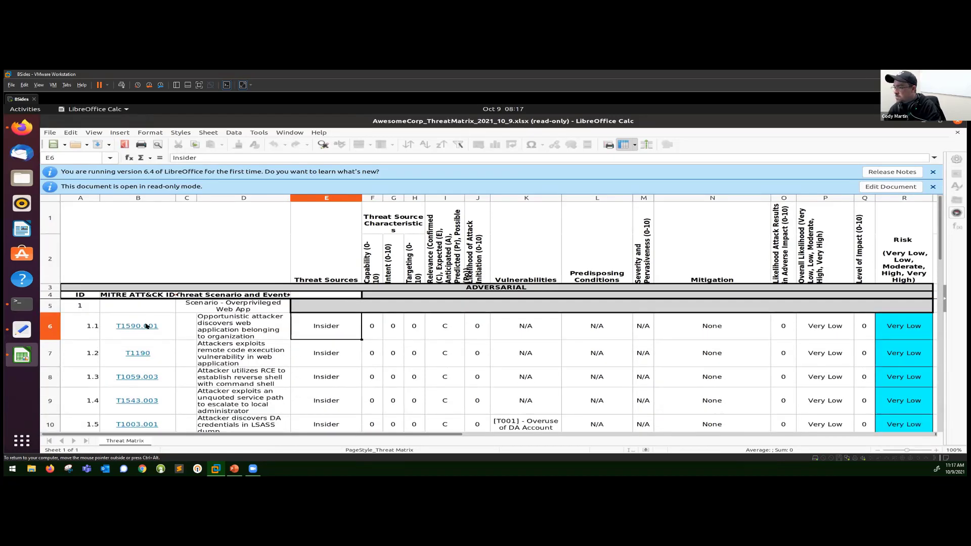
pyautogui.moveTo(137, 325)
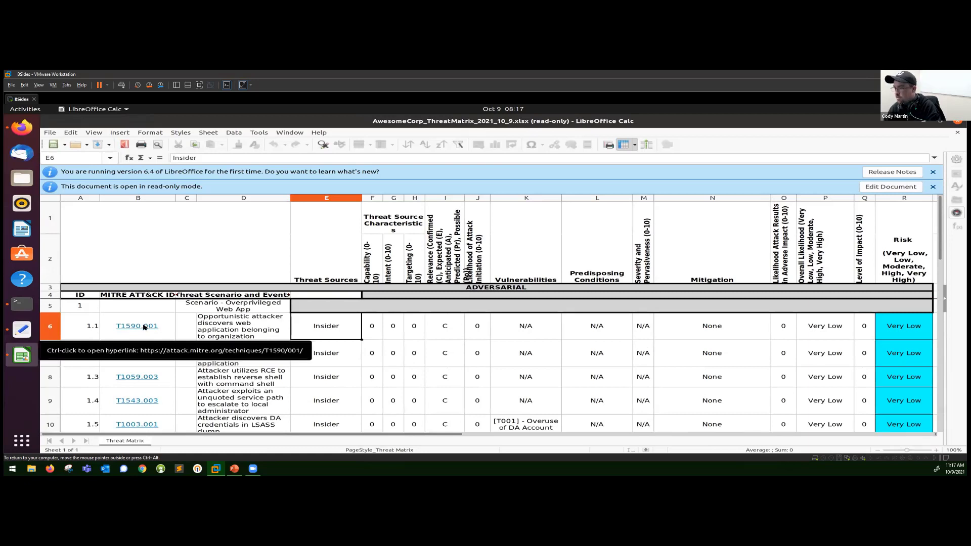
pyautogui.click(136, 325)
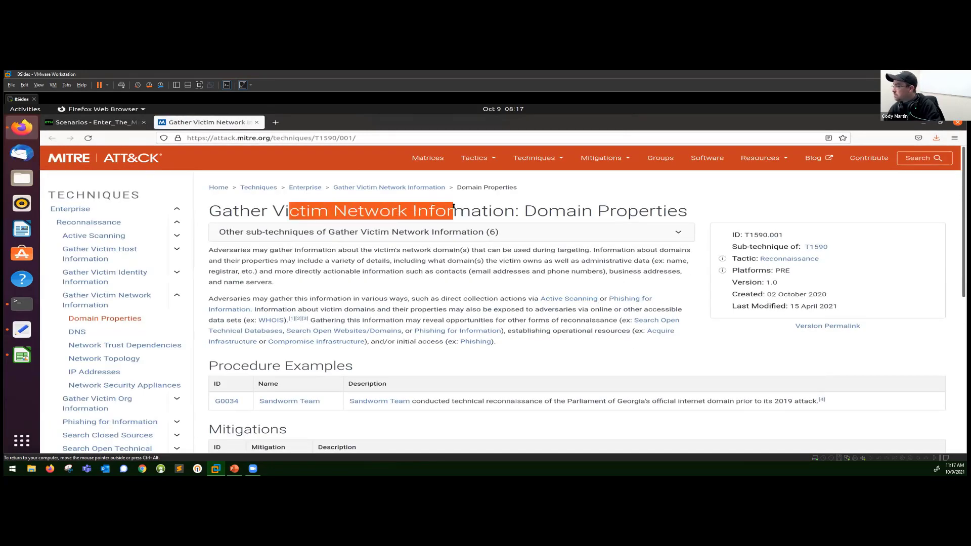
# - Read the T1590.001 Domain Properties mitigations, then cancel the Enter_The_Matrix export prompt
pyautogui.scroll(-3)
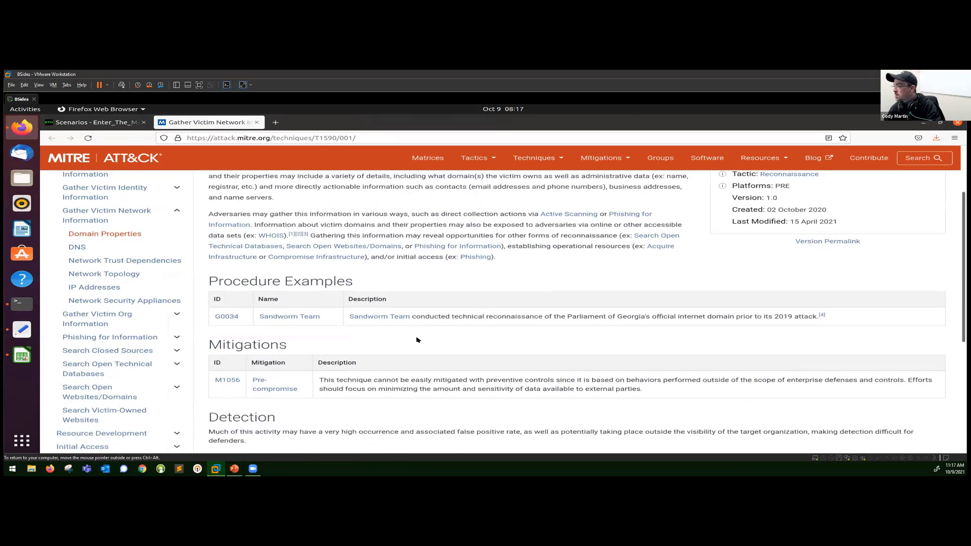
pyautogui.scroll(-3)
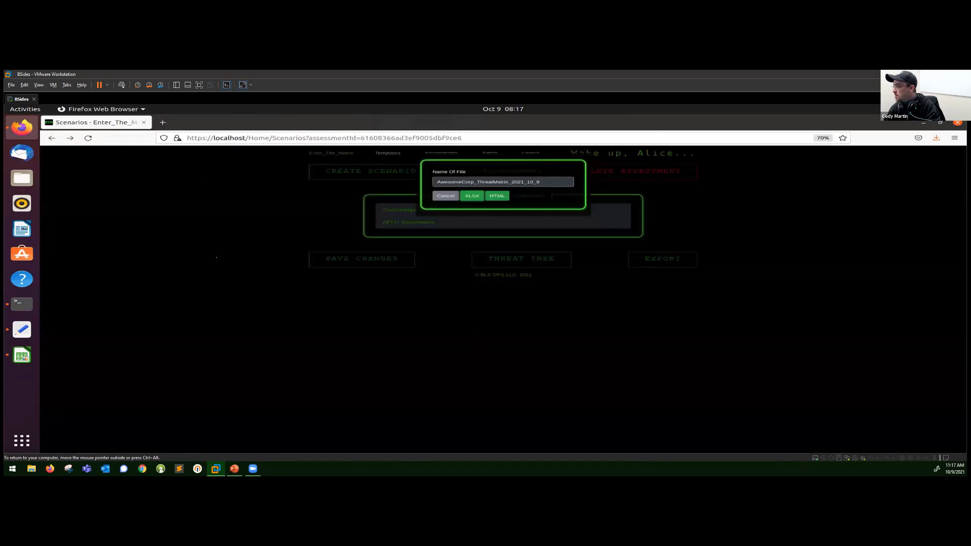
pyautogui.click(444, 196)
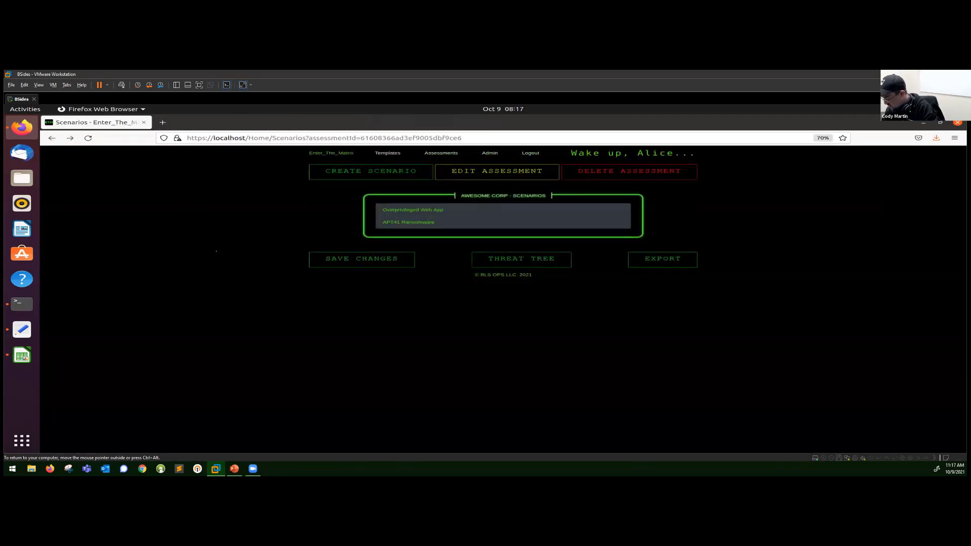